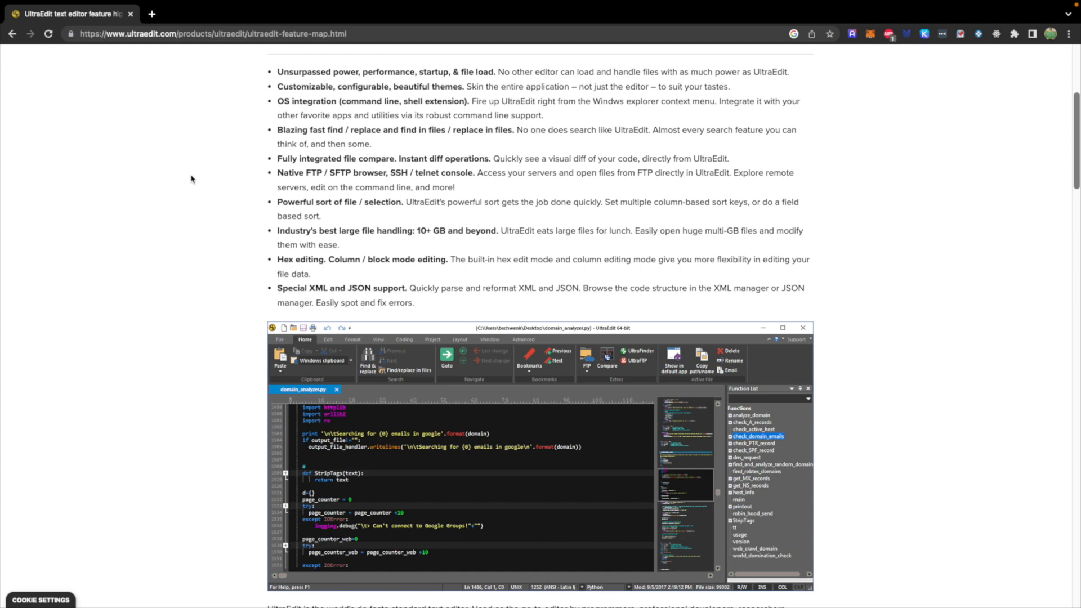
mouse_move(277, 247)
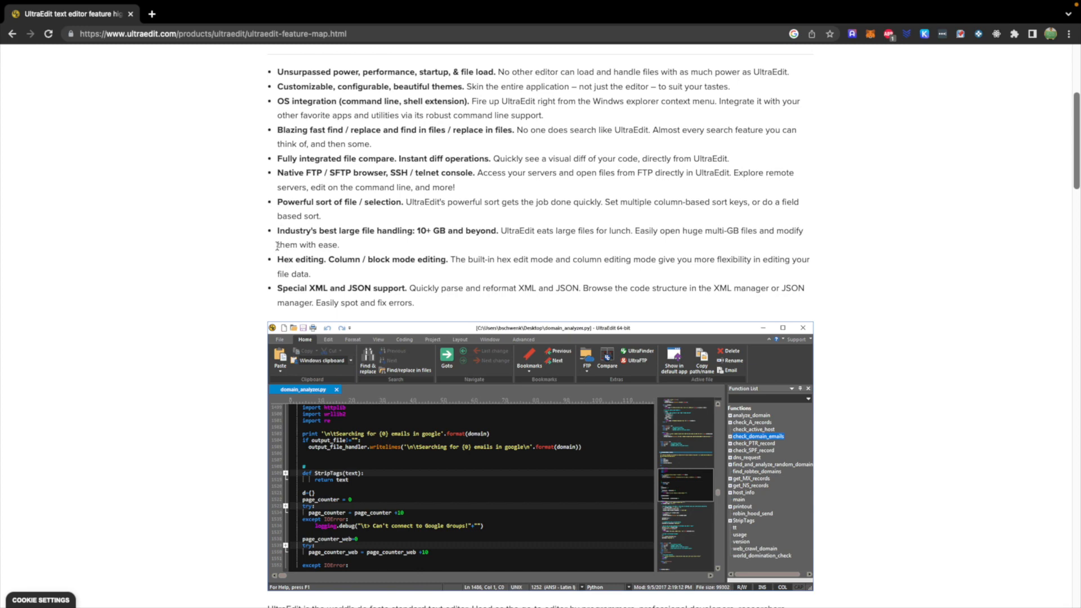
- Add an 'orders' field of Object type after name in the Papa John document
scroll("down", 3)
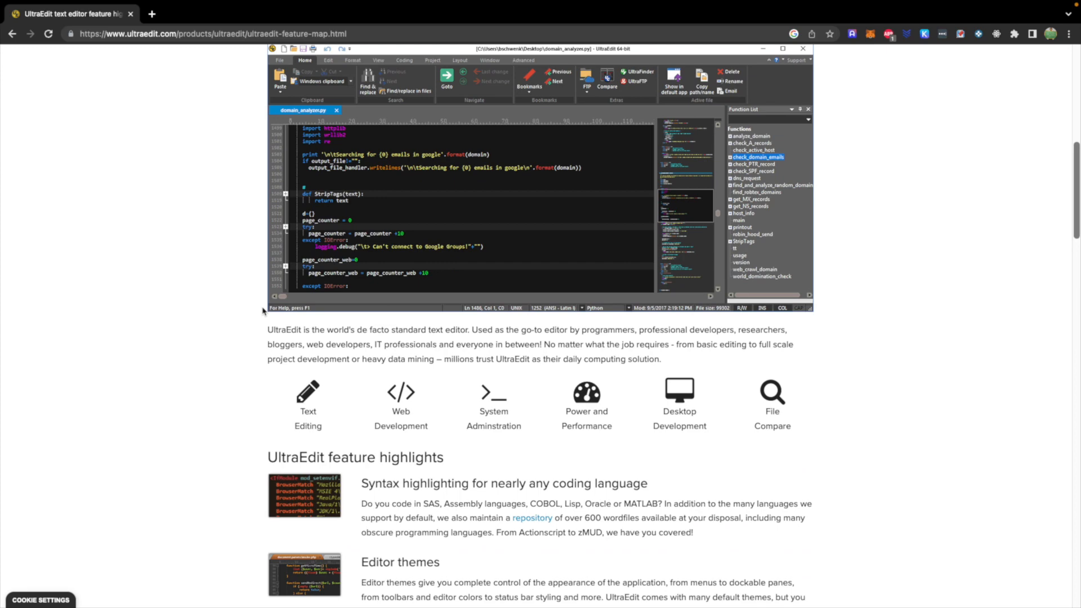
scroll("down", 3)
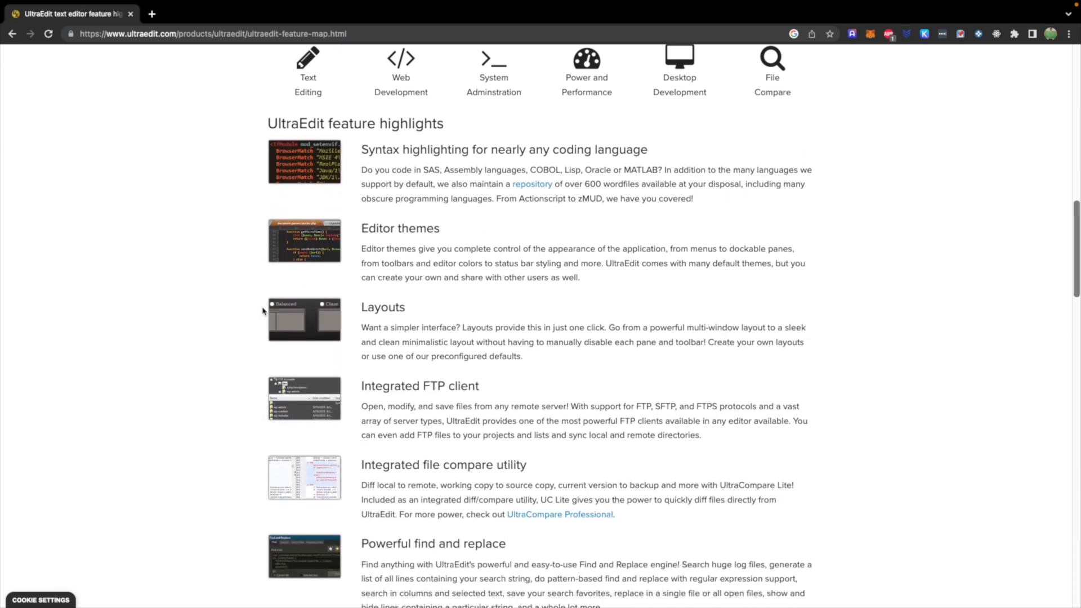
scroll("down", 3)
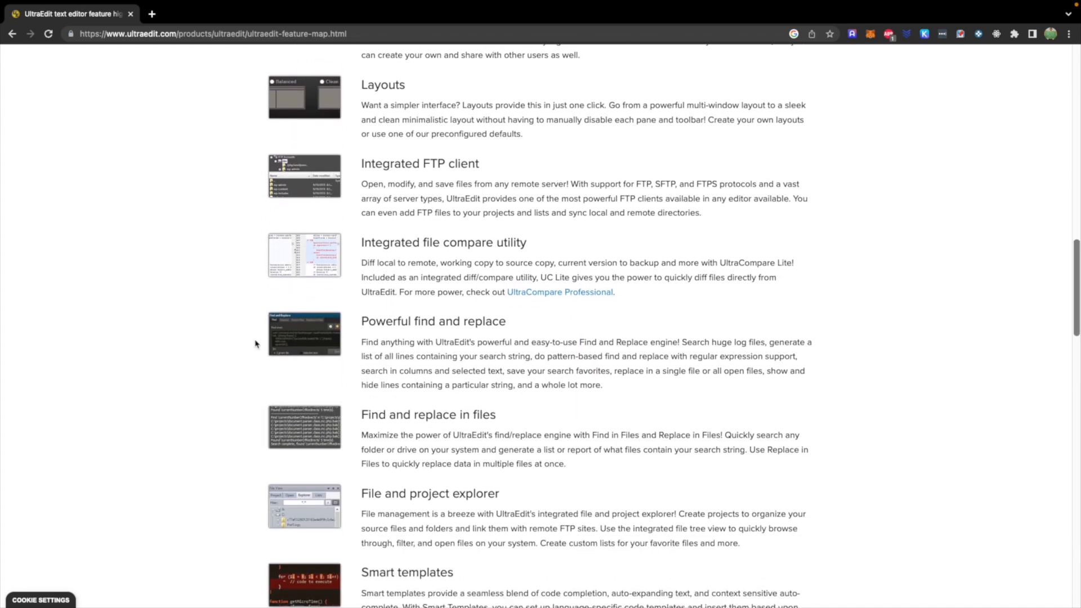
scroll("down", 3)
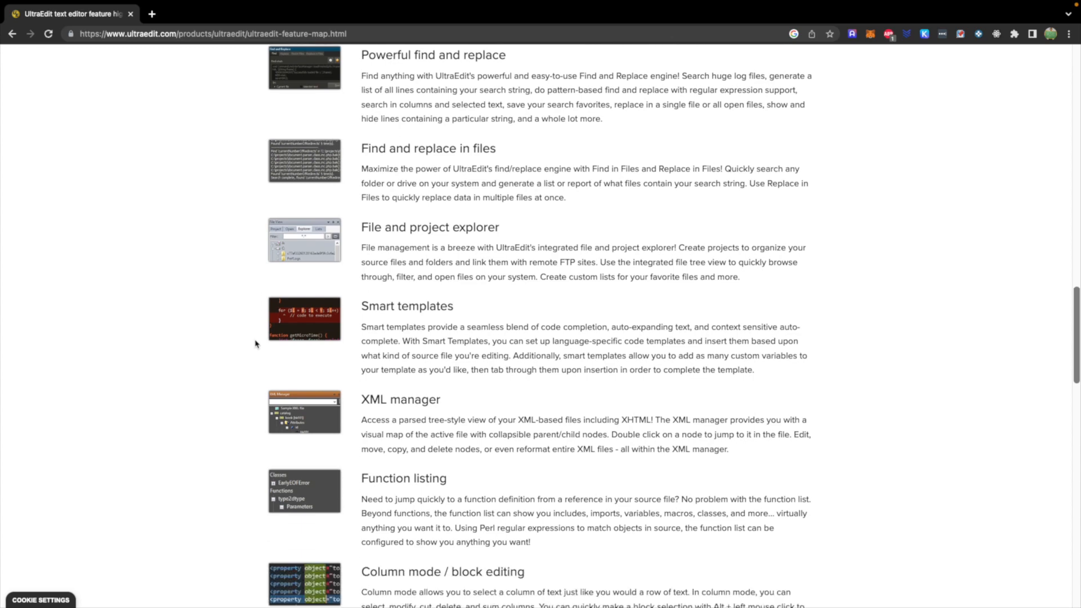
scroll("down", 3)
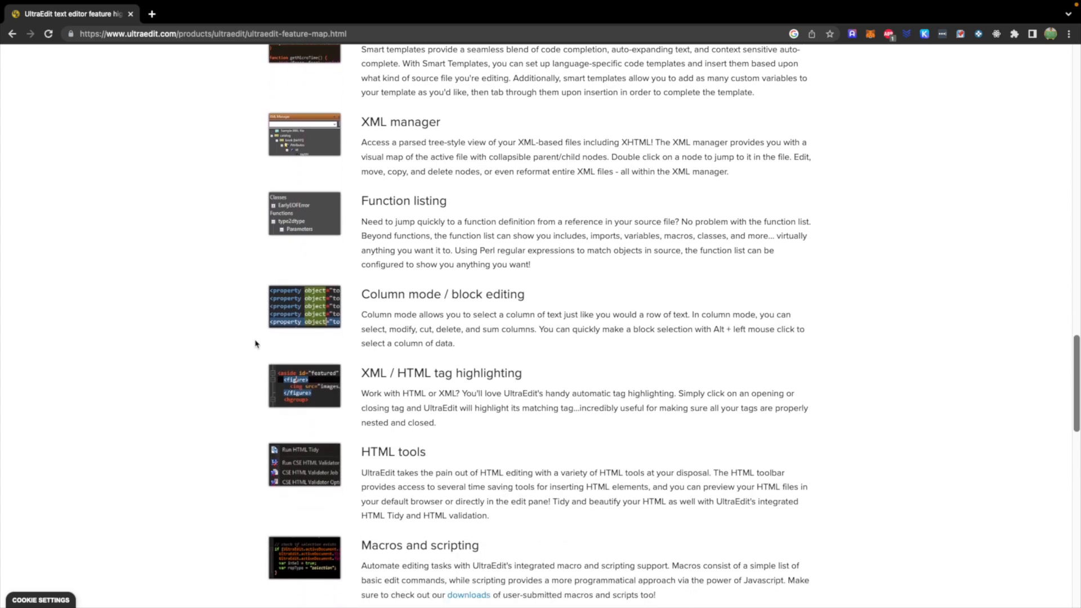
scroll("down", 3)
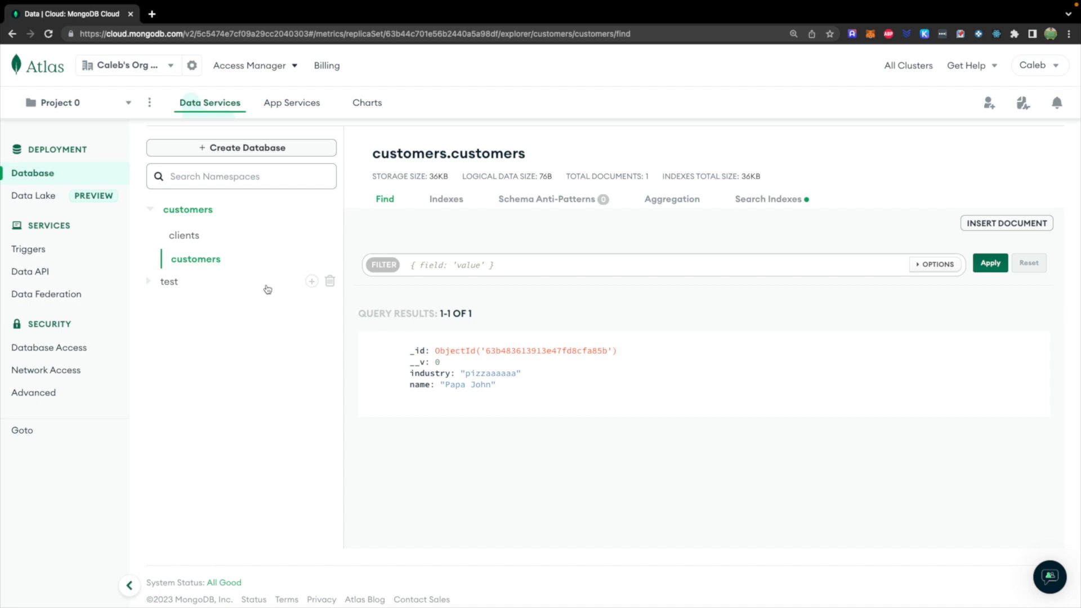
mouse_move(888, 387)
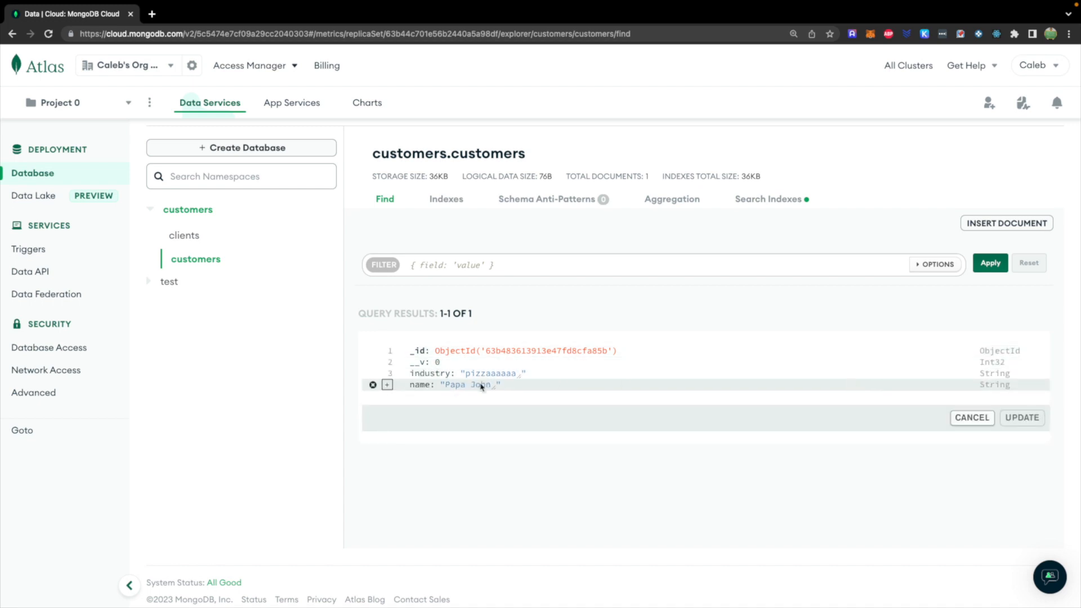
left_click(387, 385)
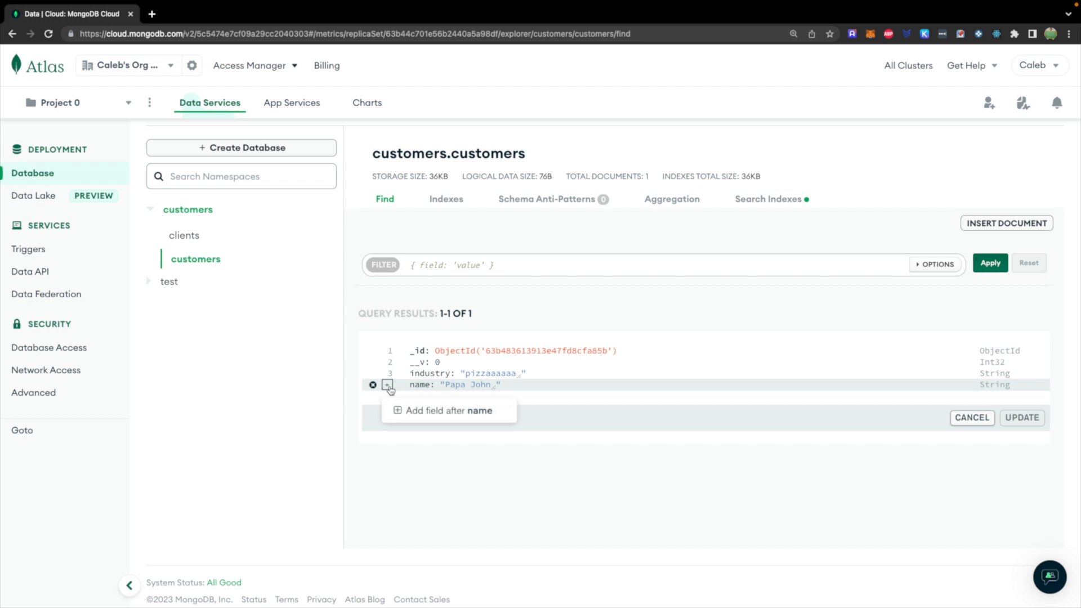
mouse_move(412, 410)
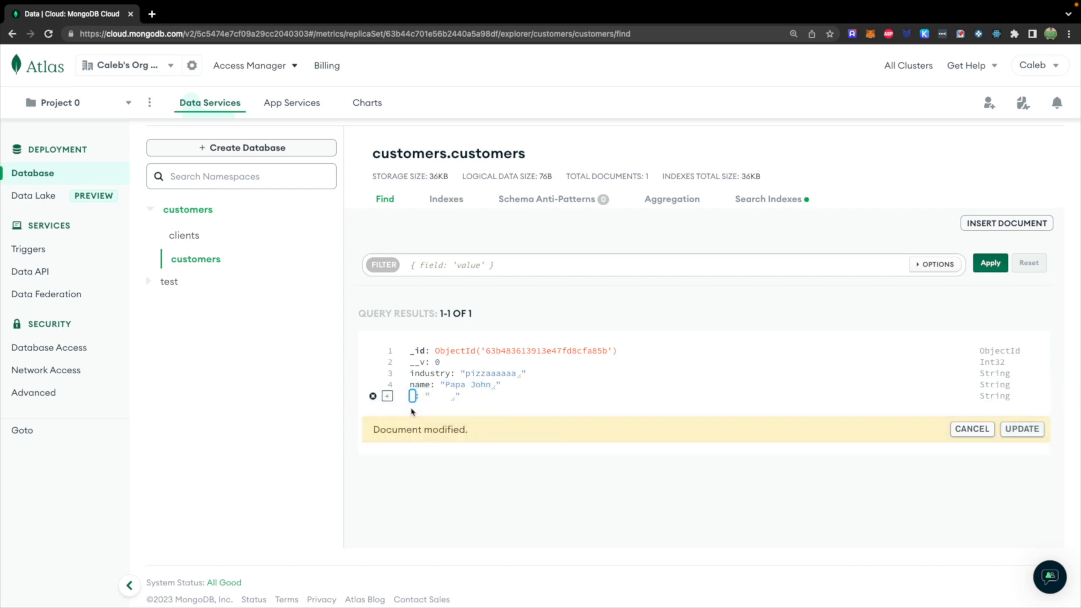
type("orders")
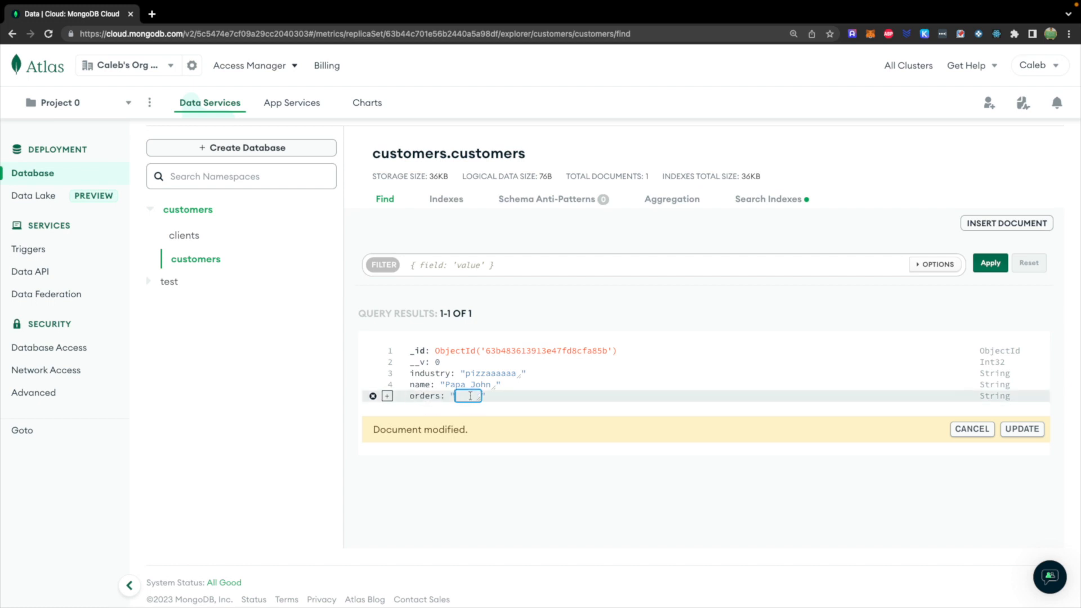
left_click(994, 396)
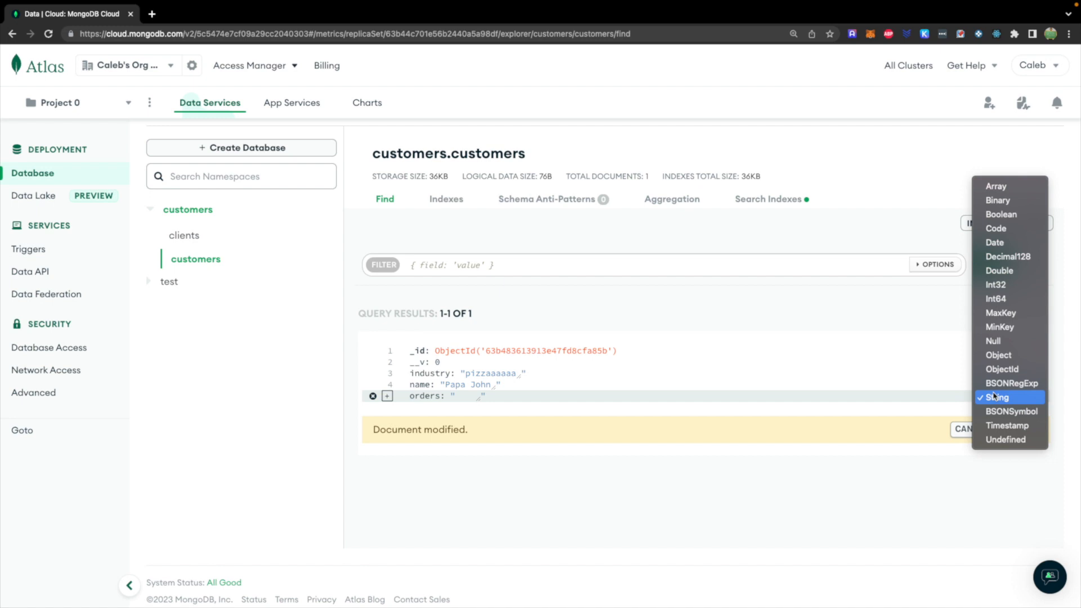
left_click(998, 355)
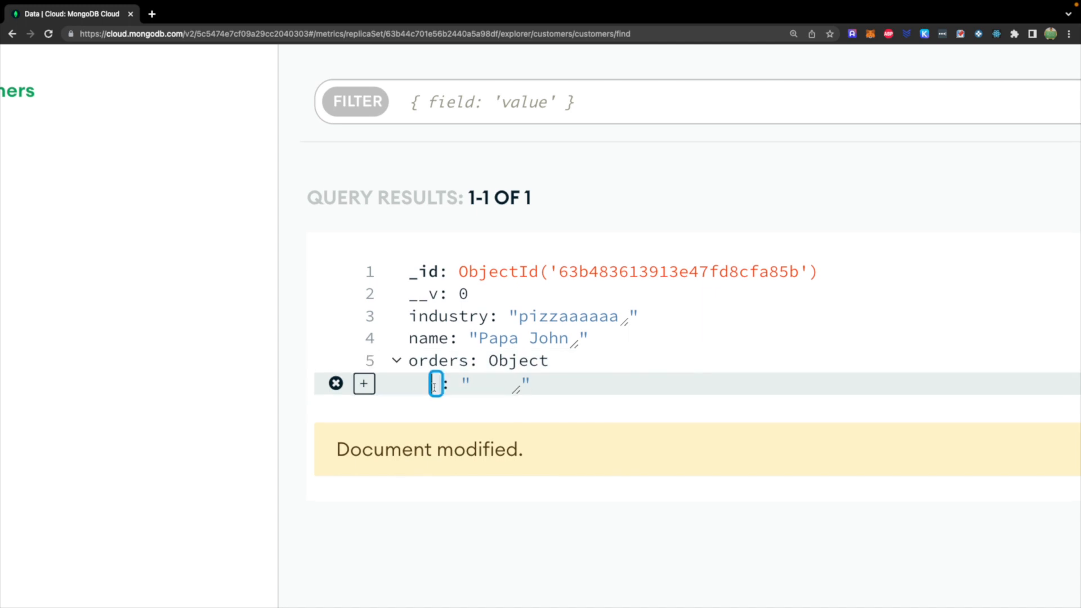
- Create nested 'description' and 'amountInCents' fields inside orders and change amountInCents's data type
type("description")
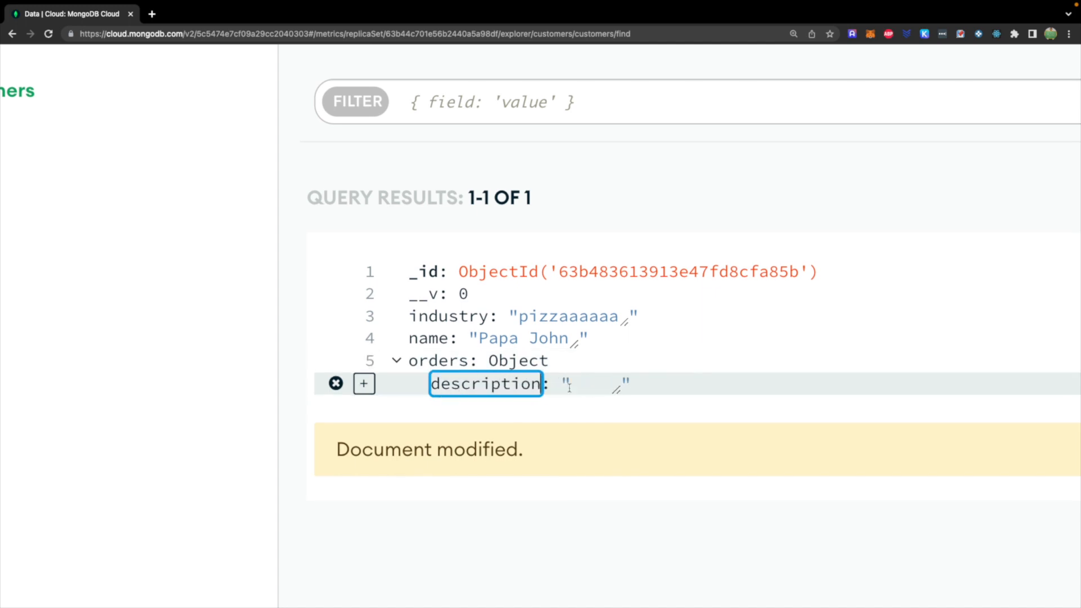
left_click(364, 383)
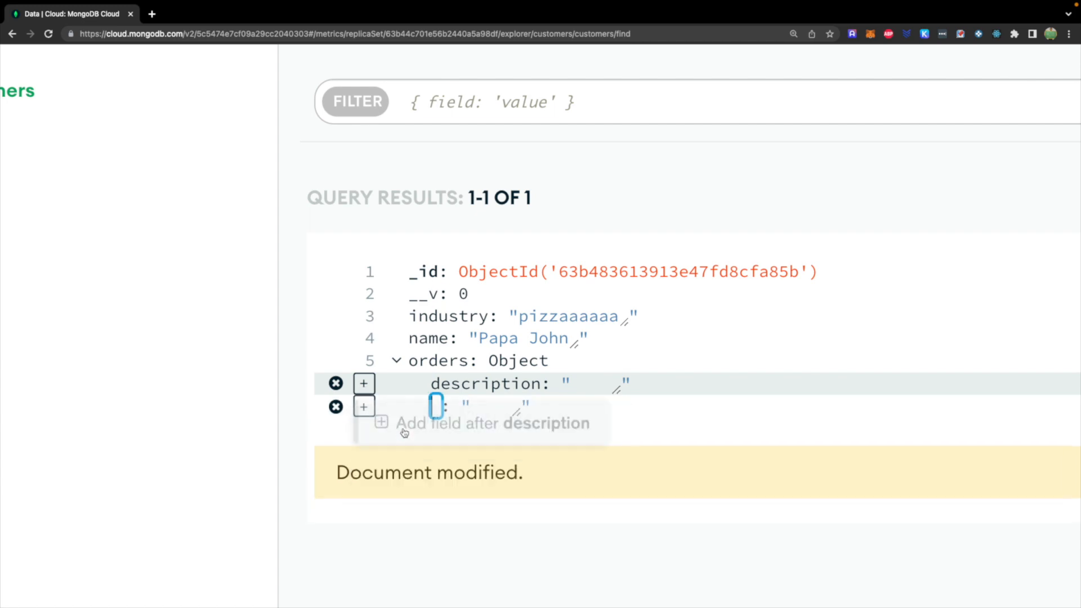
type("amo")
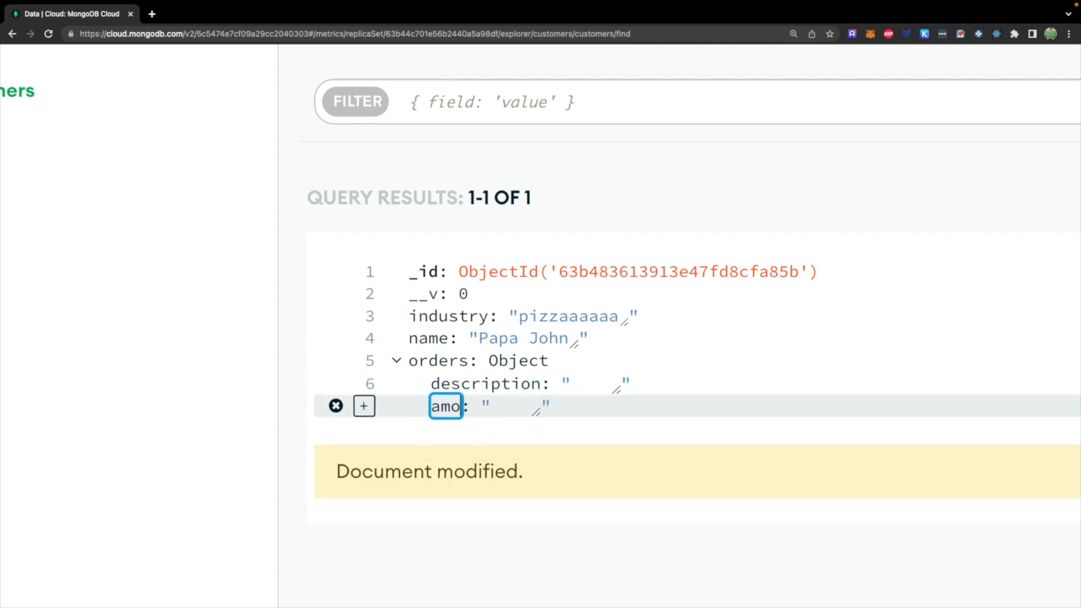
type("untInCents")
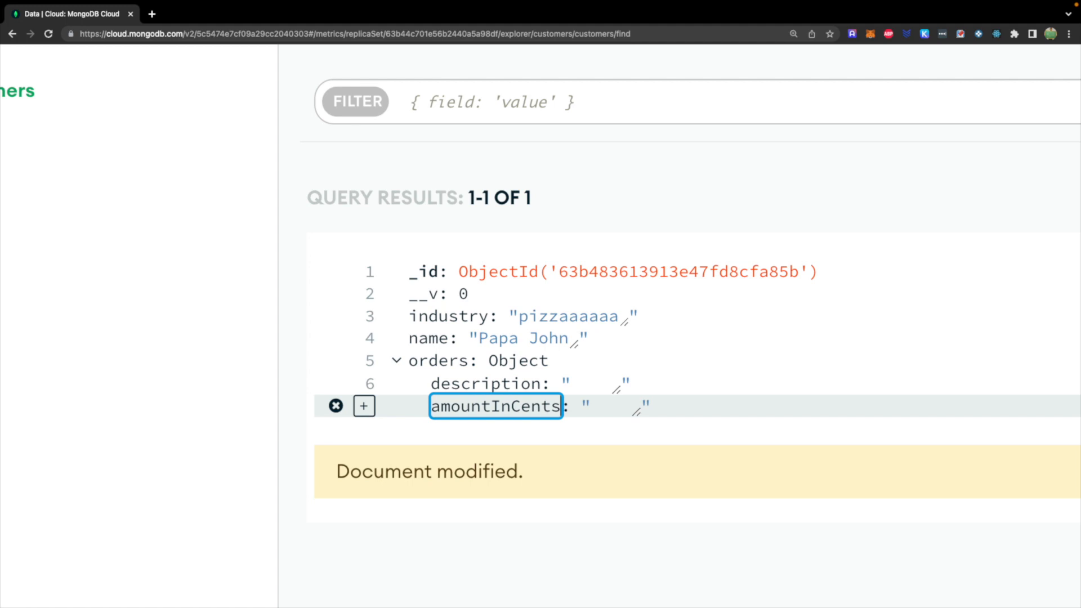
left_click(614, 406)
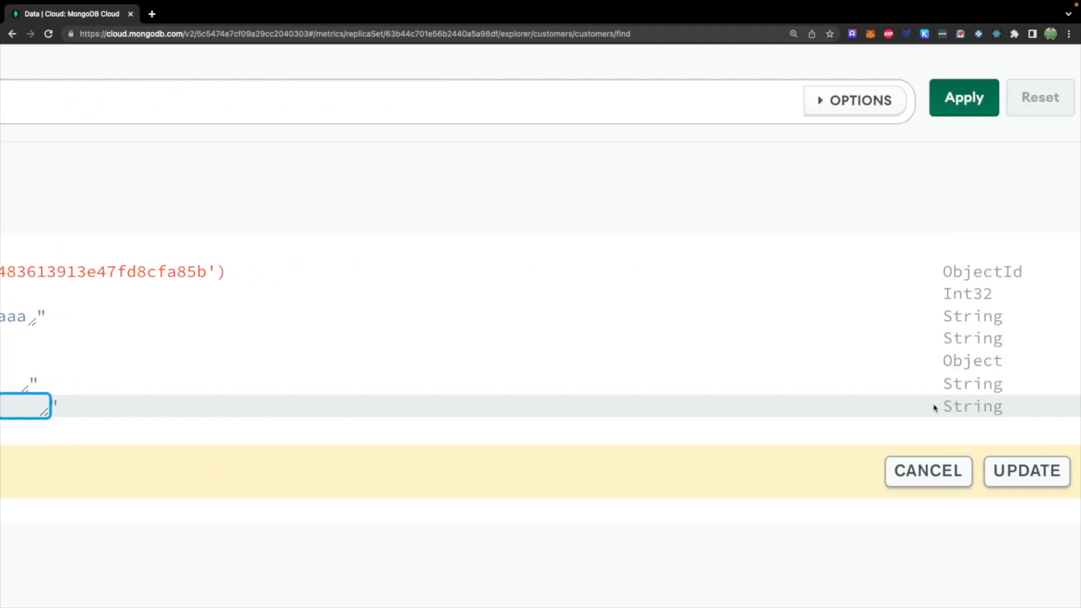
left_click(973, 406)
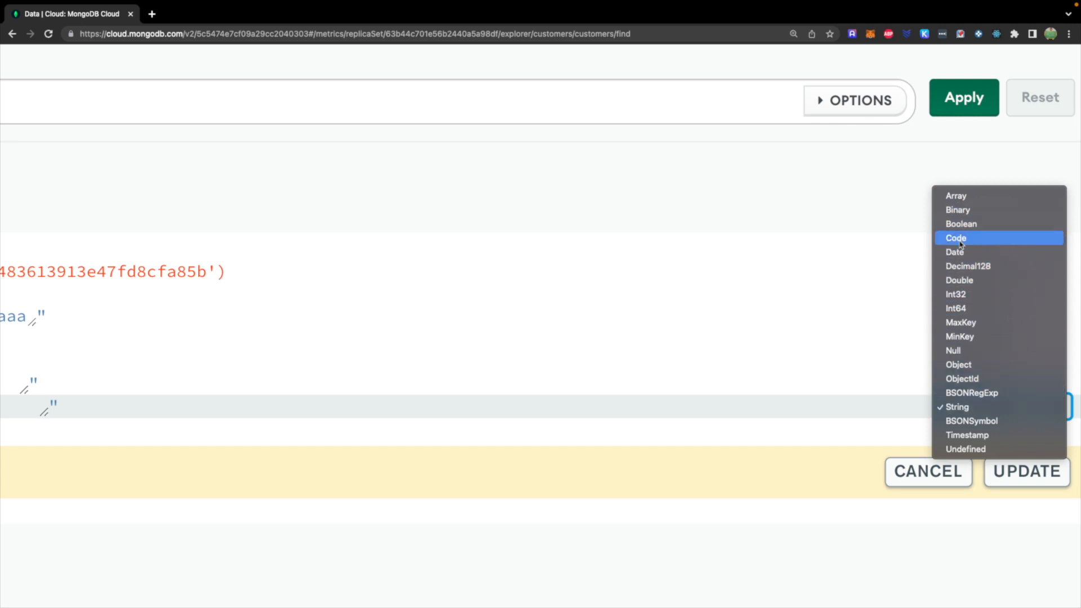
mouse_move(967, 266)
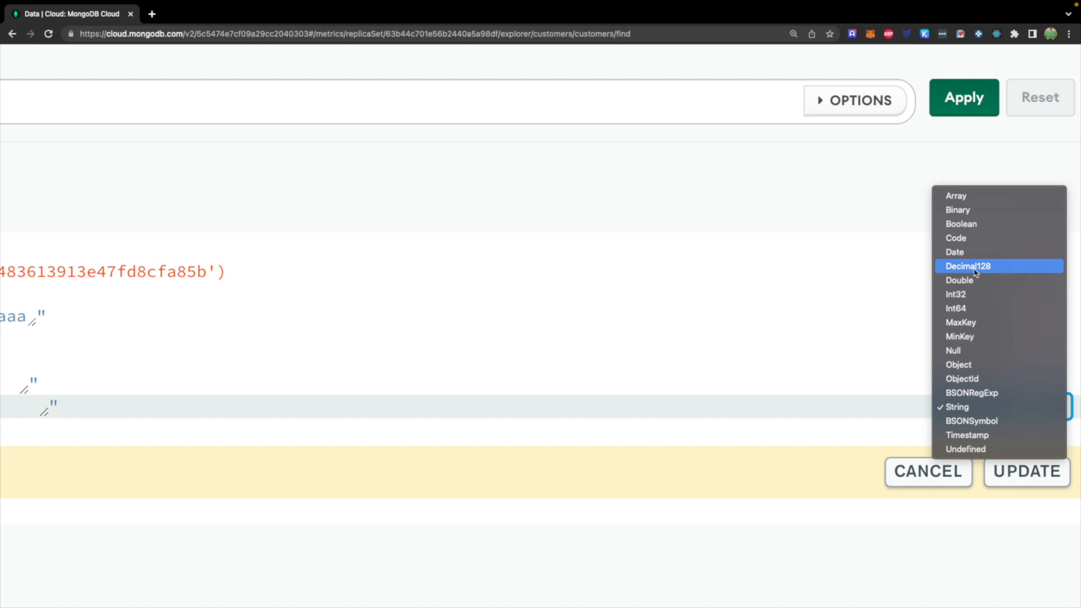
left_click(956, 309)
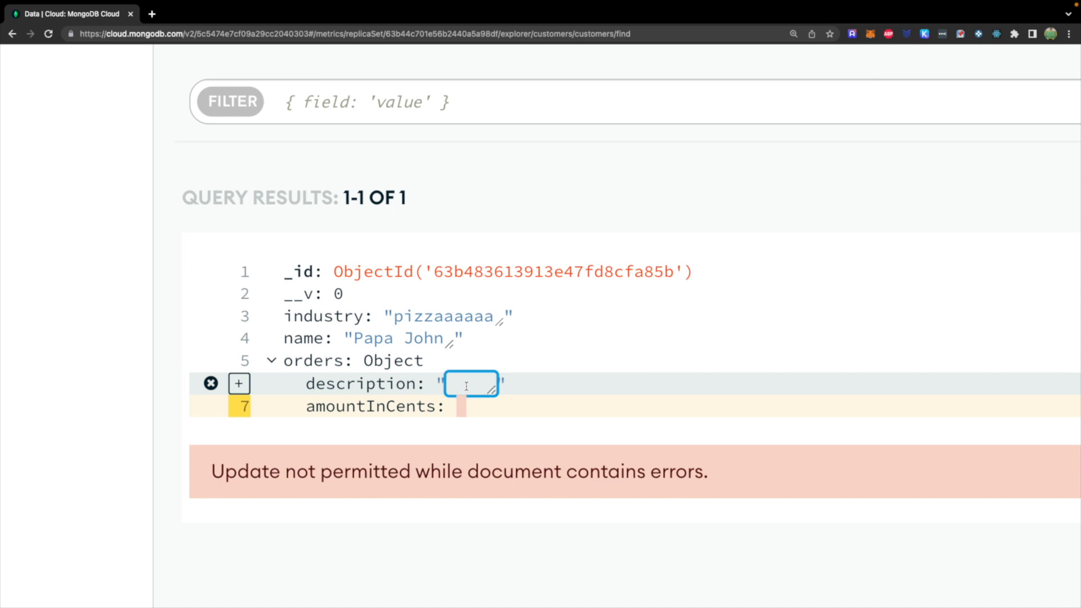
- Enter description 'a macbook pro' and amountInCents 100000, then save the document with UPDATE
type("a macbo")
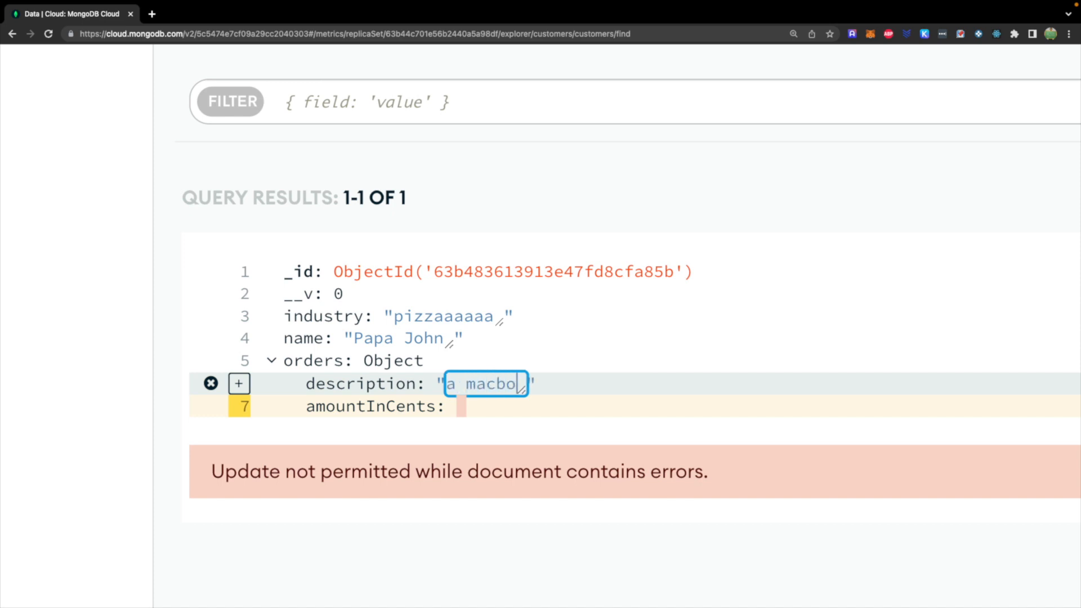
type("ok pro")
left_click(462, 406)
type("1")
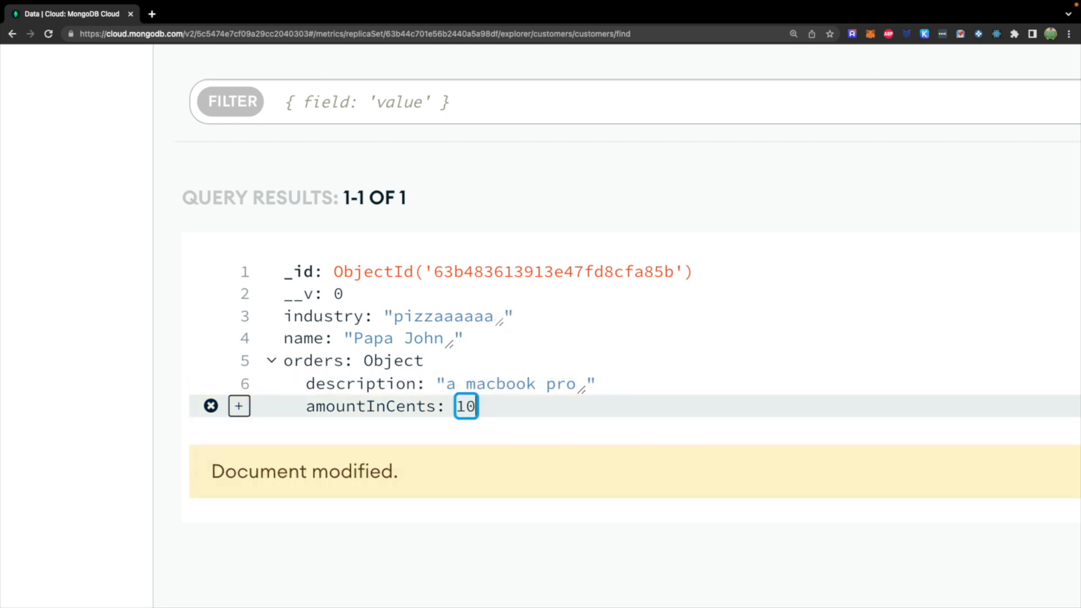
type("0")
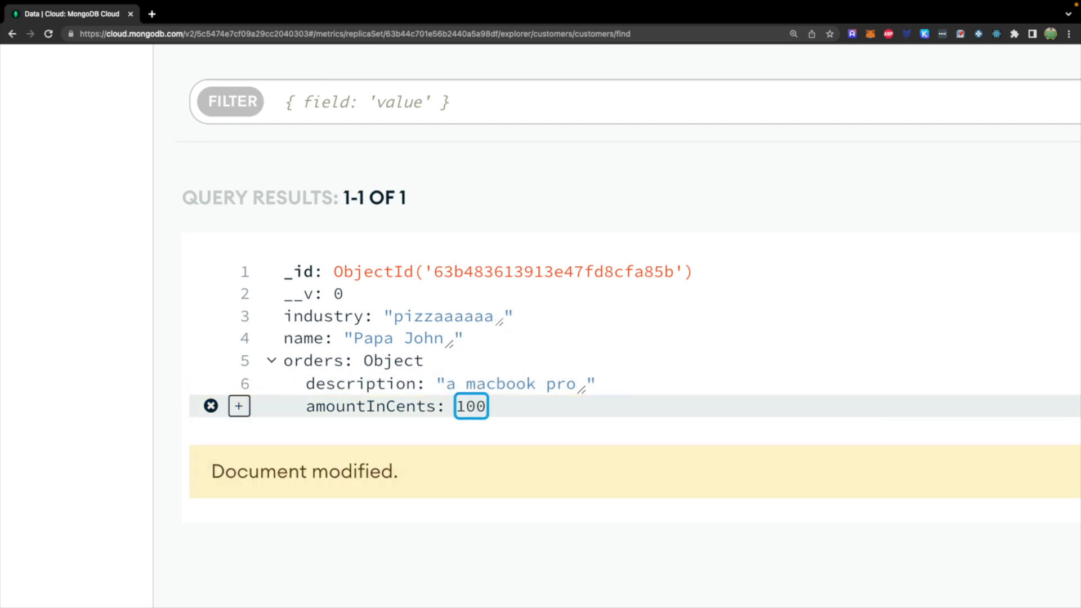
type("000")
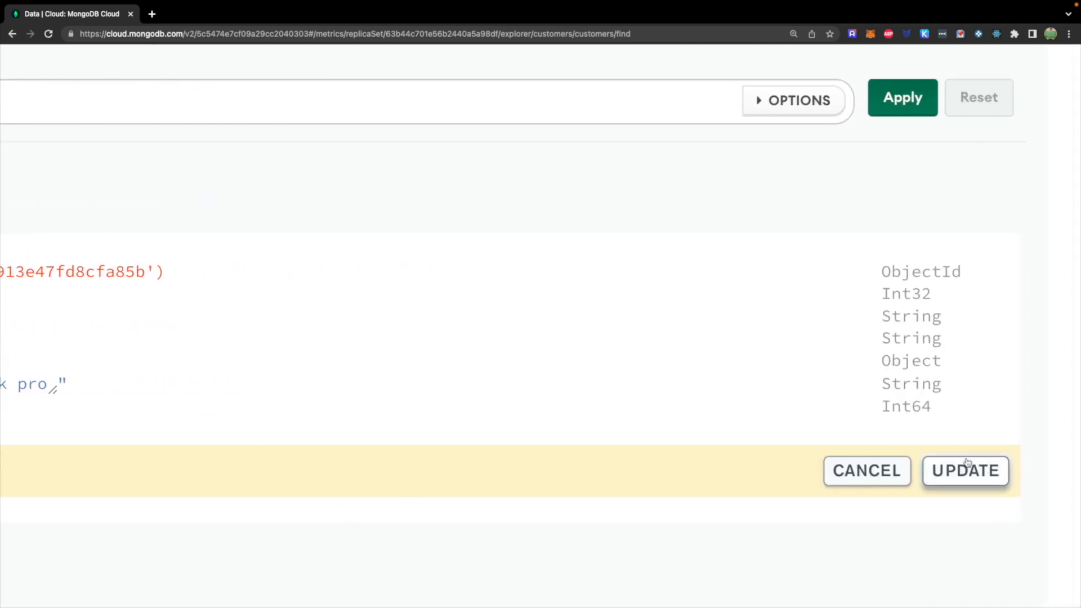
left_click(965, 471)
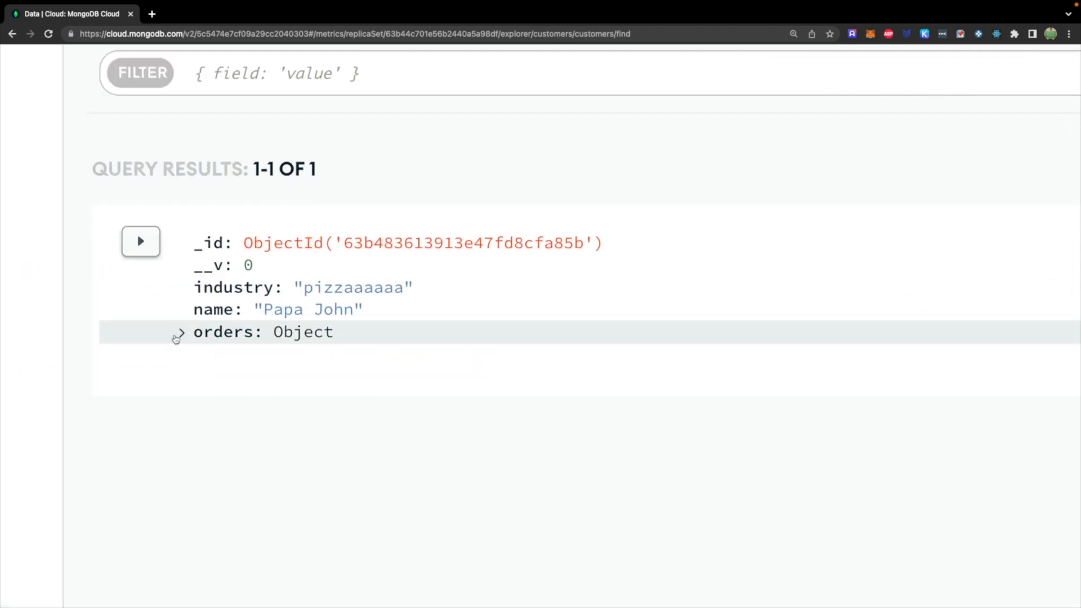
- Switch the orders field from Object to Array and add a first empty item
left_click(181, 331)
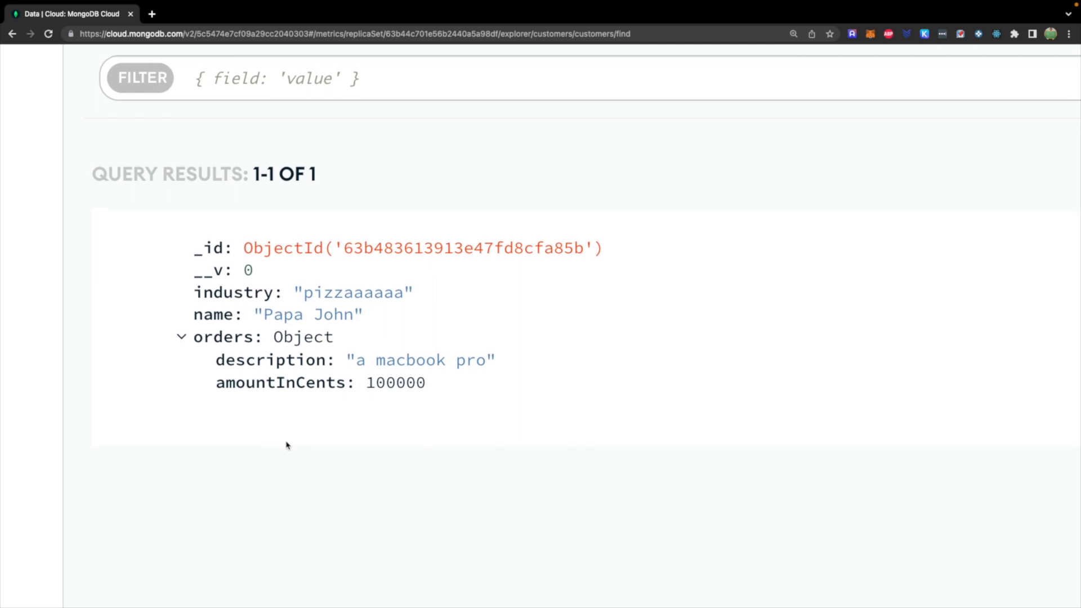
mouse_move(262, 344)
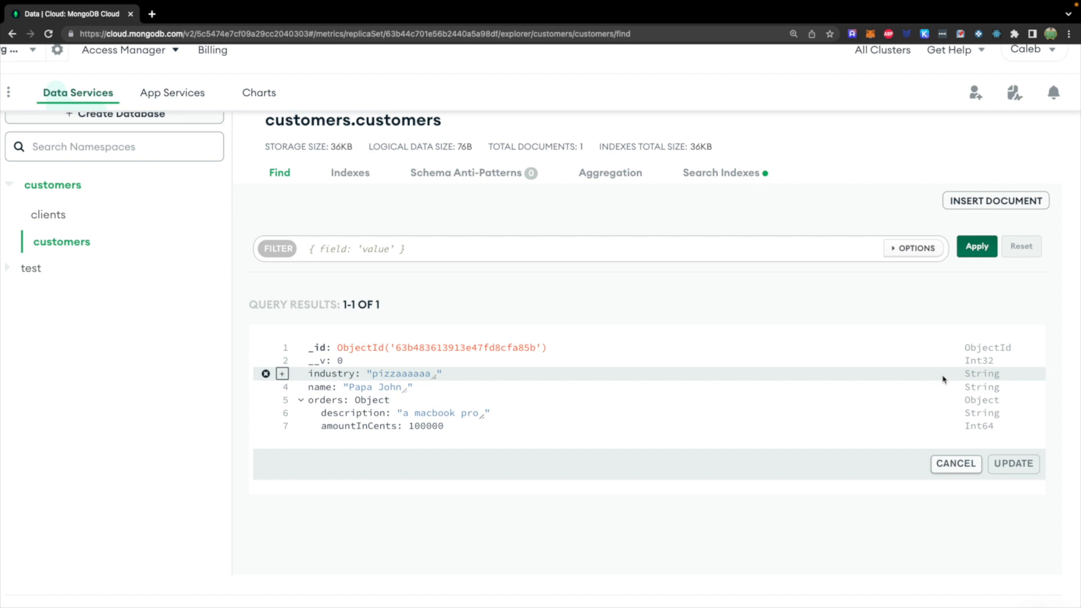
left_click(983, 400)
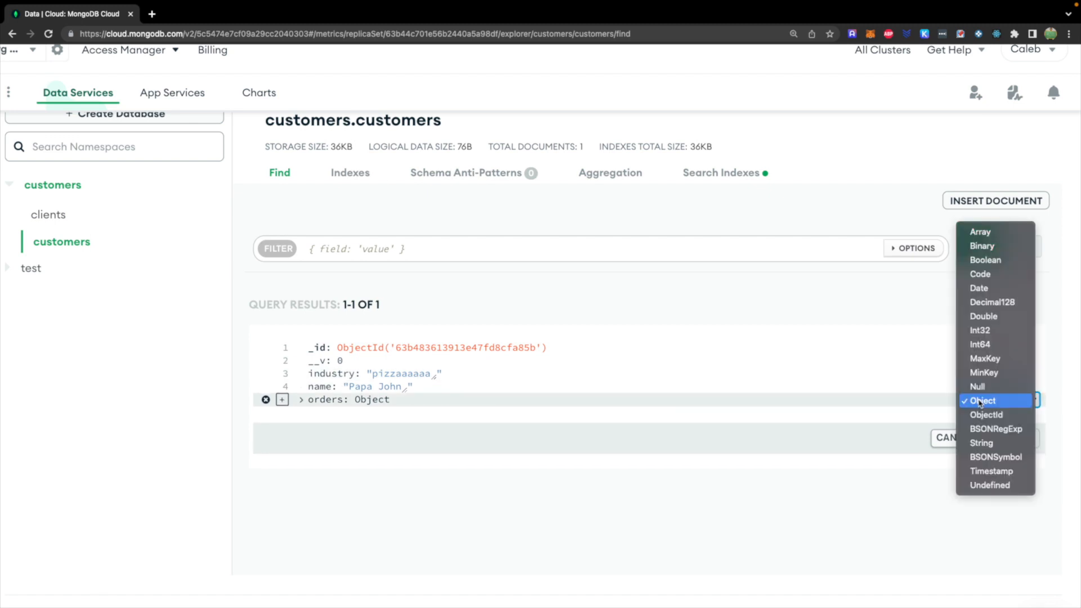
left_click(982, 400)
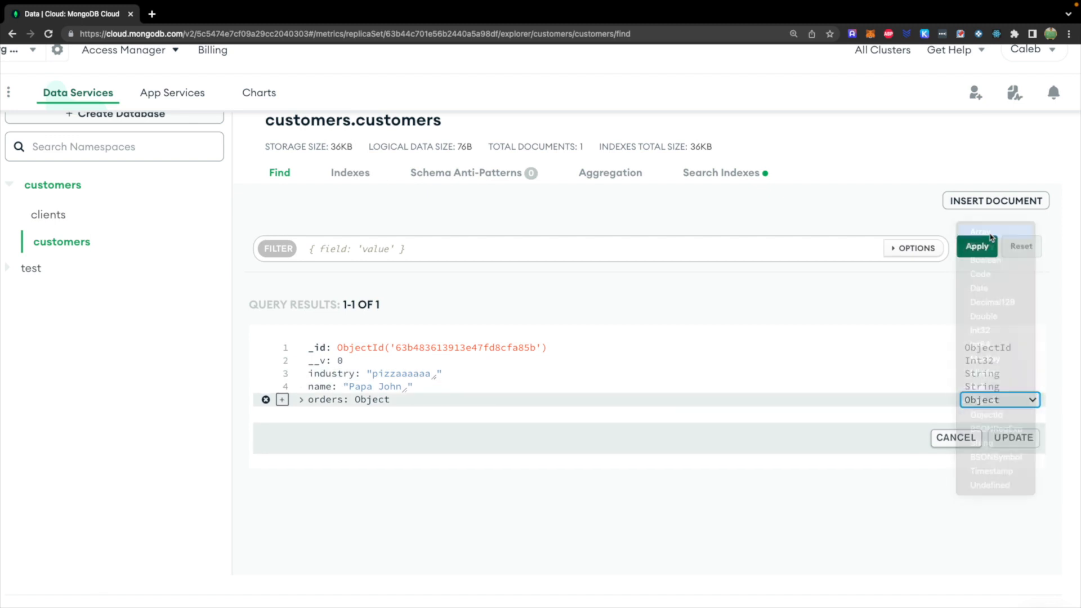
left_click(980, 230)
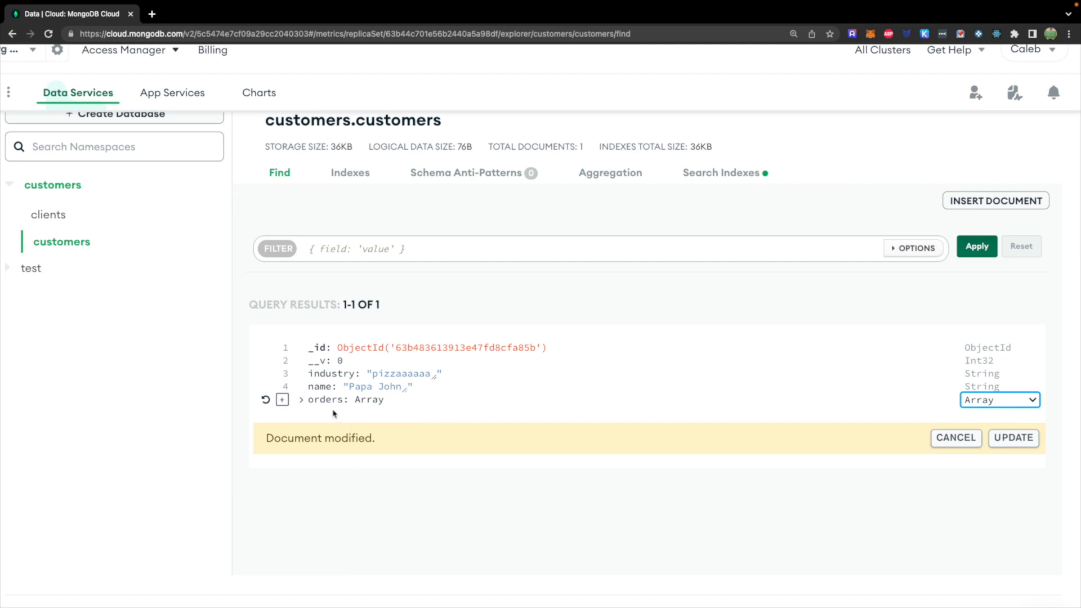
left_click(282, 399)
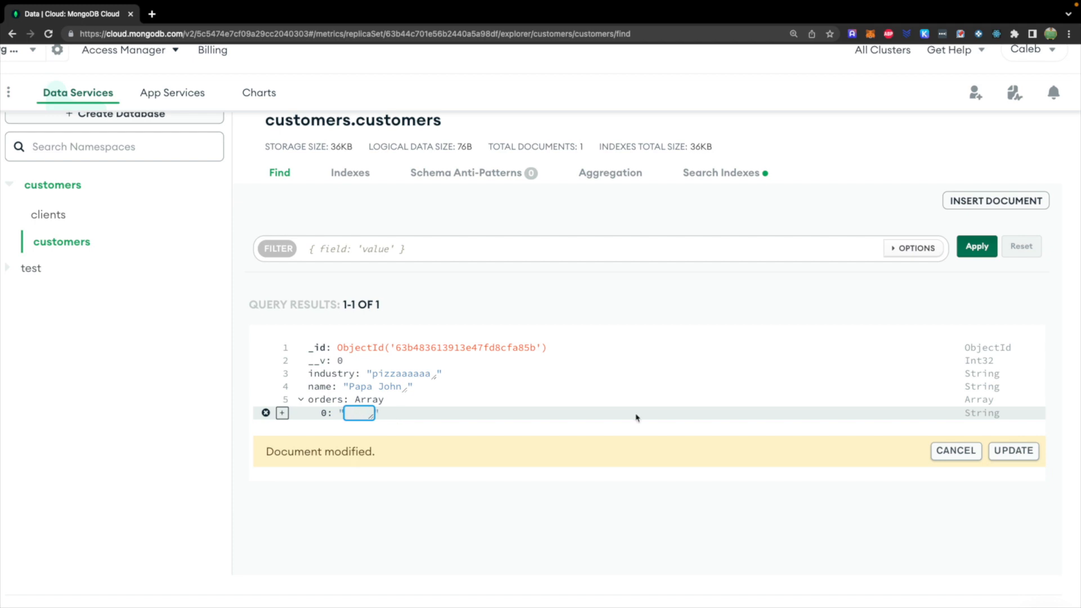
- Make the first orders item an Object with description 'macbook pro' and amountInCents 100000
left_click(982, 412)
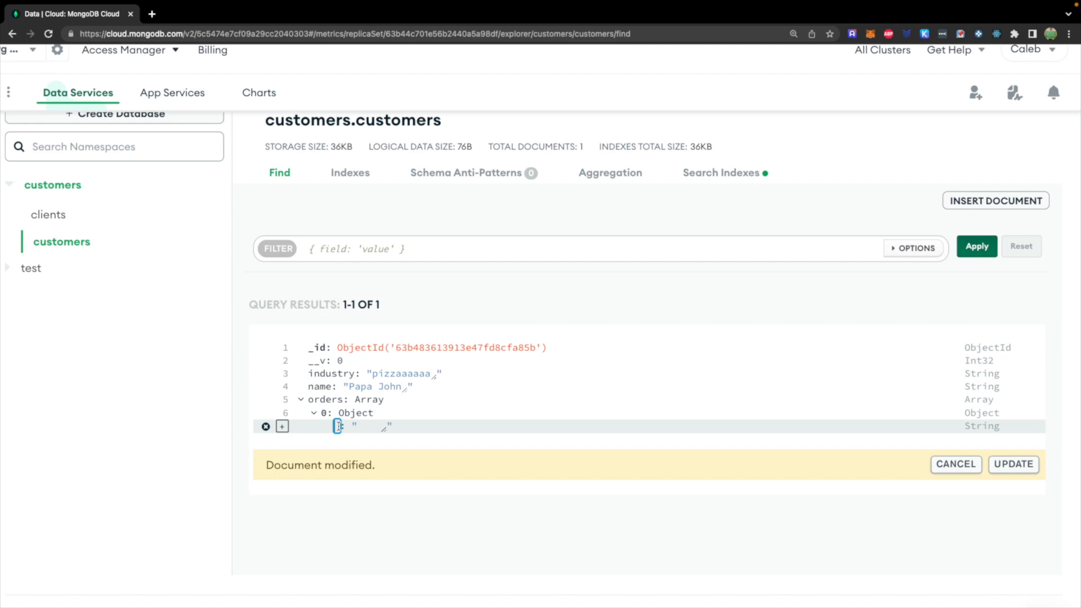
type("description")
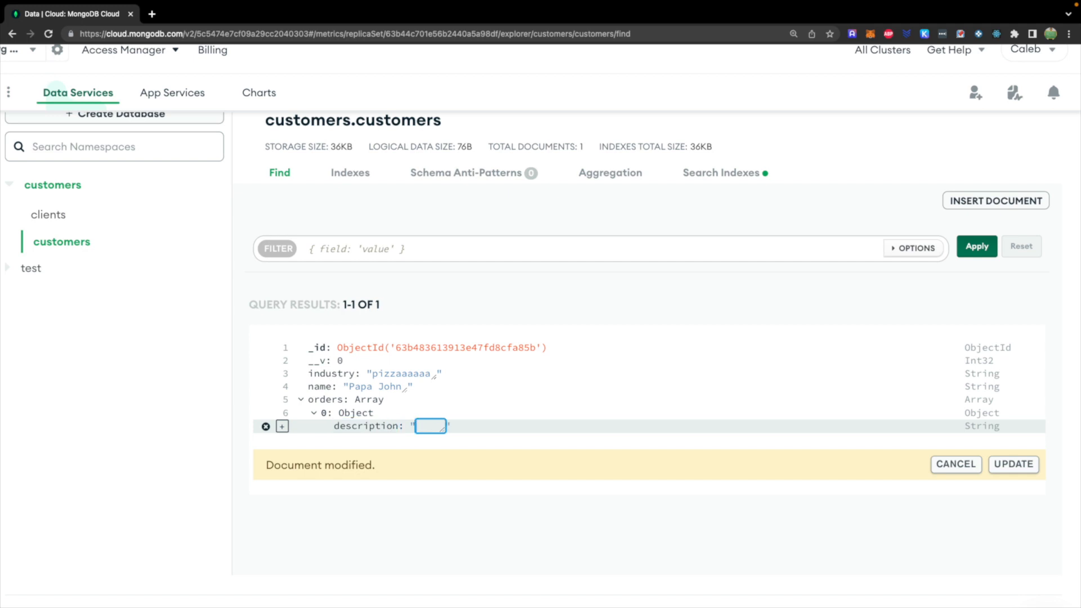
type("macbook p")
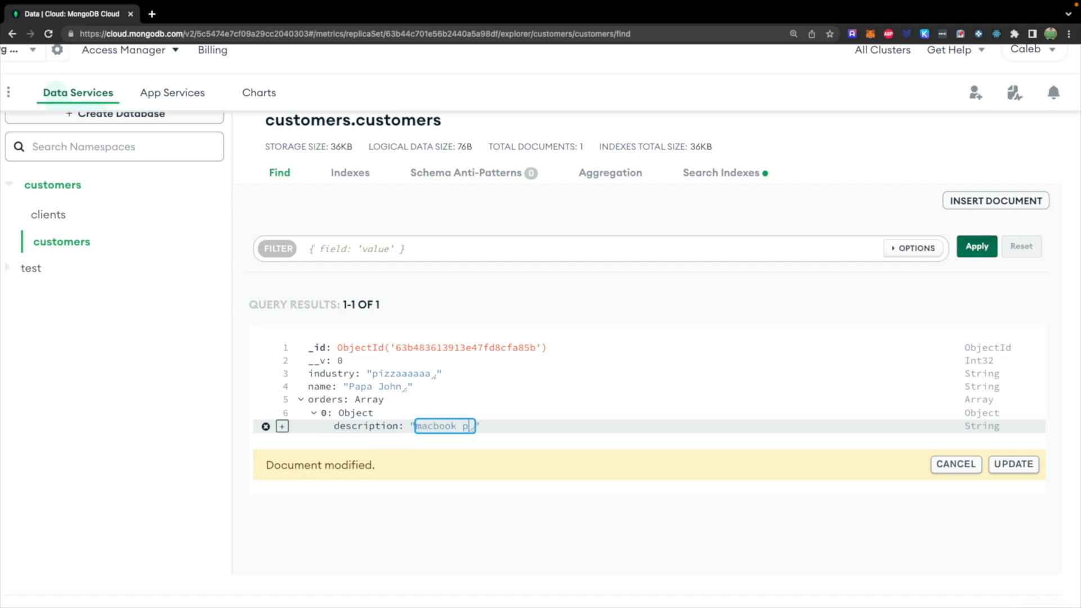
left_click(282, 426)
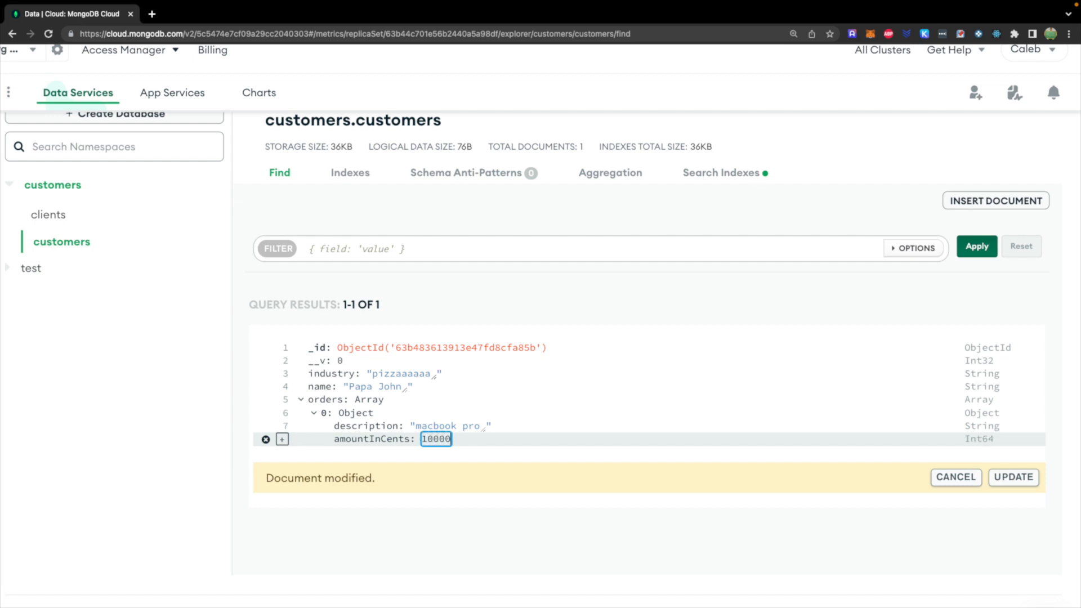
type("0")
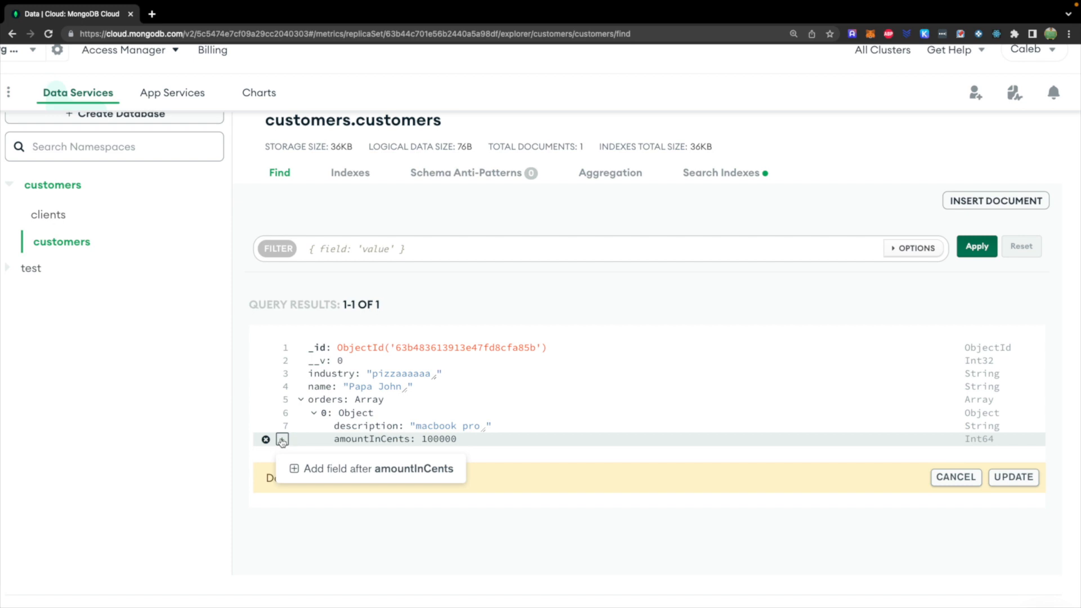
mouse_move(354, 442)
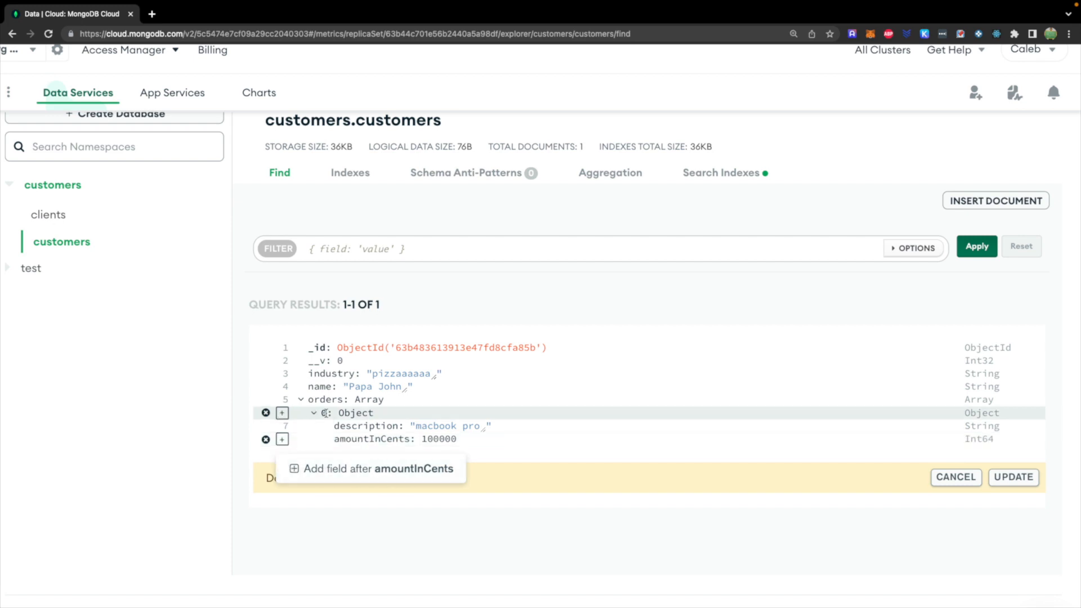
- Add a second item after item 0 in orders and name its first field 'description'
left_click(282, 413)
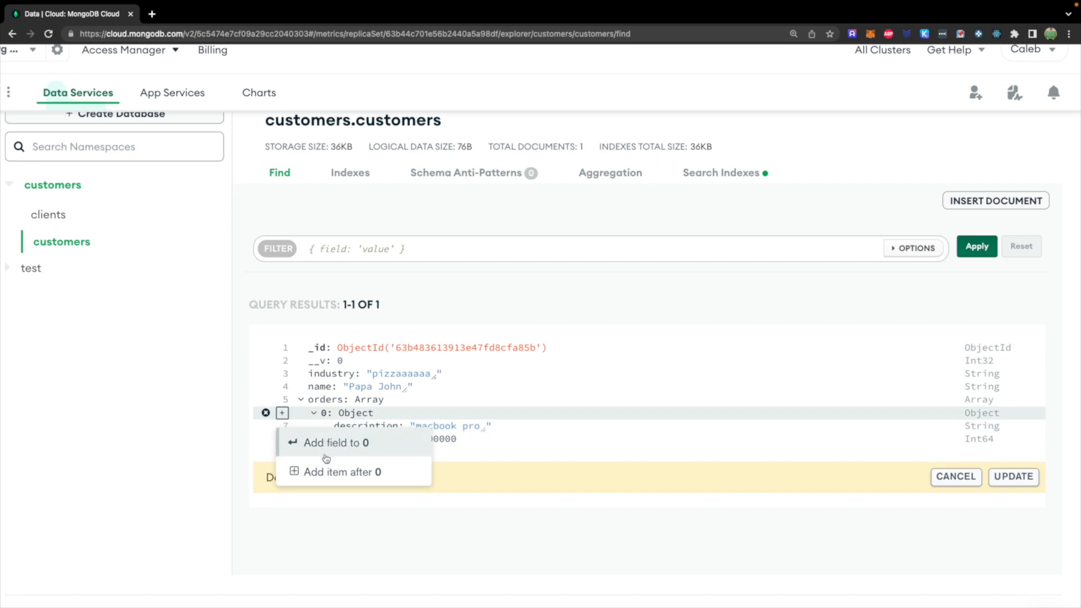
left_click(341, 472)
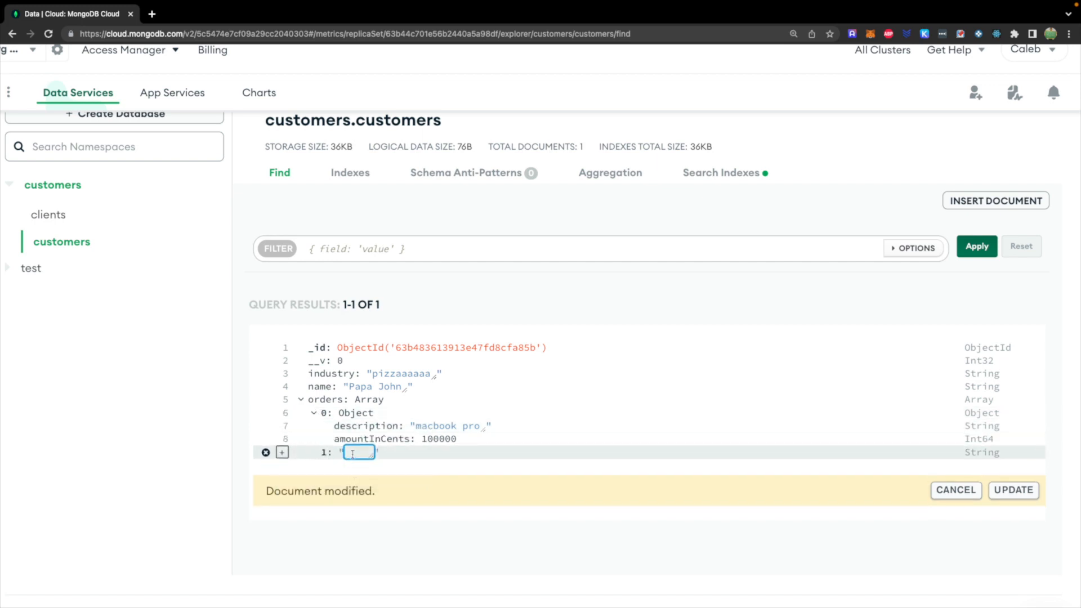
type("de")
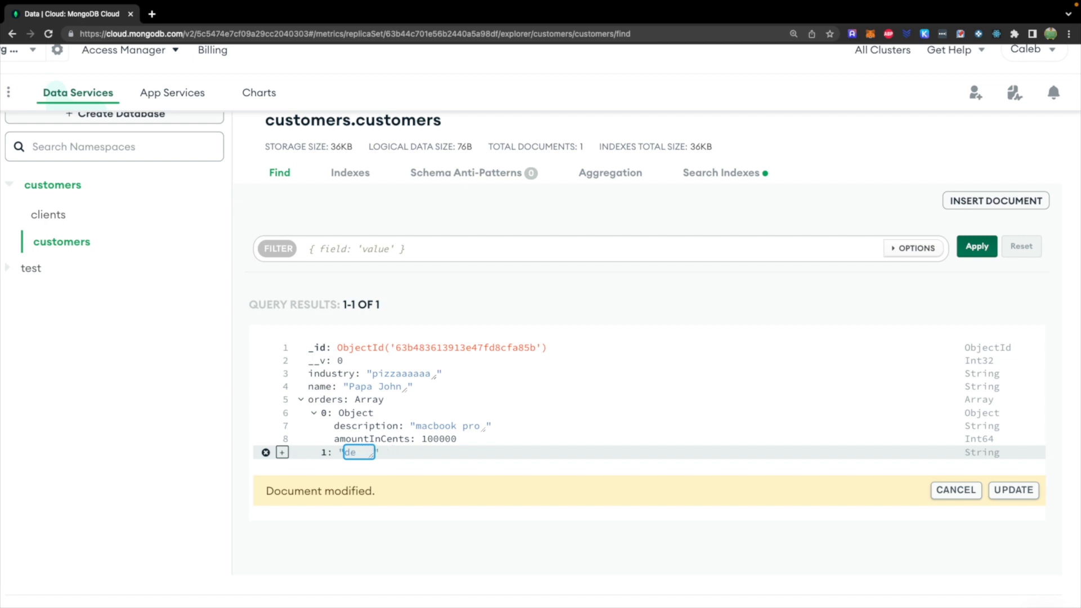
key("backspace")
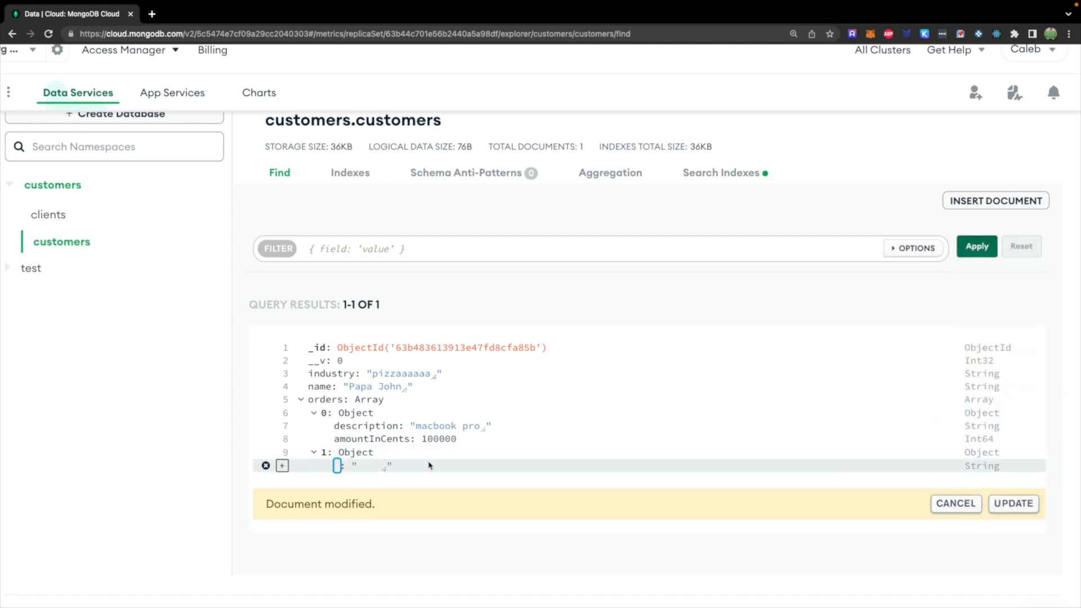
type("description")
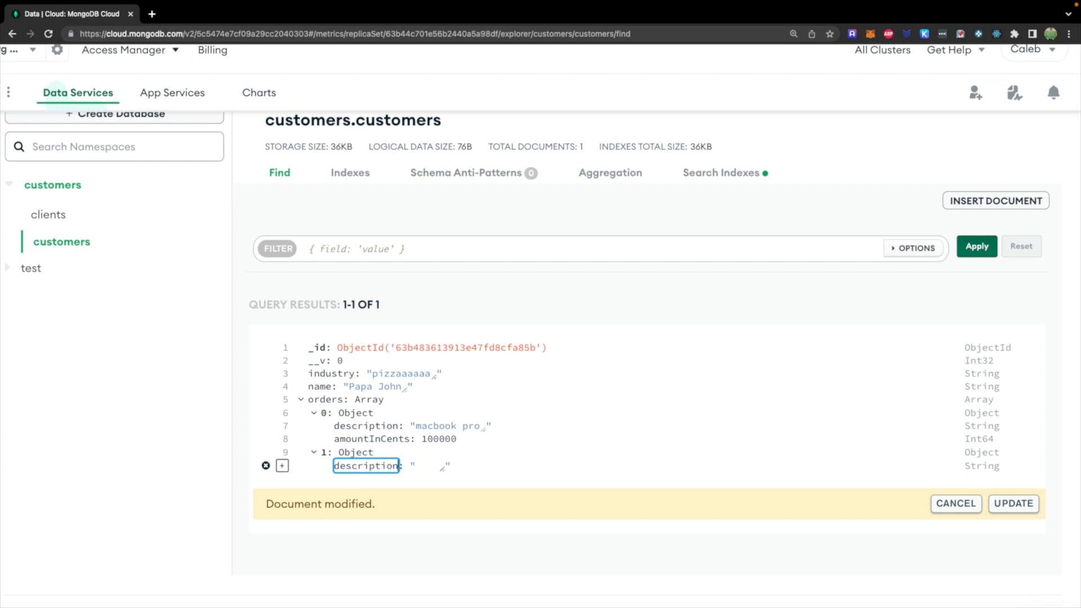
- Set the second order's description to 'Garlic sauce' and add amountInCents 10000
left_click(431, 466)
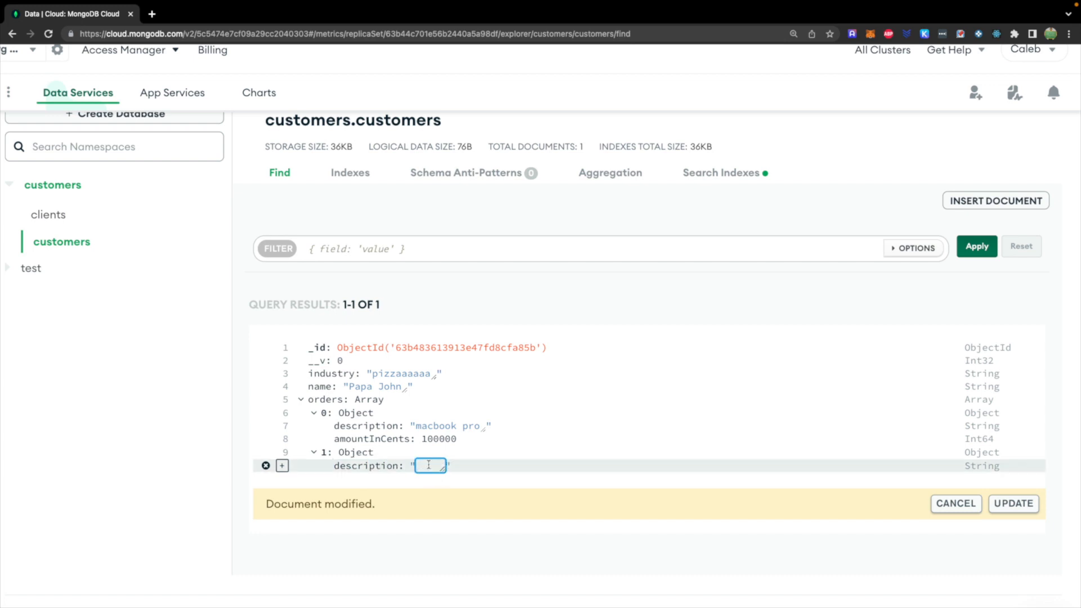
type("Garlic")
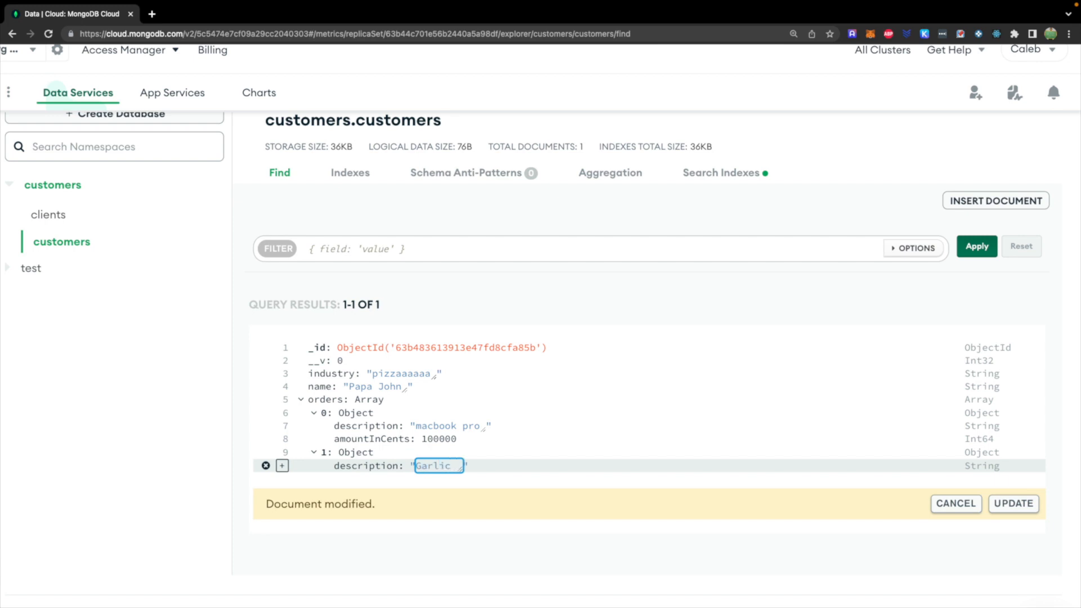
type("sauce")
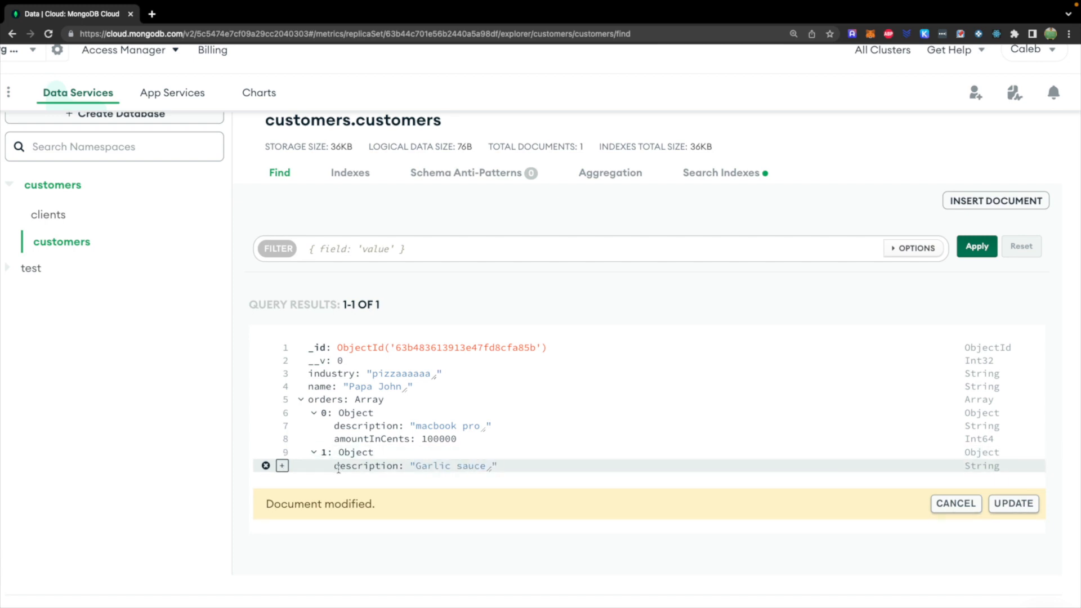
left_click(282, 466)
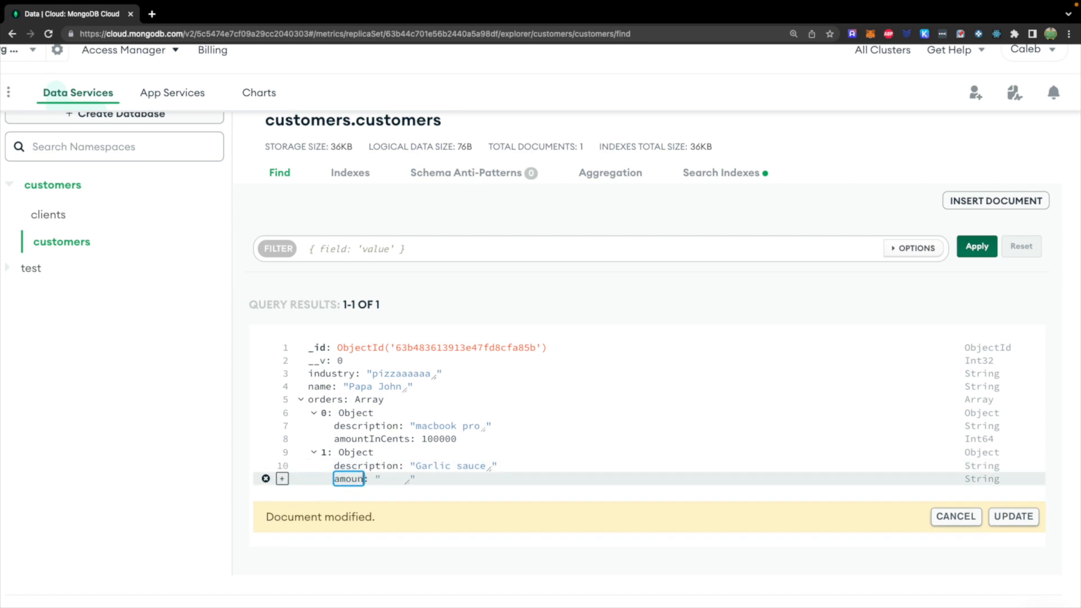
type("amountInCents")
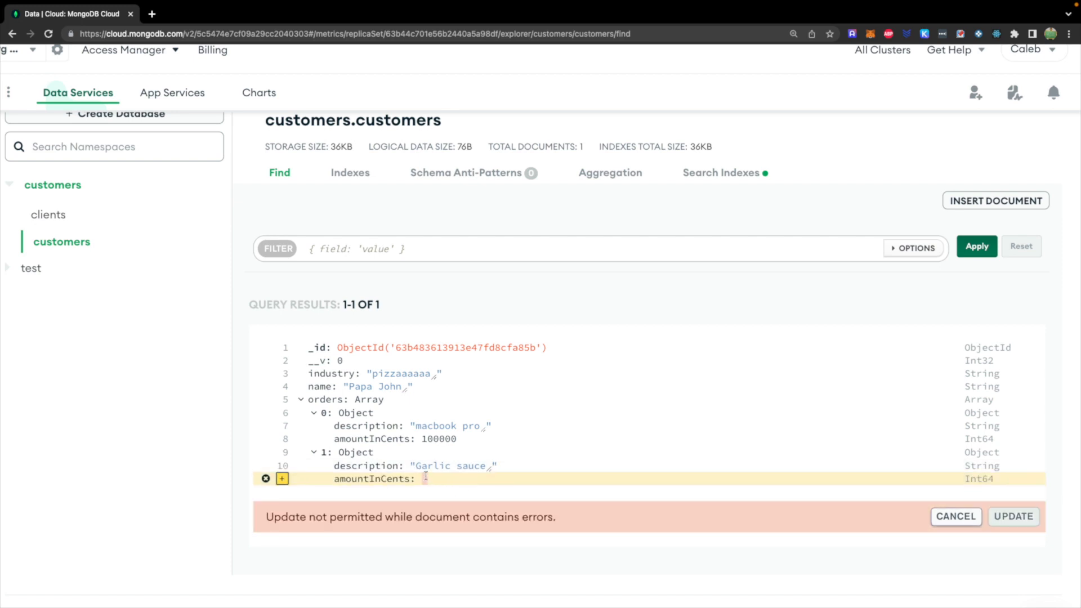
type("1000")
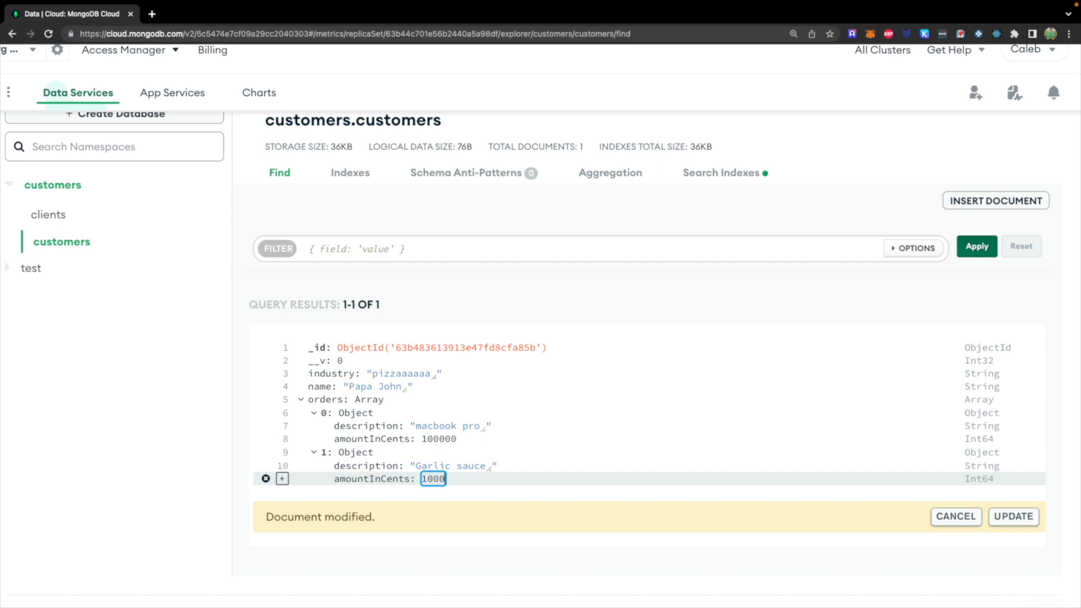
type("0")
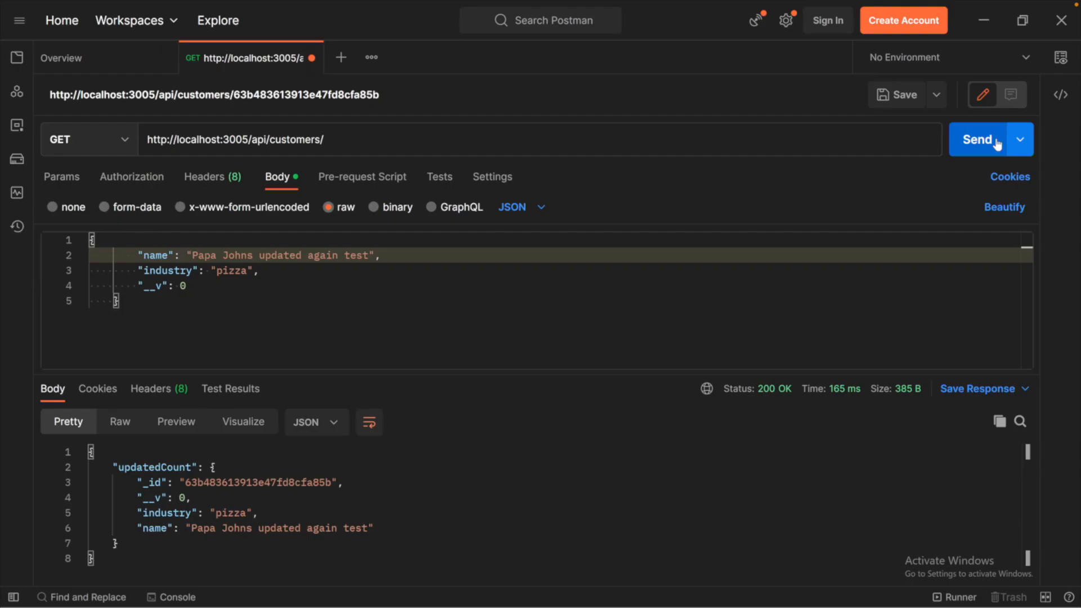
- Resend the GET customers request and scroll the response to see both orders
left_click(977, 139)
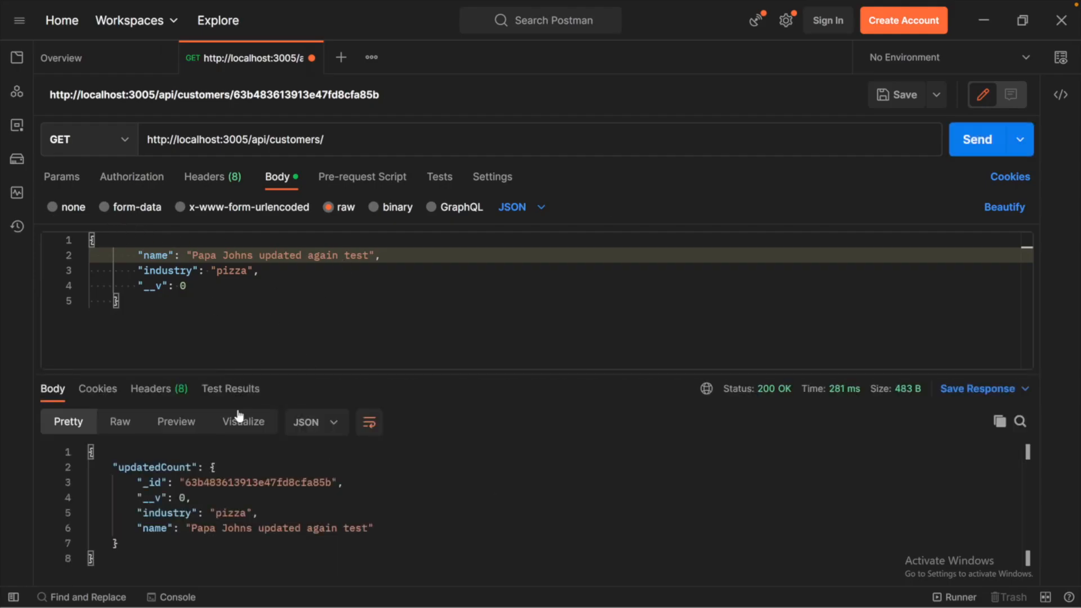
scroll("down", 3)
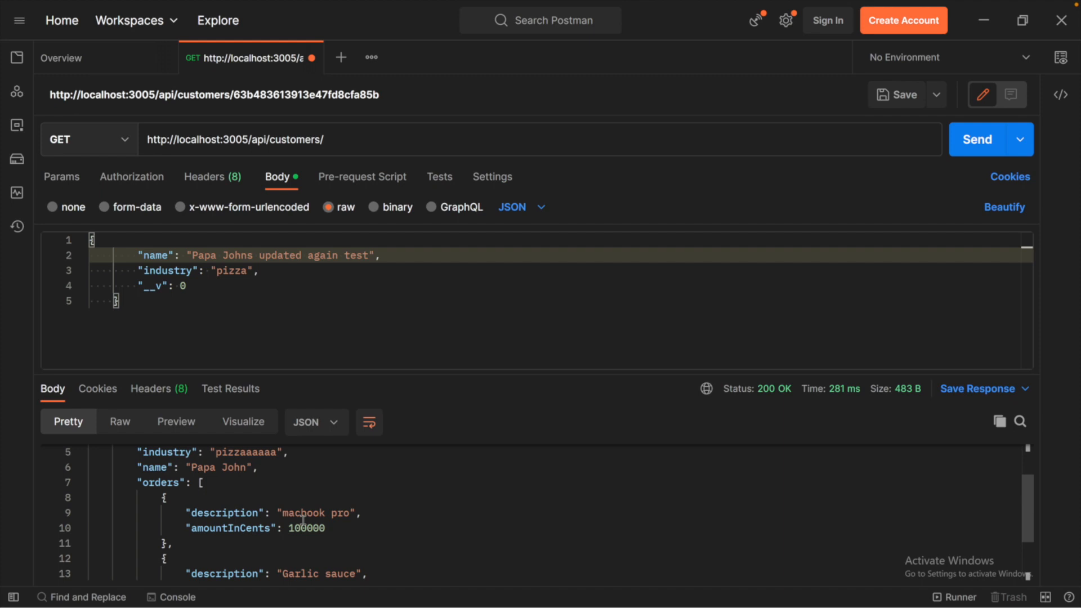
scroll("up", 3)
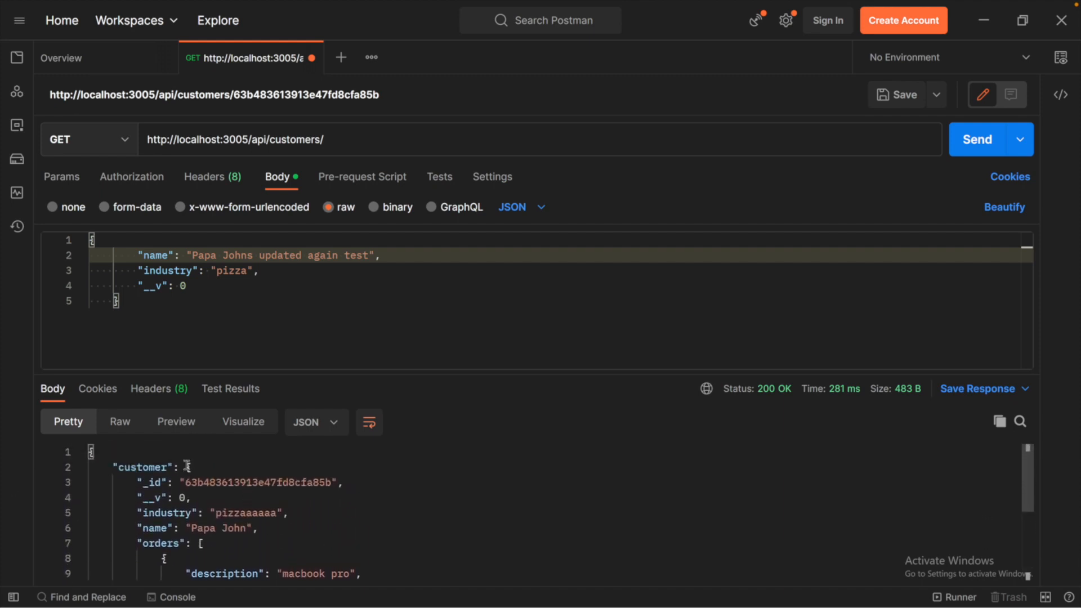
scroll("down", 3)
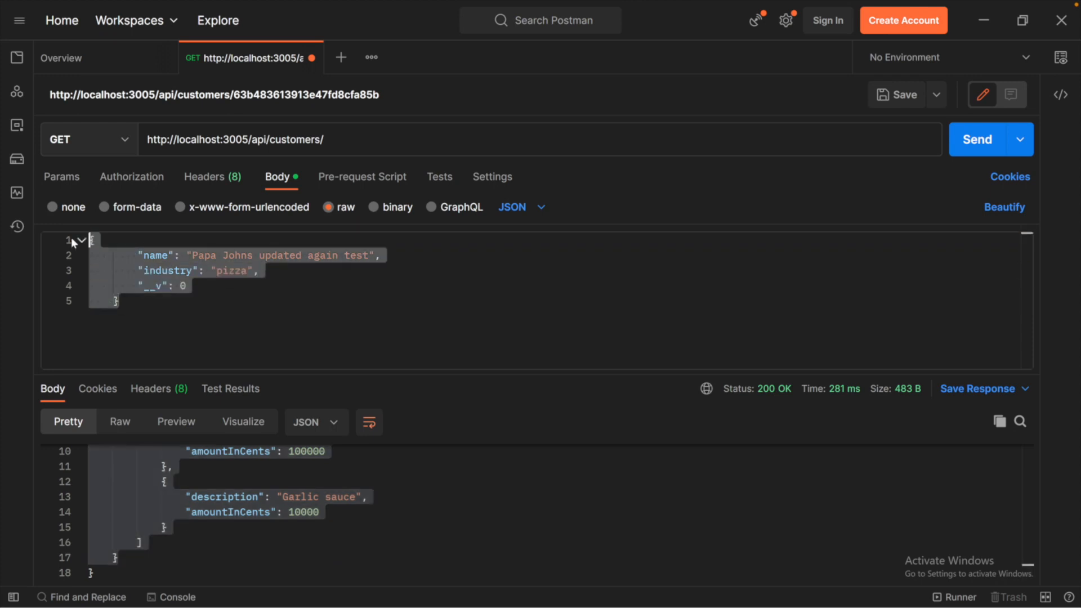
scroll("down", 3)
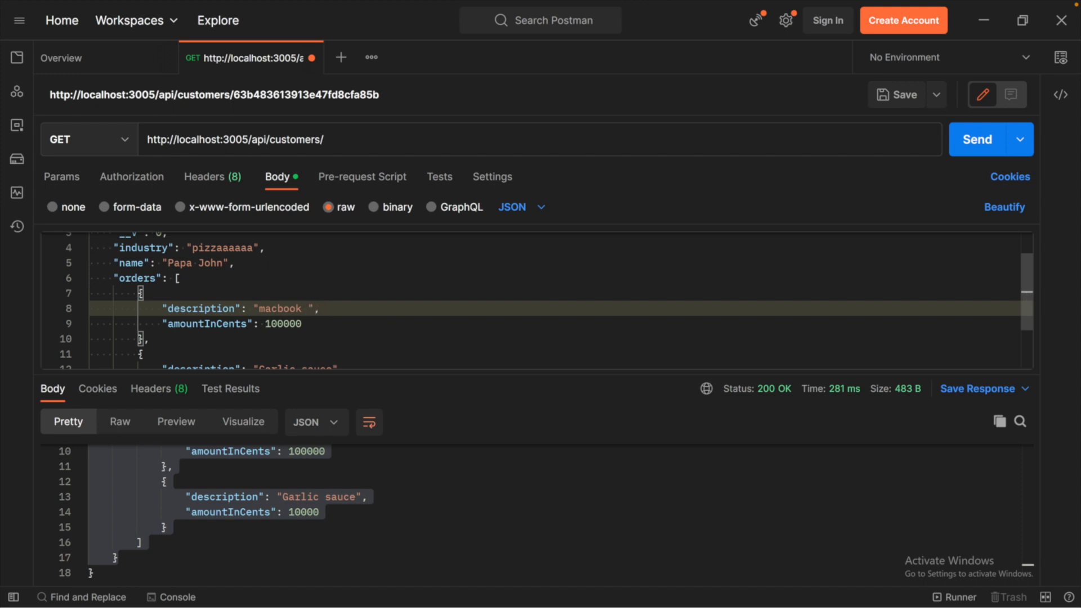
- Change the order description to 'macbook air' and resend the PUT request for Papa John
type("air")
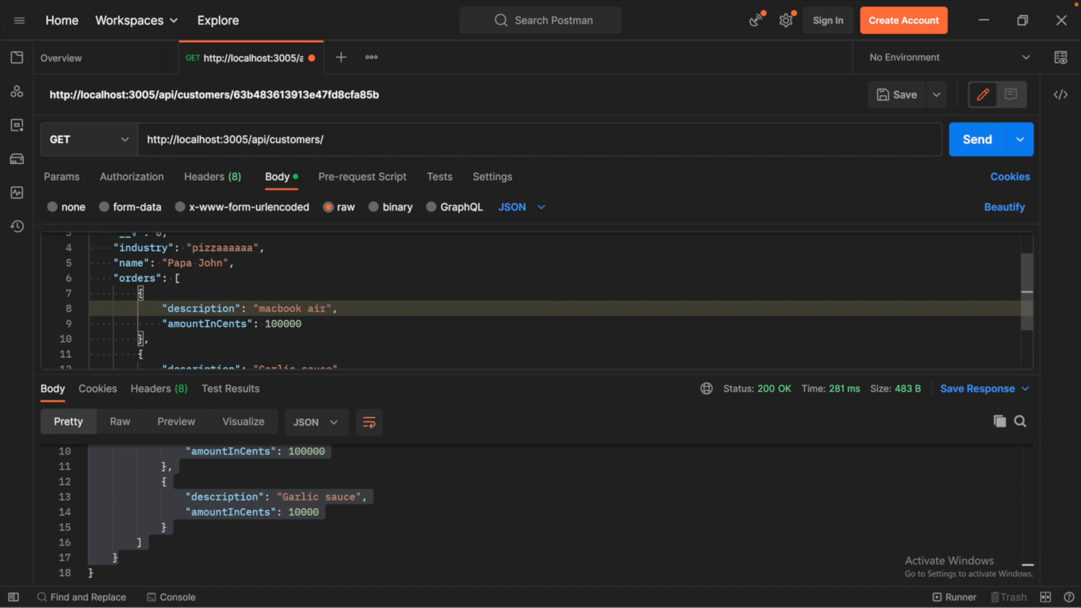
mouse_move(122, 142)
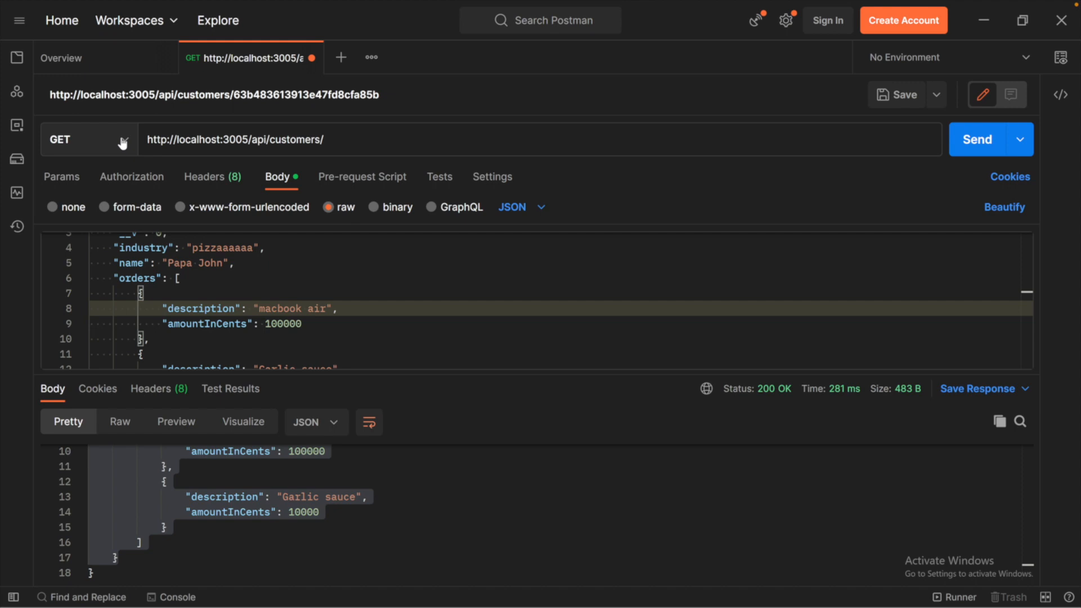
left_click(83, 139)
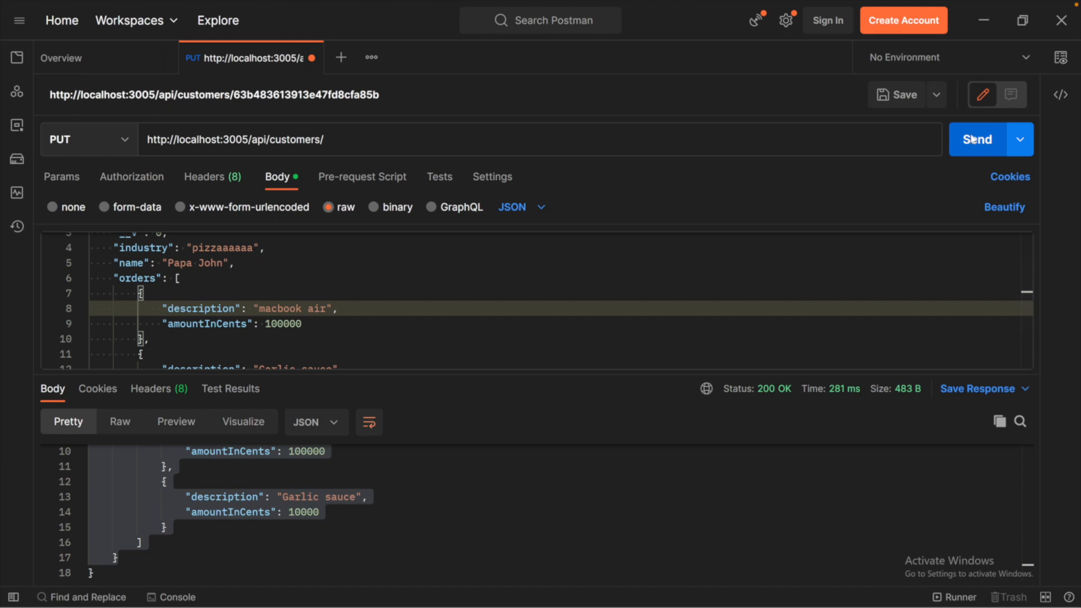
left_click(976, 139)
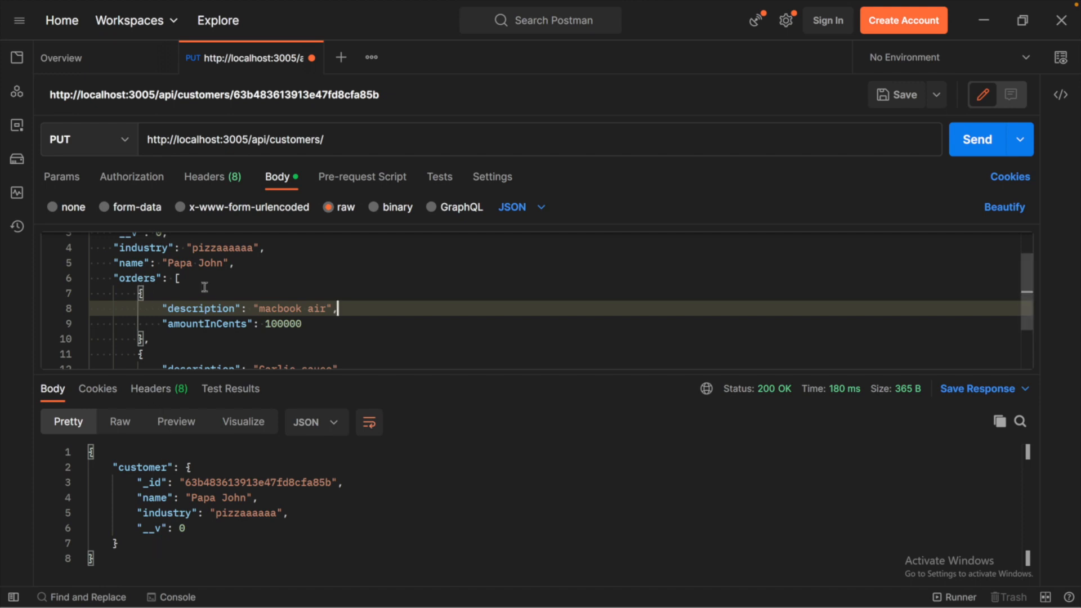
scroll("down", 3)
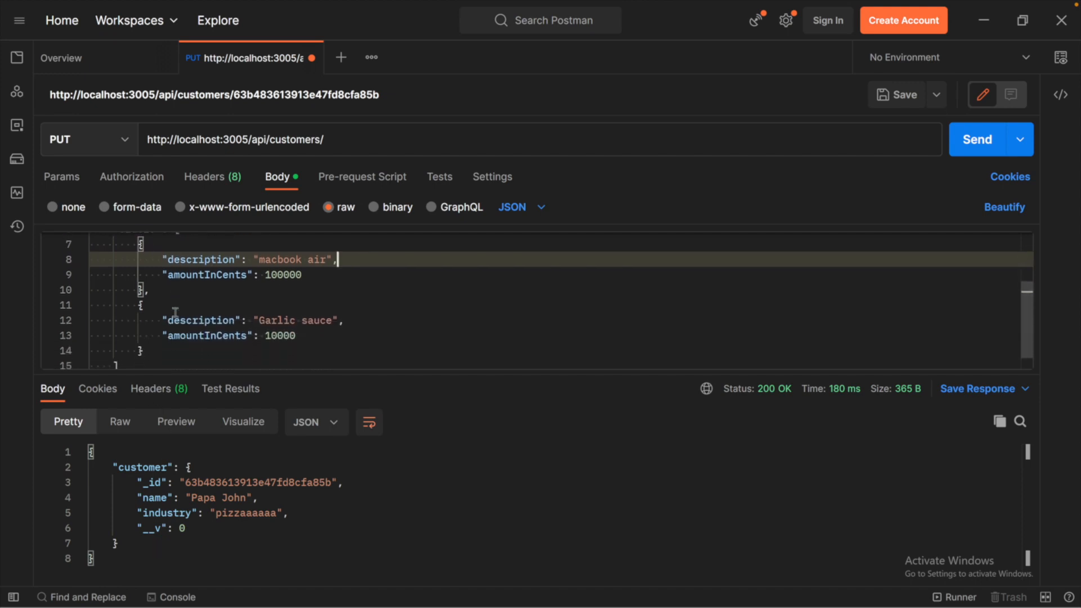
scroll("up", 3)
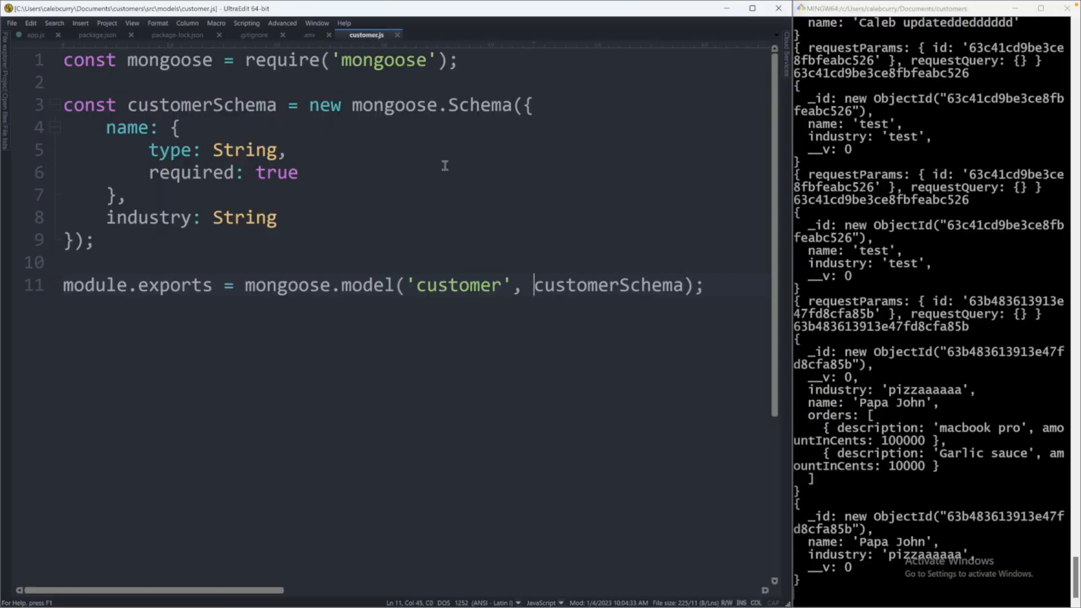
mouse_move(189, 169)
type(",")
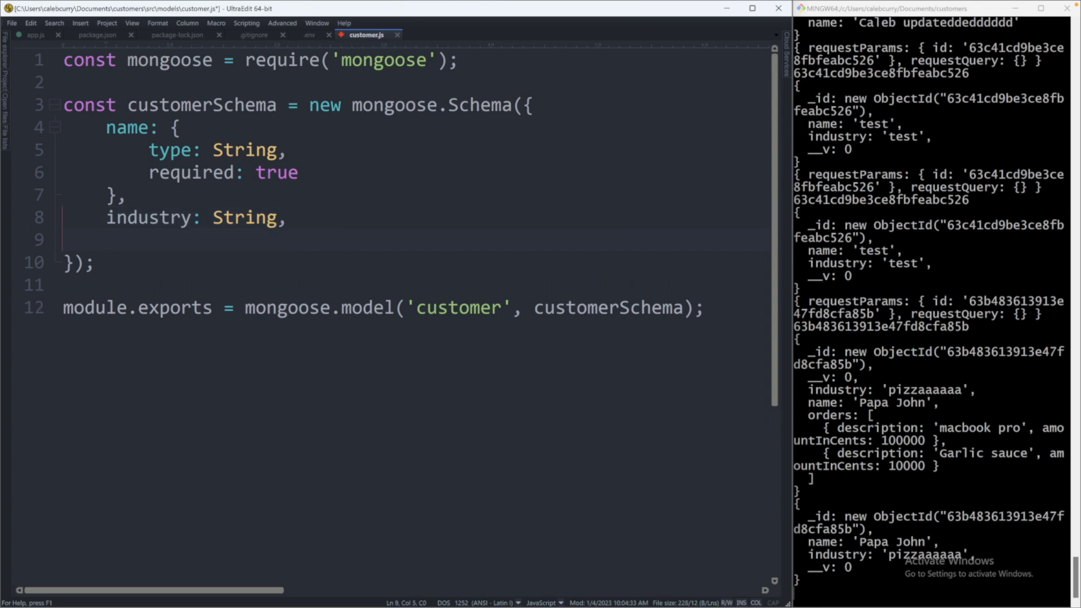
- Add an orders array holding an object literal to the customer.js schema
type("orders")
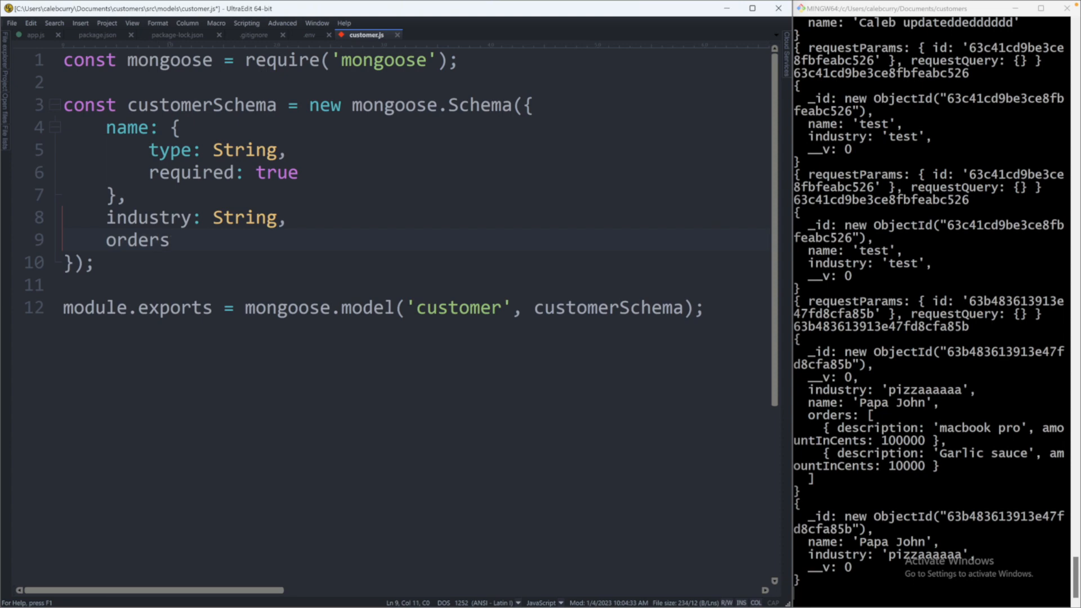
type(": []")
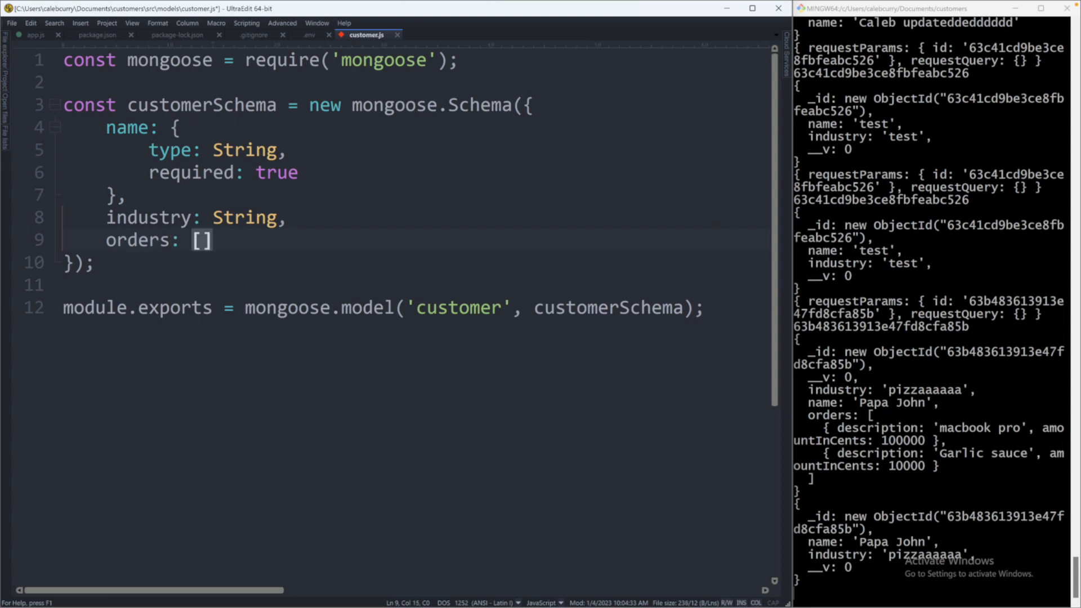
key("Enter")
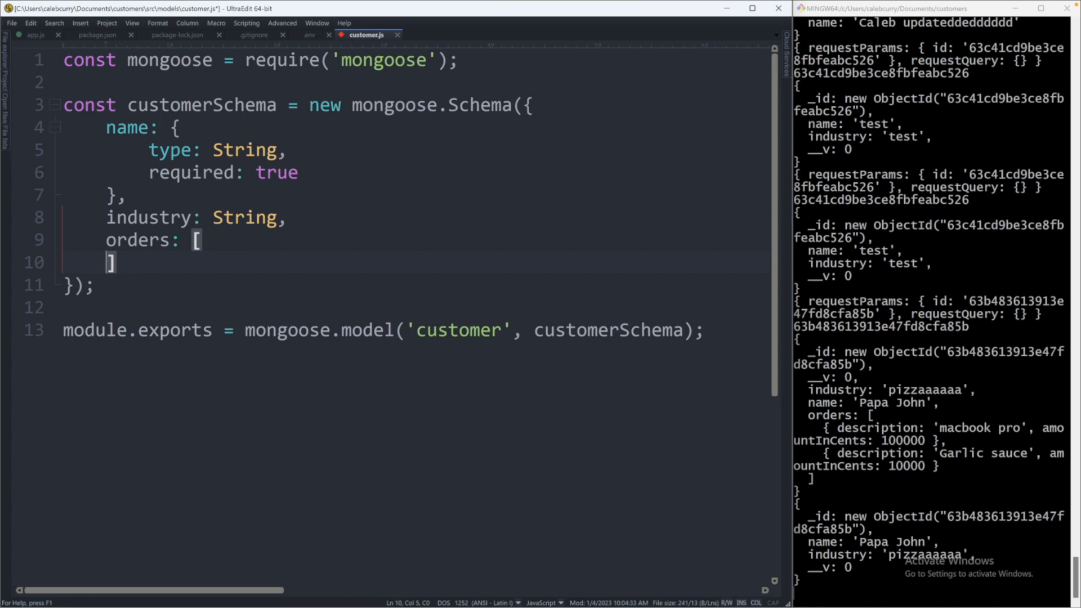
key("enter")
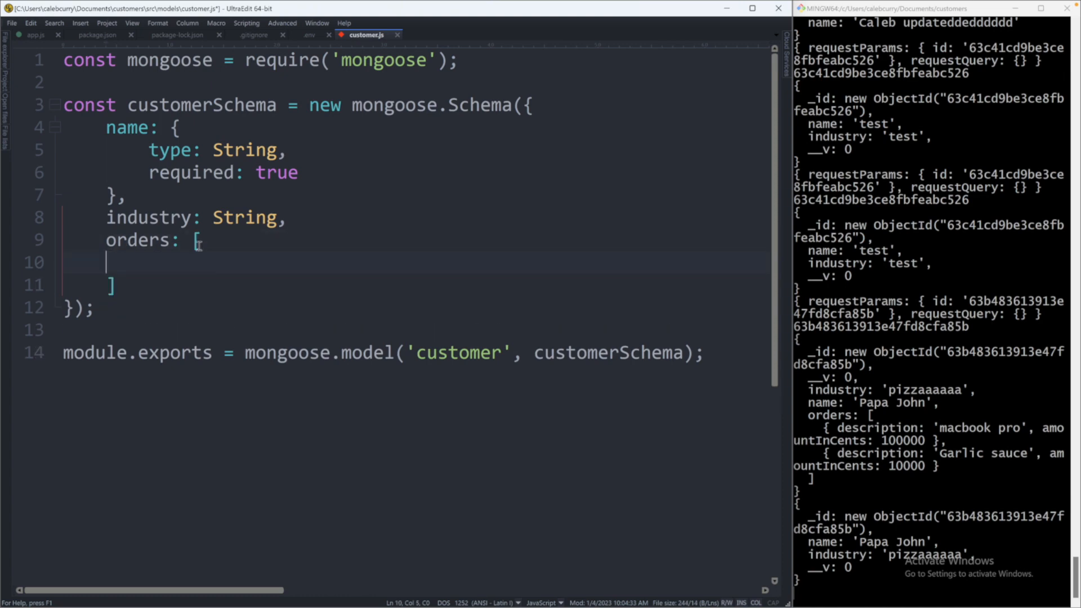
type("{")
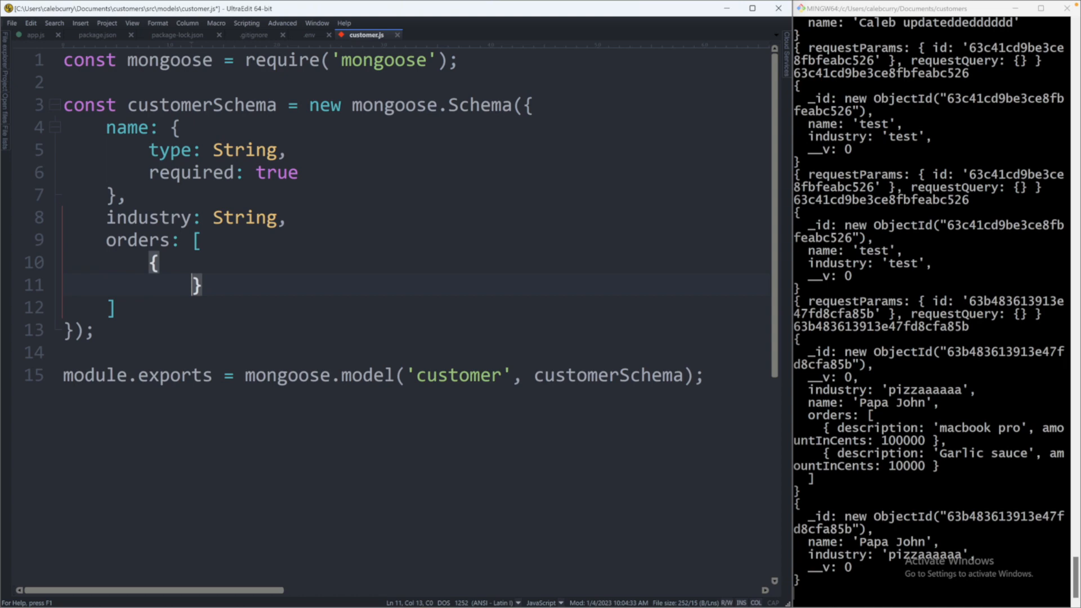
key("Enter")
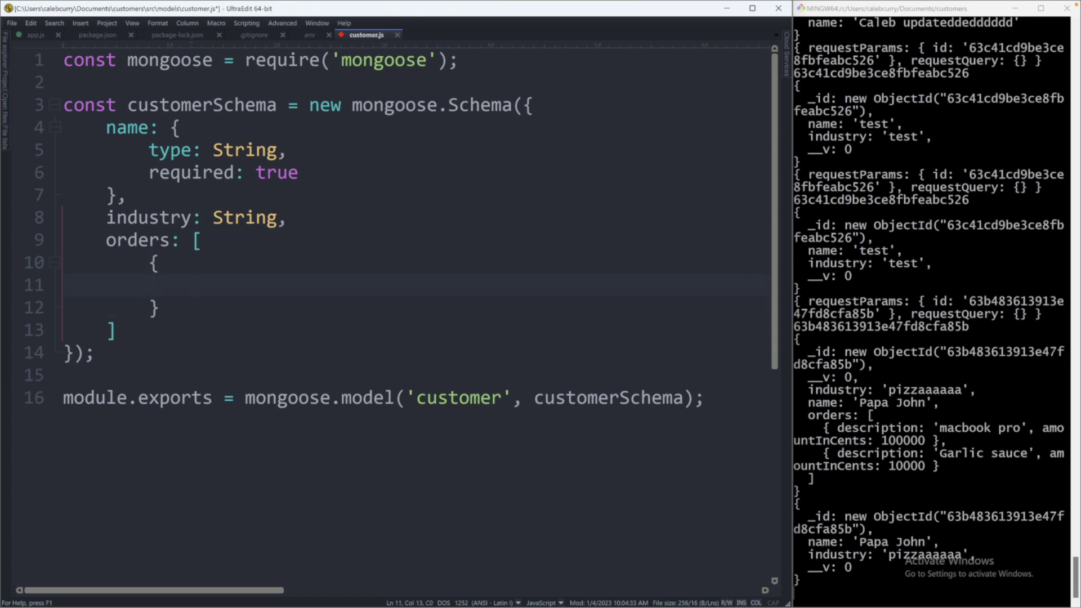
- Fill the order object with description: String and amountInCents: Number, then view app.js
type("descrip")
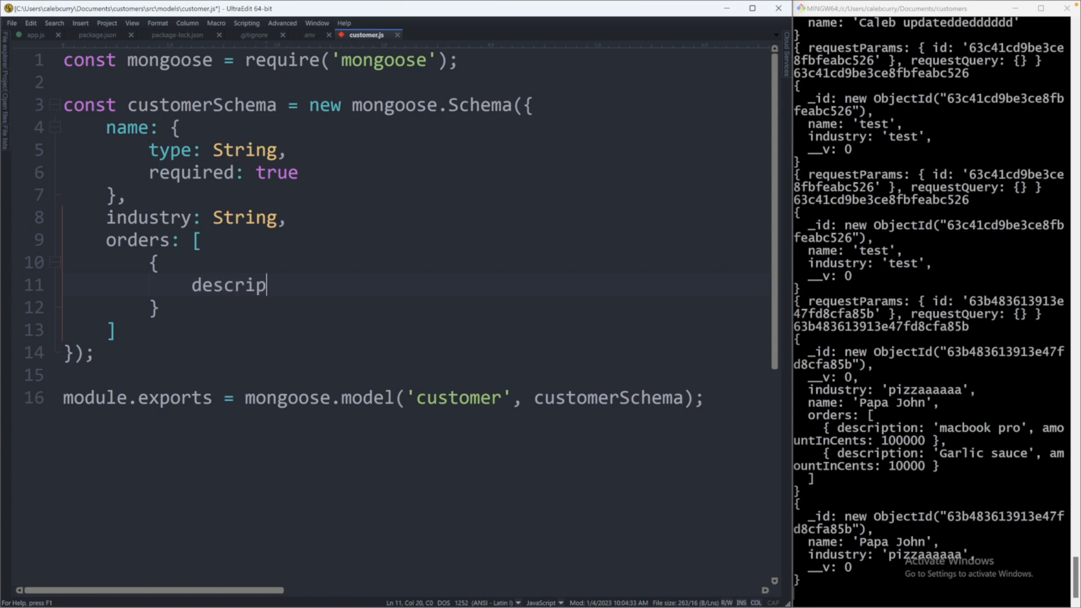
type("tion: S")
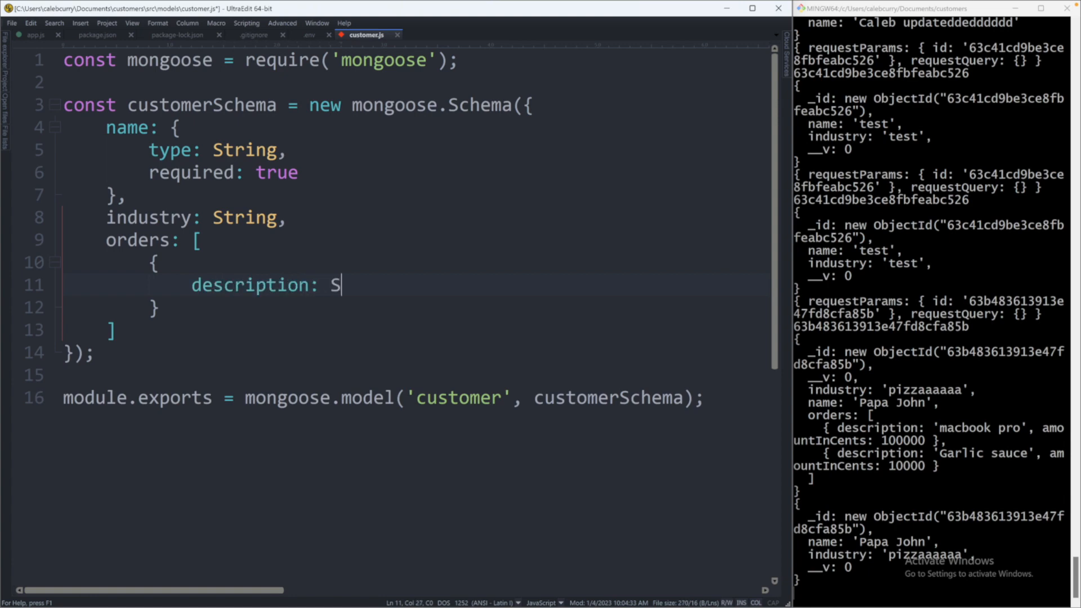
type("tring,")
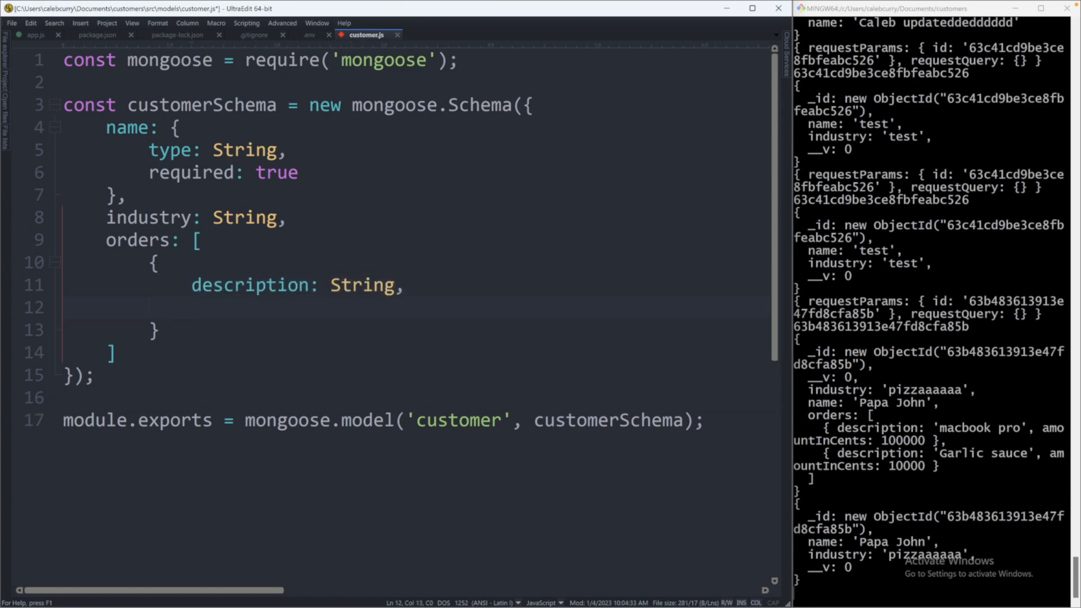
type("amountInCew")
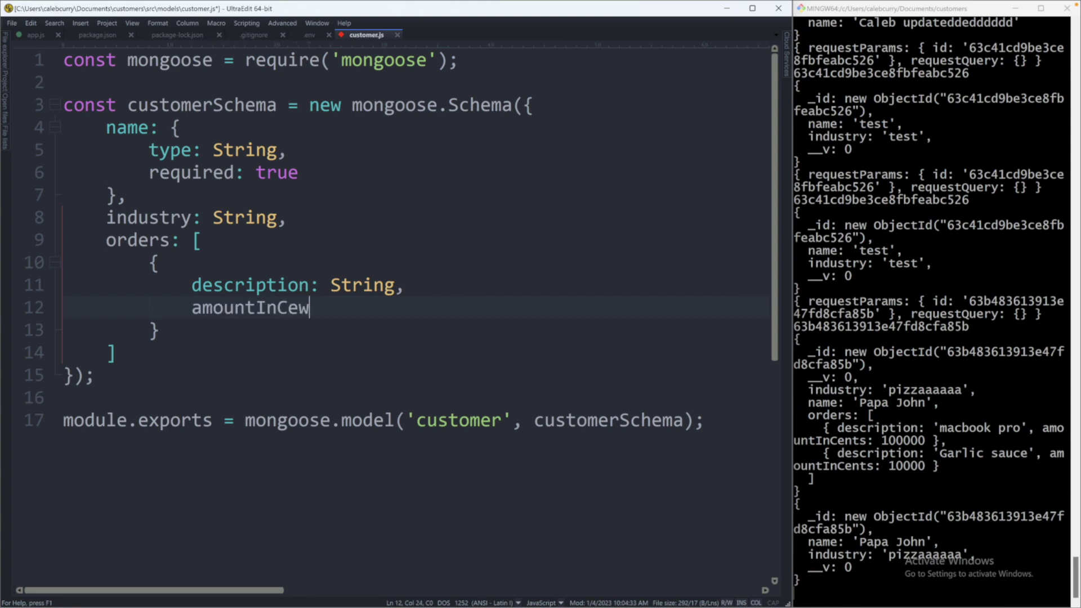
type("t")
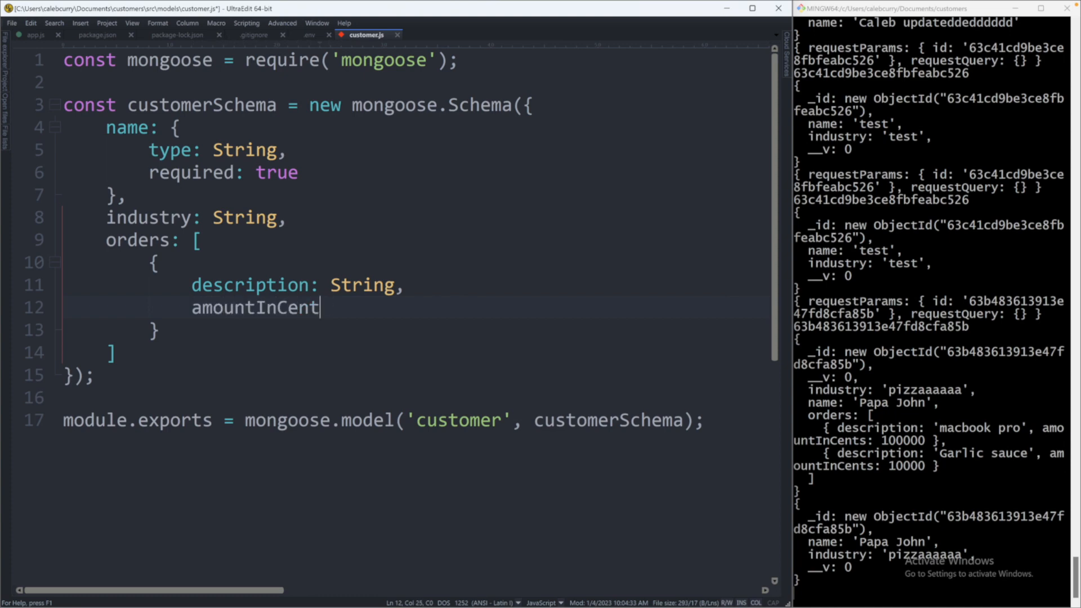
type("s: Number")
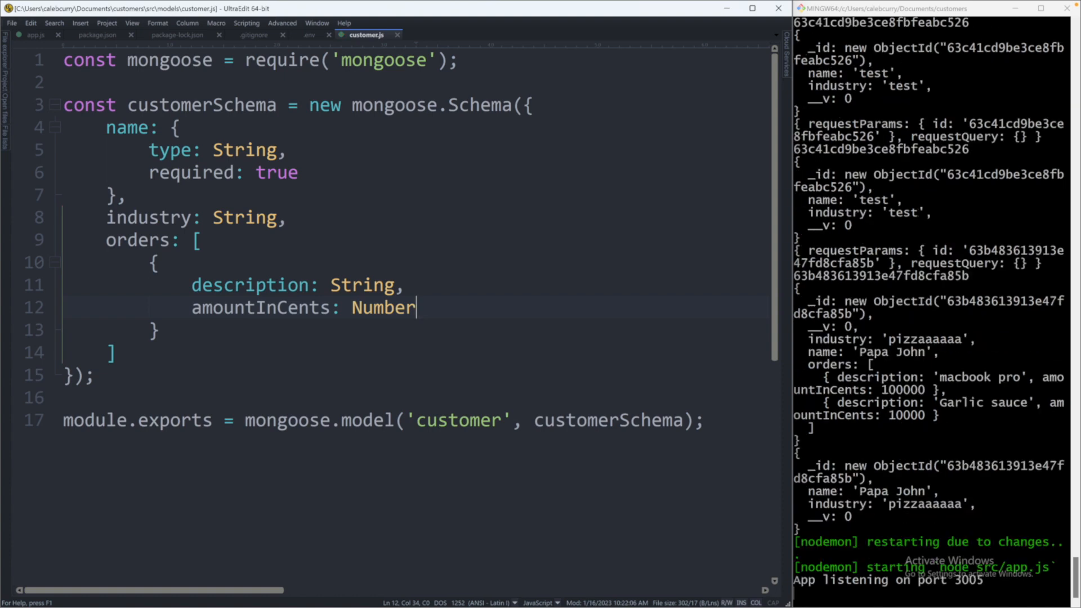
mouse_move(55, 77)
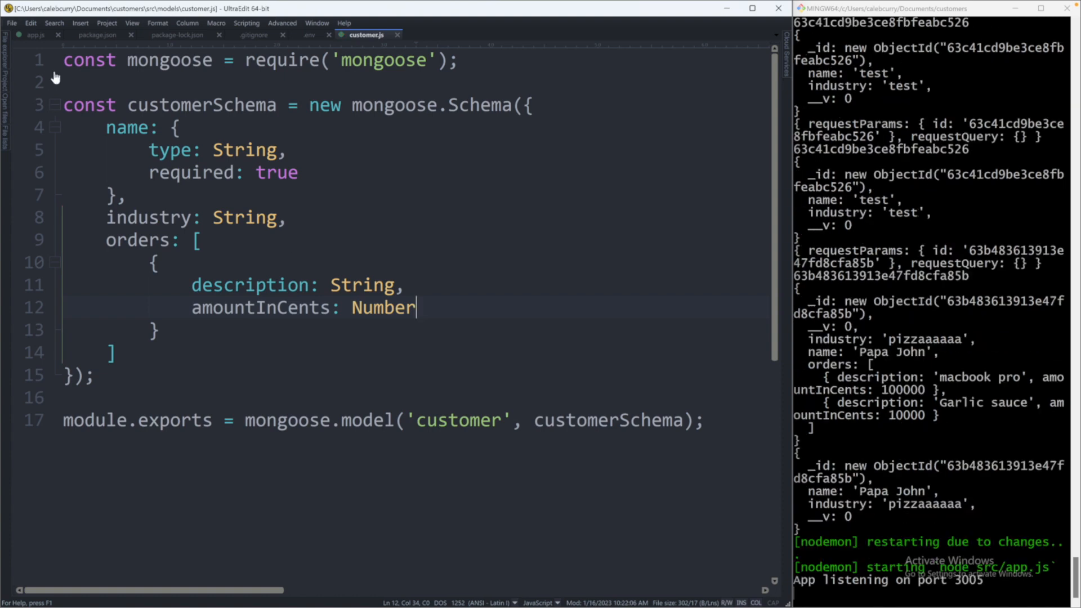
left_click(31, 34)
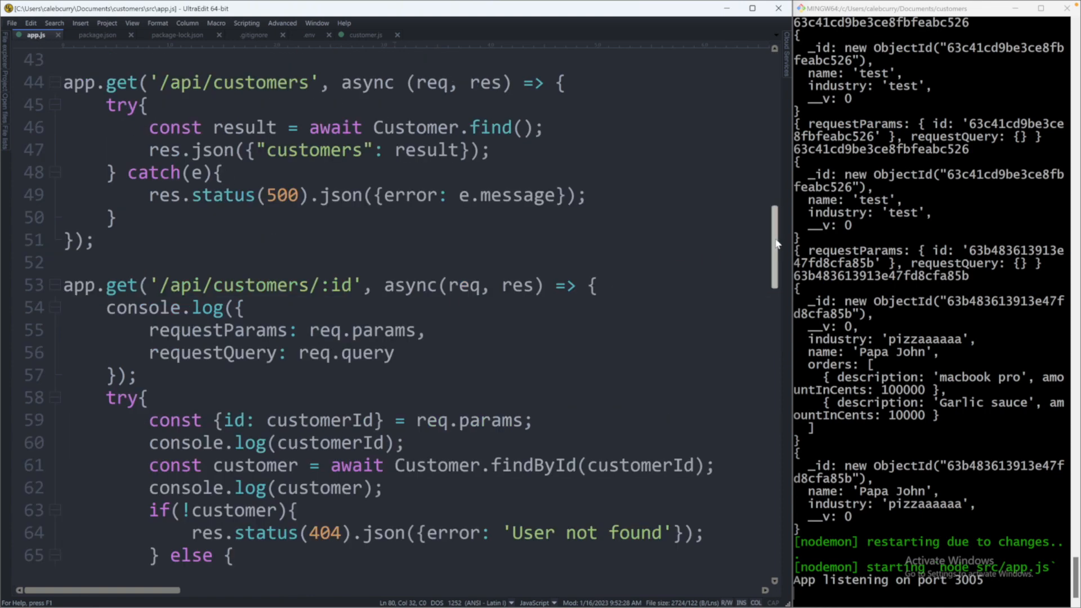
- Review the PUT and POST customer routes in app.js, highlighting req.body, then return to Postman
scroll("down", 3)
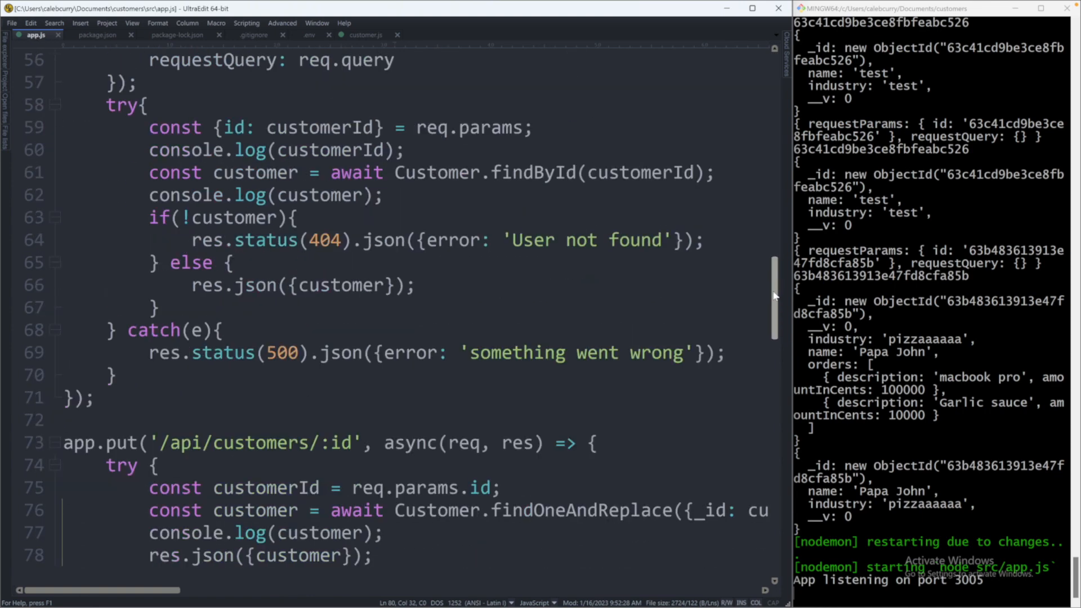
scroll("down", 3)
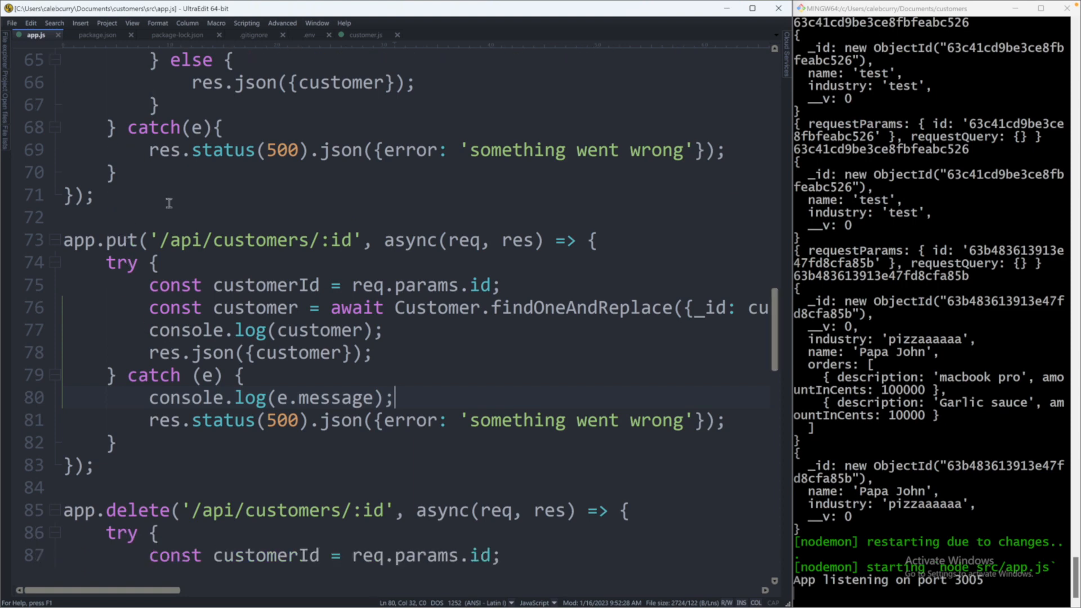
mouse_move(307, 341)
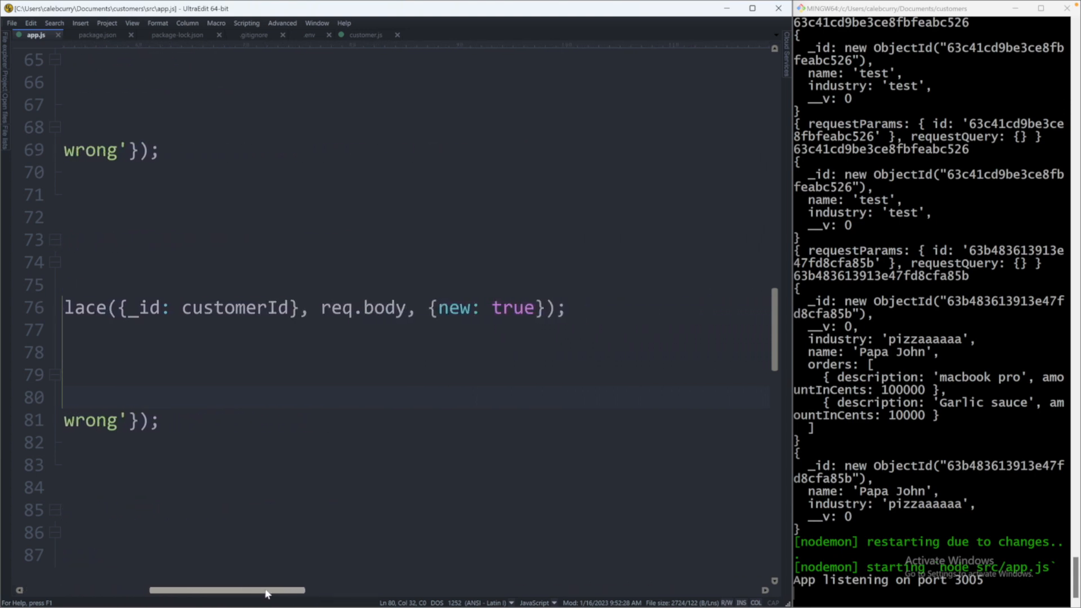
double_click(351, 307)
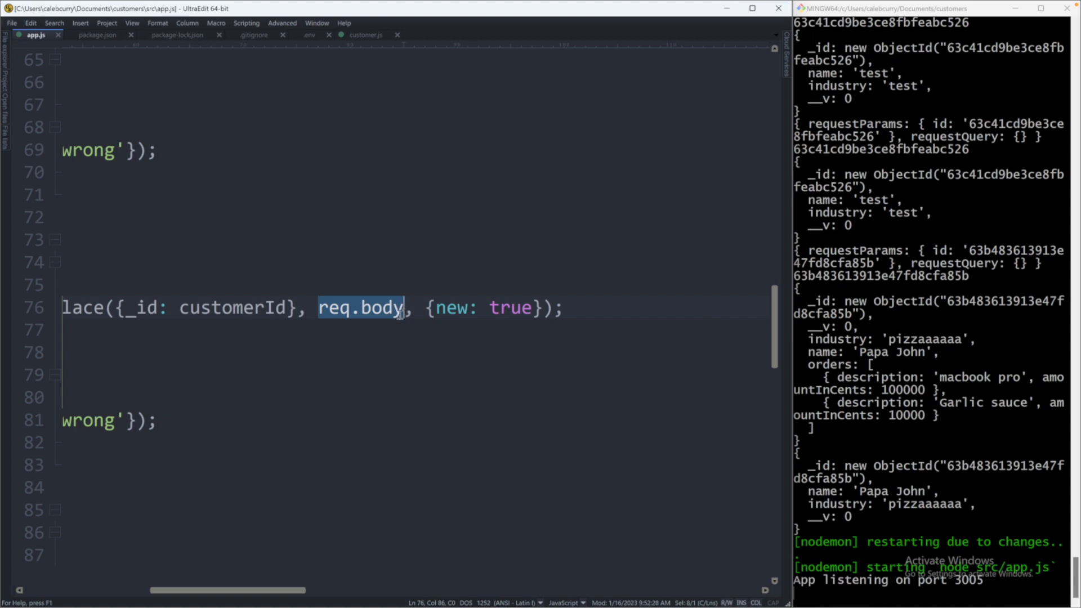
mouse_move(396, 344)
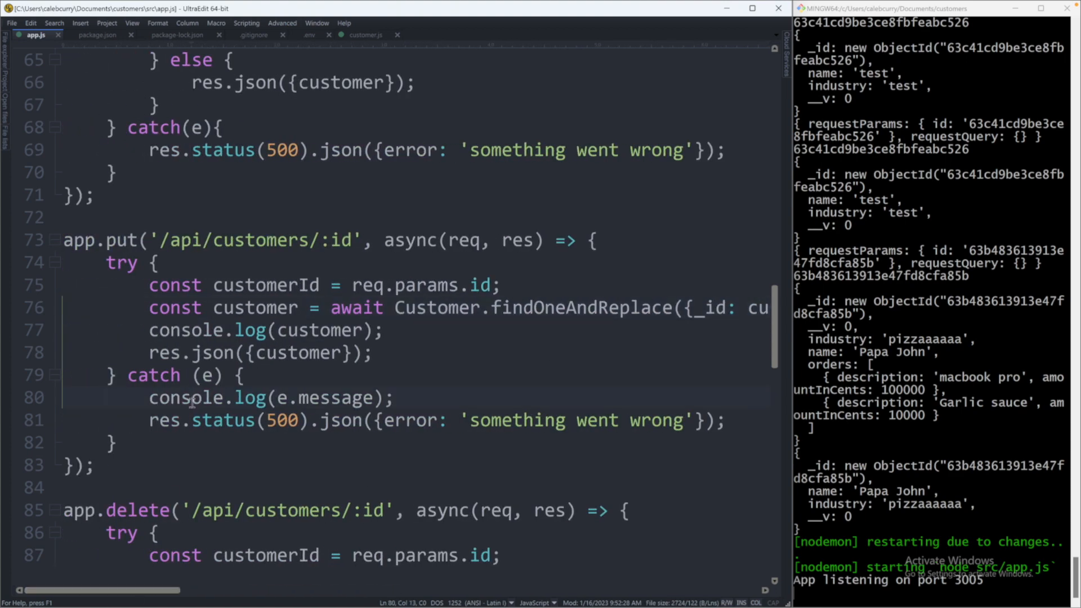
scroll("down", 3)
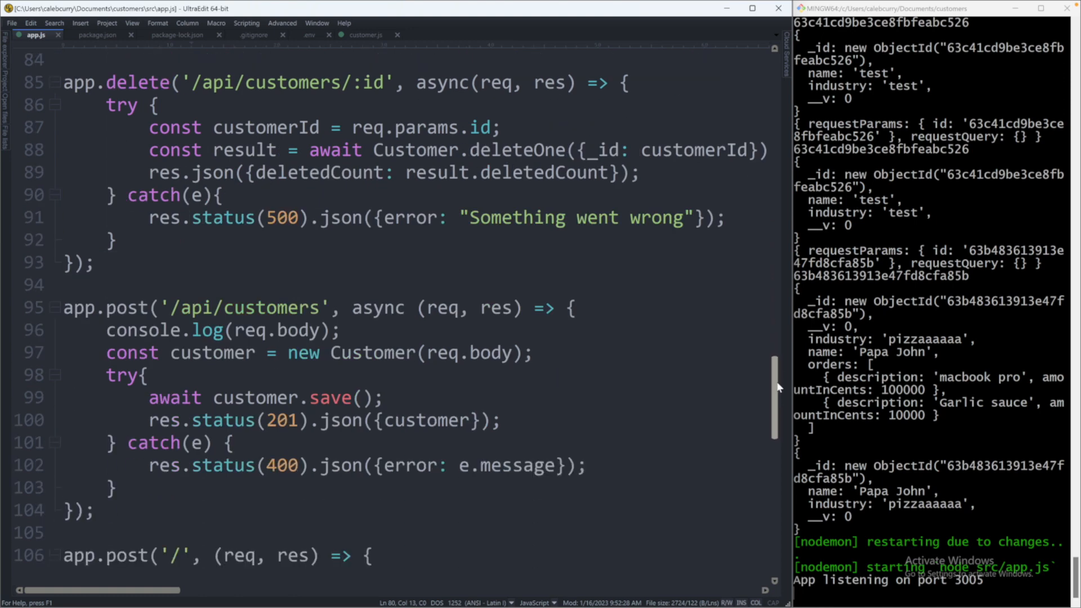
scroll("down", 3)
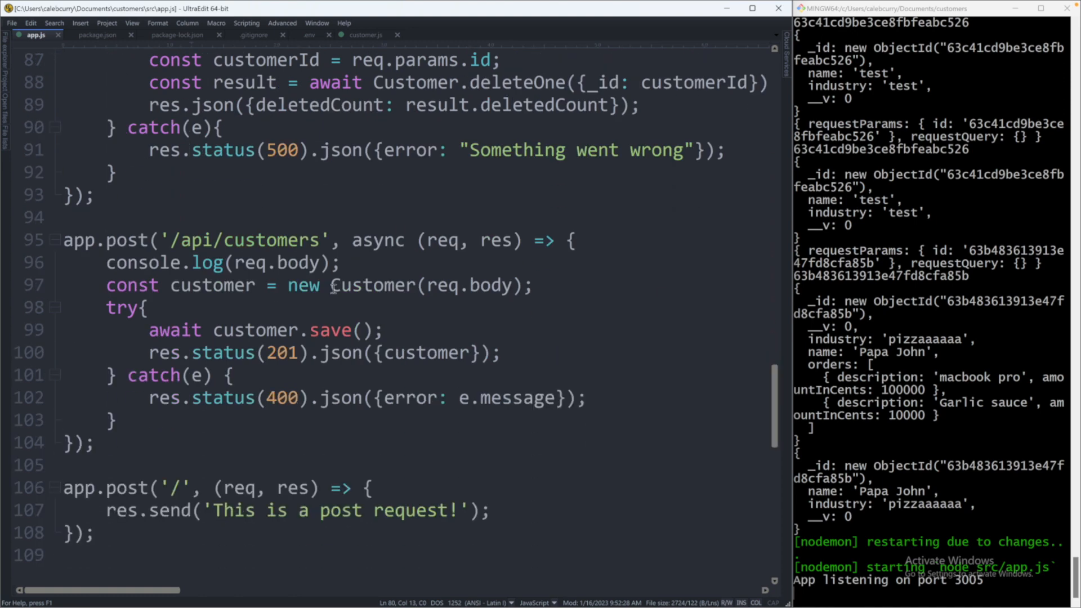
mouse_move(536, 276)
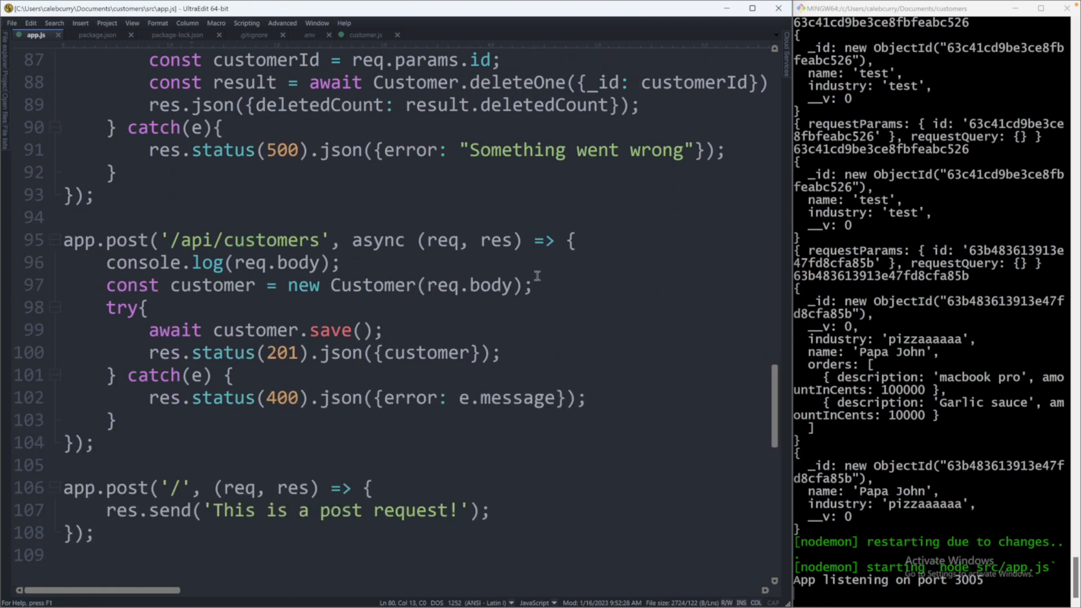
left_click(976, 139)
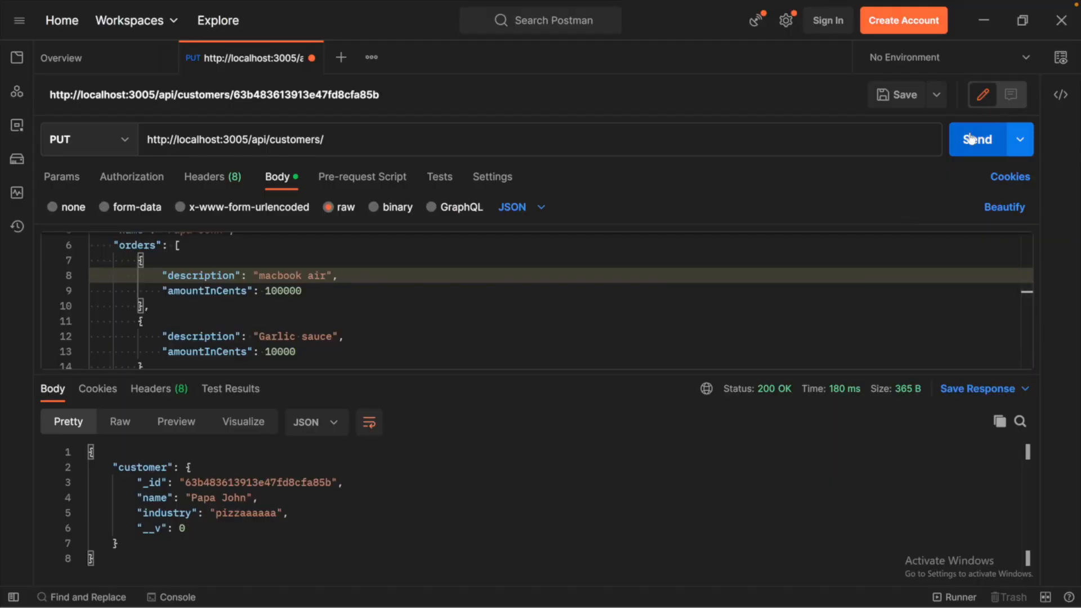
- Resend the PUT to return Papa John's macbook air and Garlic sauce orders, then show the method list
left_click(976, 139)
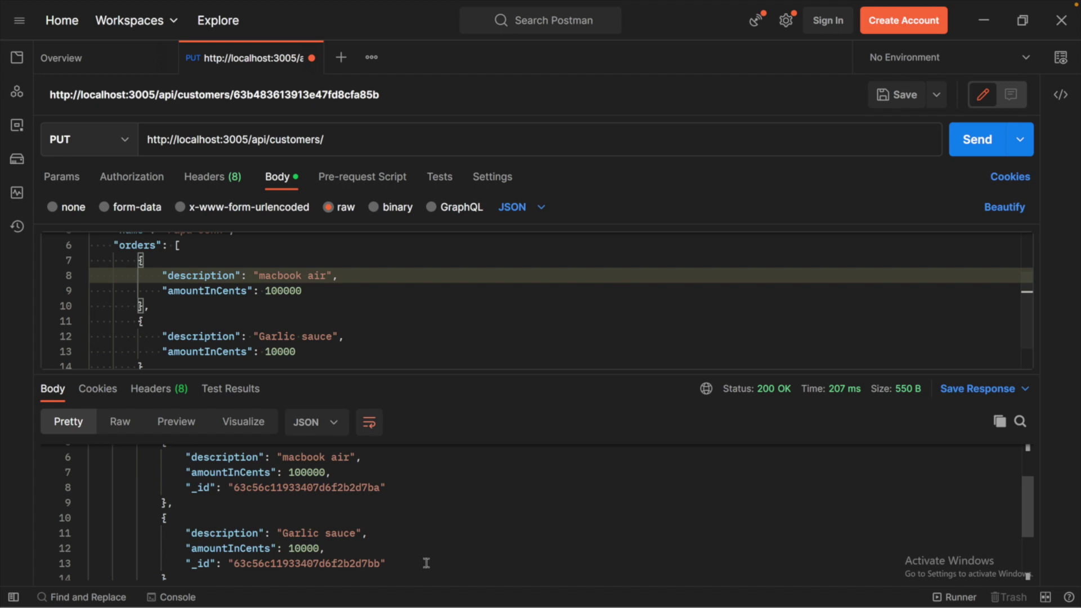
scroll("up", 3)
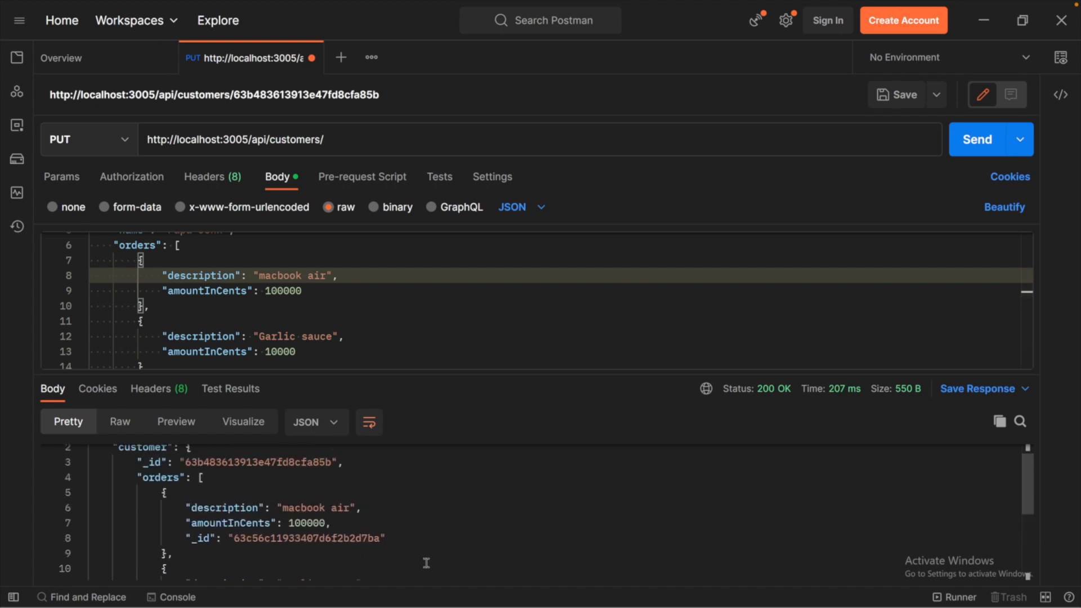
left_click(88, 139)
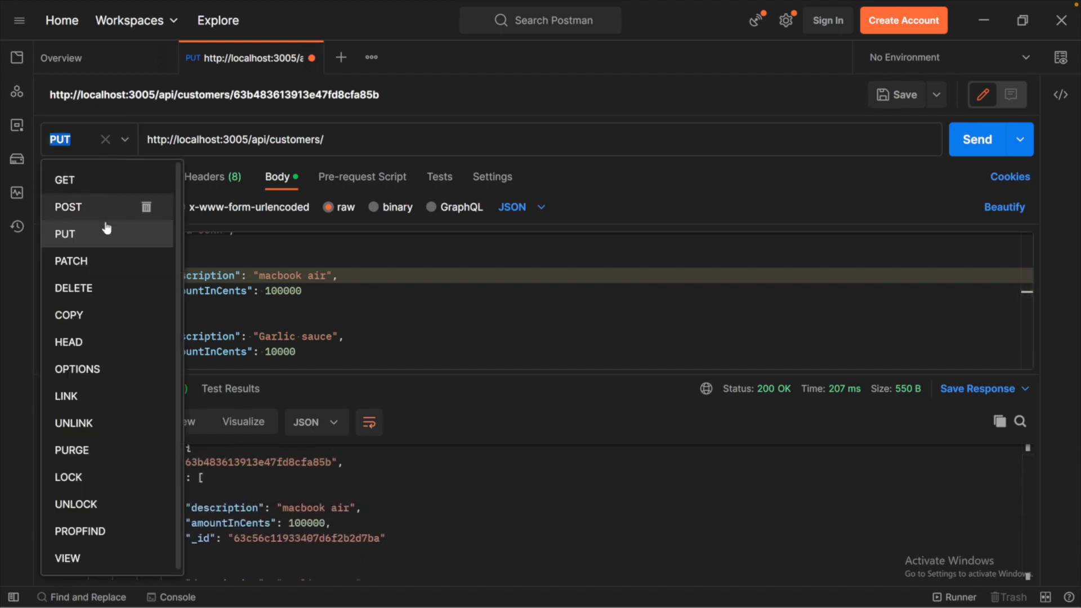
- Send a POST for customer 'lil Cs' with the first order changed to 'cheese'
left_click(68, 207)
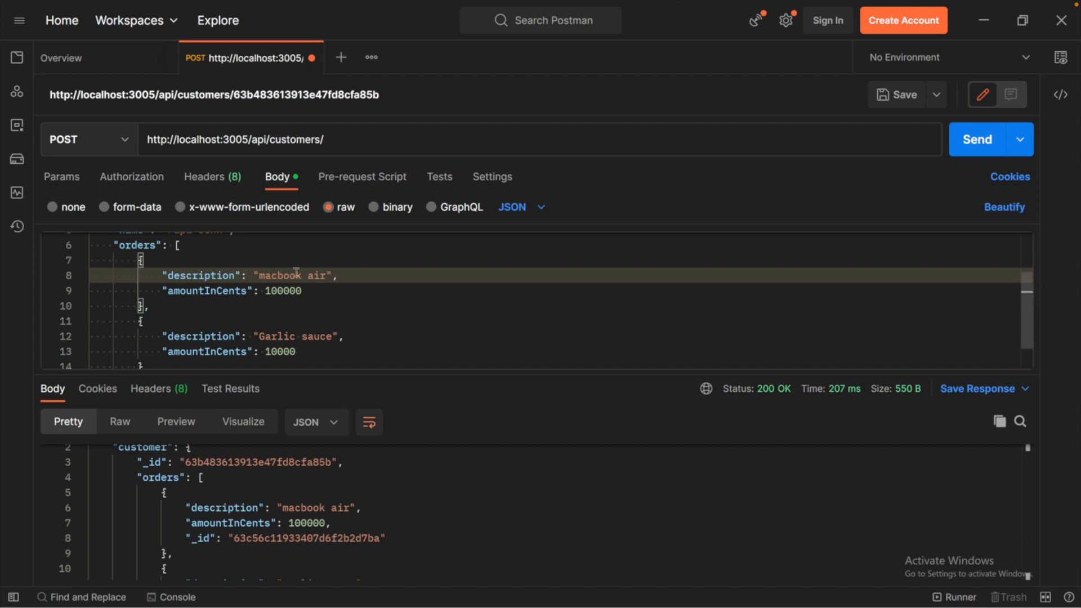
scroll("up", 3)
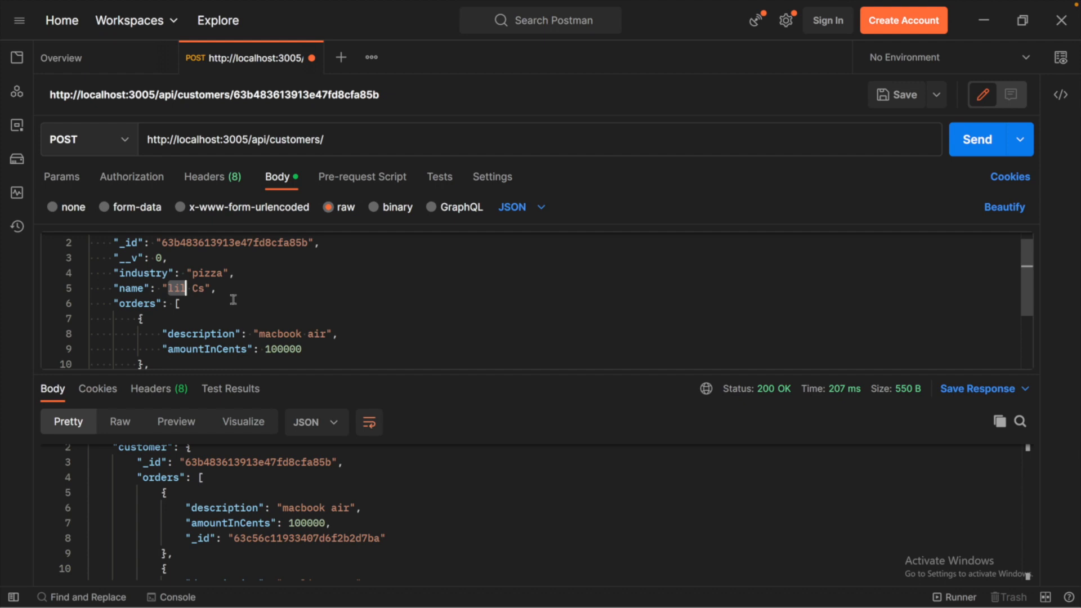
left_click(168, 288)
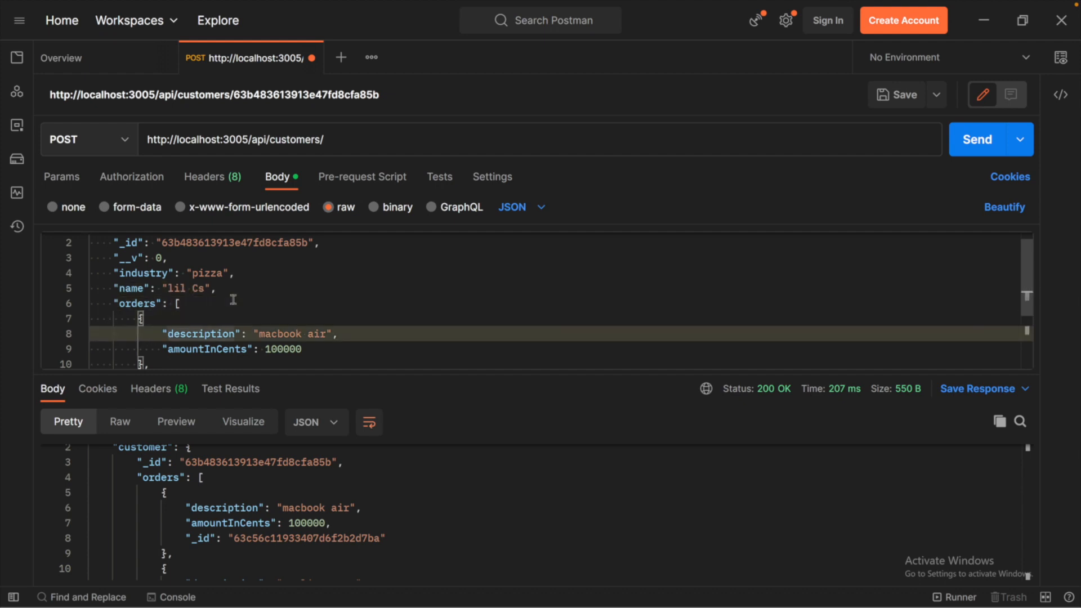
scroll("down", 3)
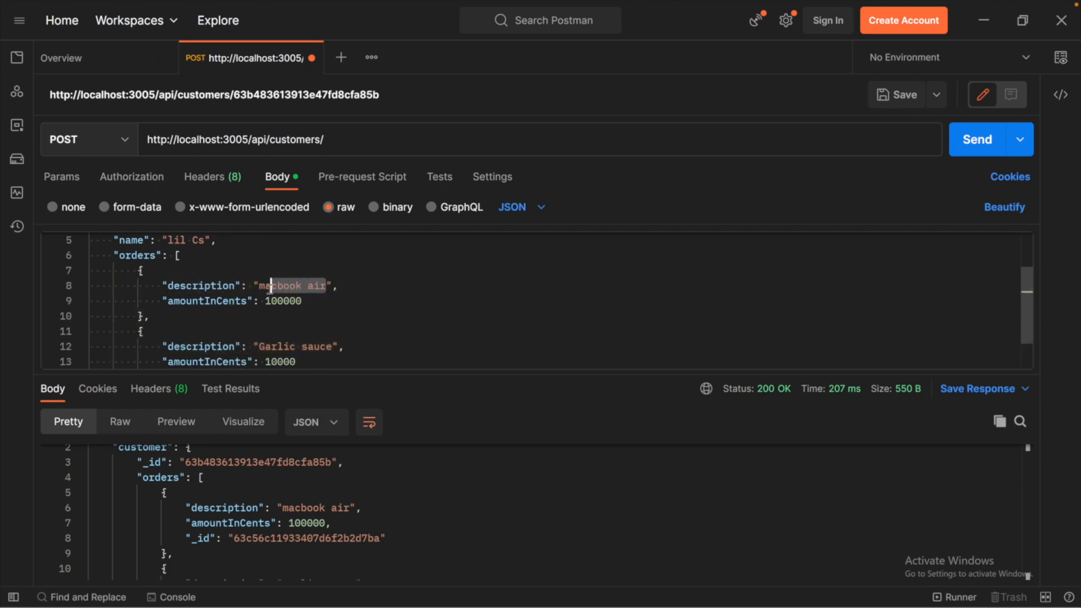
type("cheese")
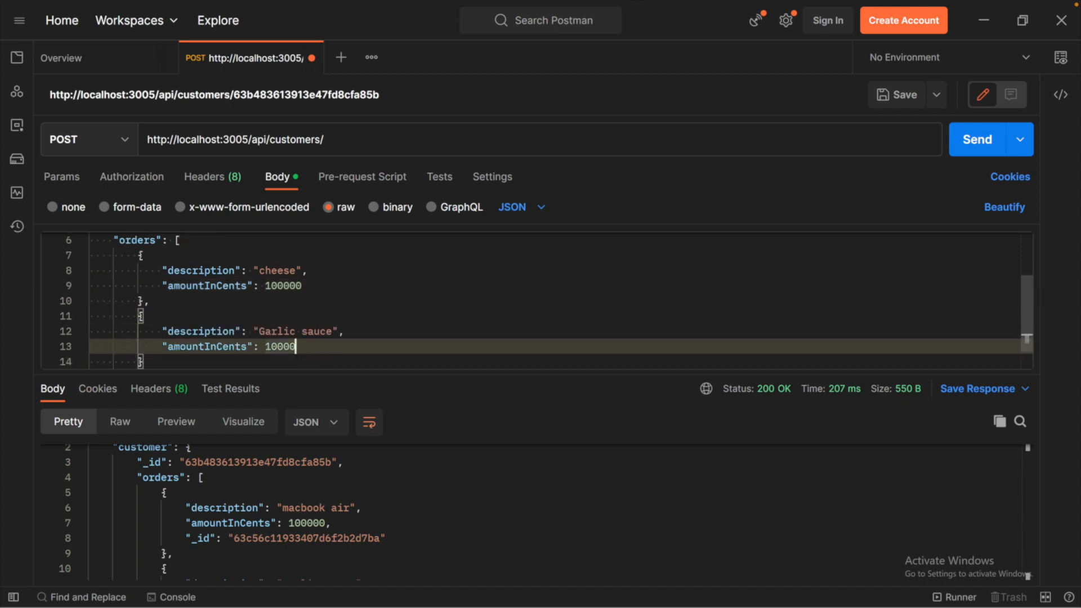
scroll("down", 3)
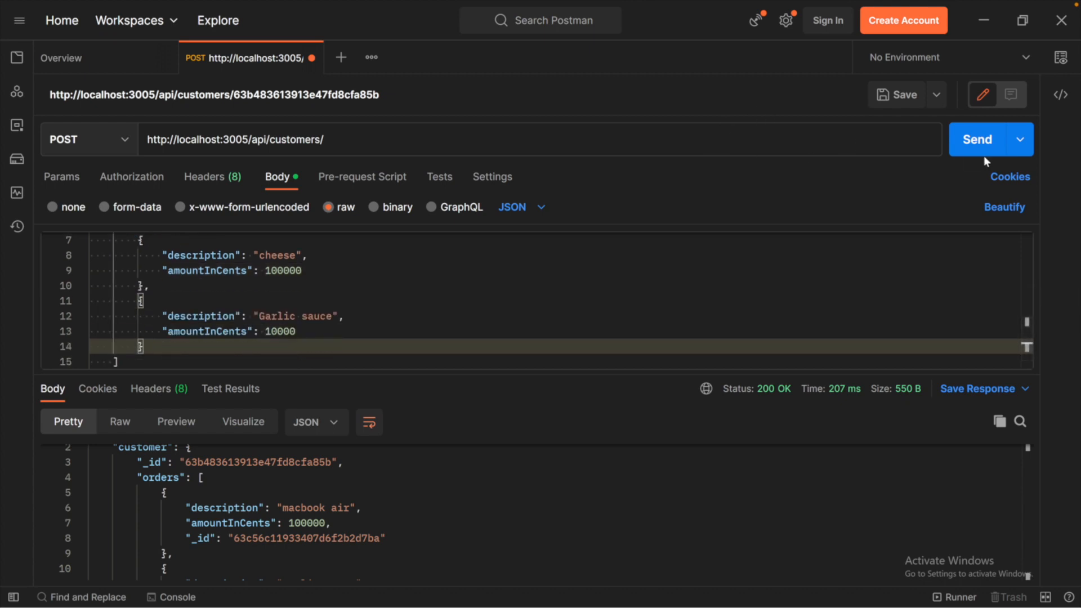
left_click(977, 139)
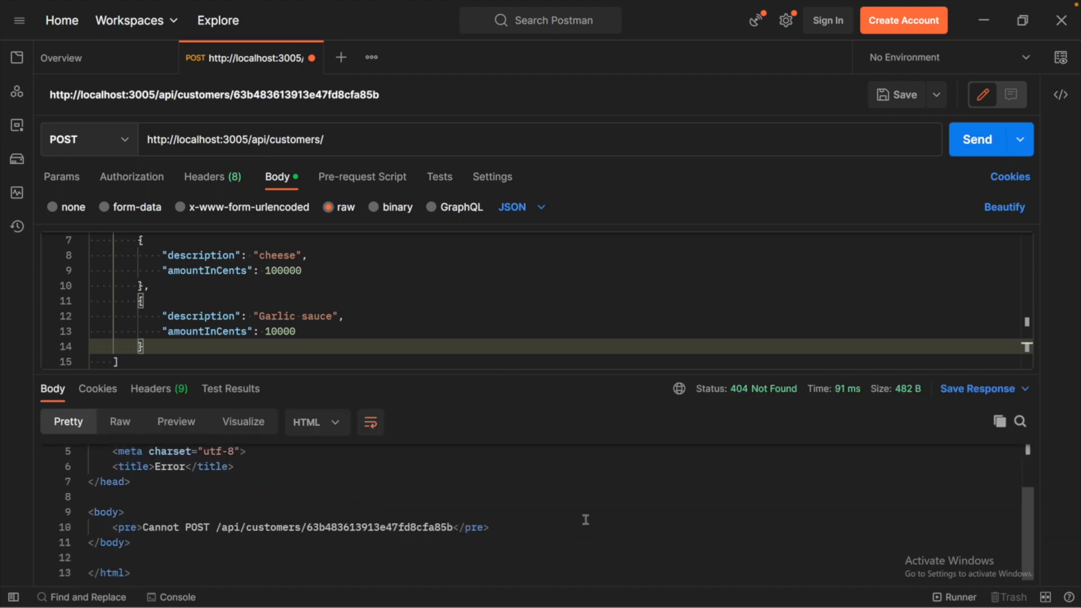
- Resend the POST body without _id and __v, getting 200 OK, and start a new untitled request
scroll("up", 3)
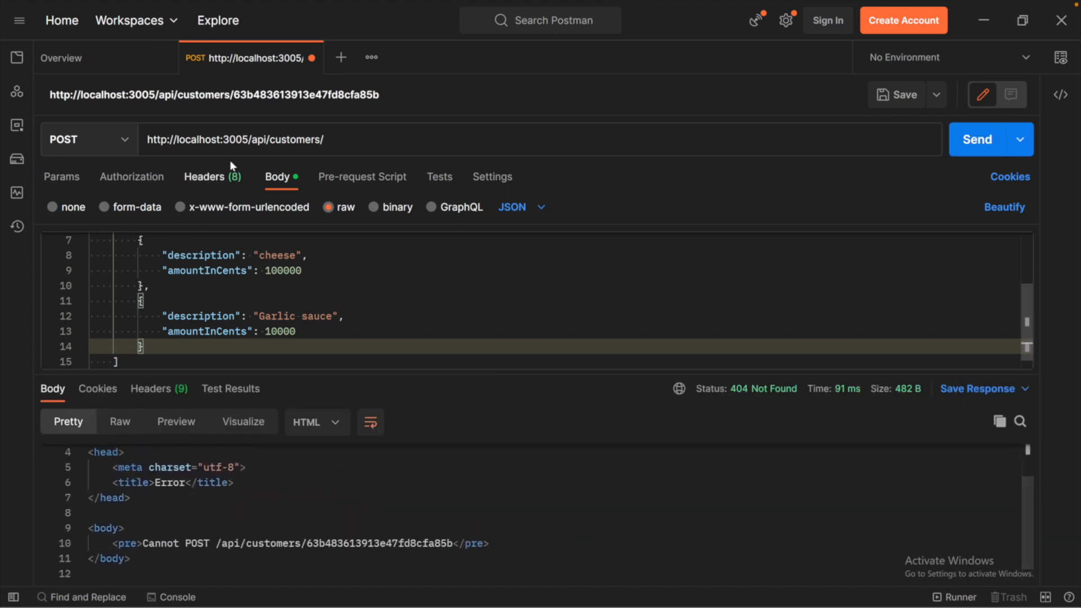
scroll("up", 3)
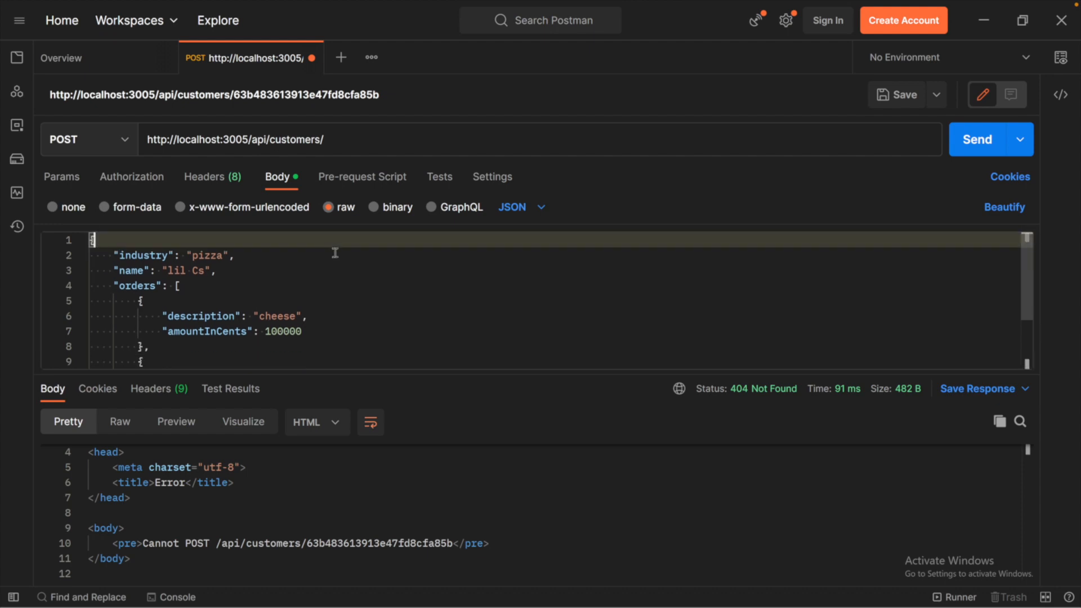
left_click(975, 139)
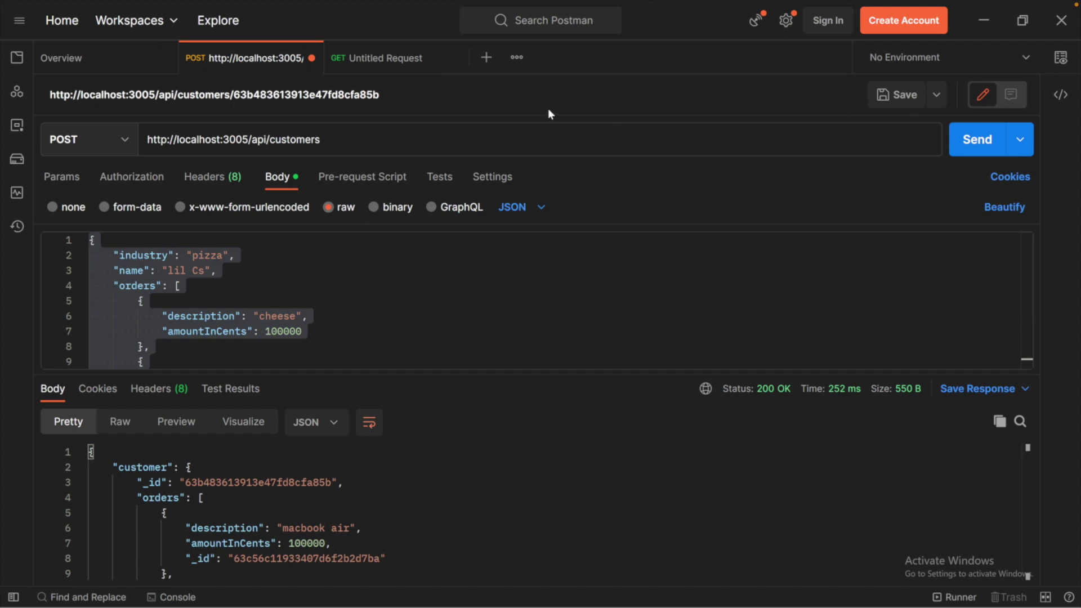
left_click(378, 58)
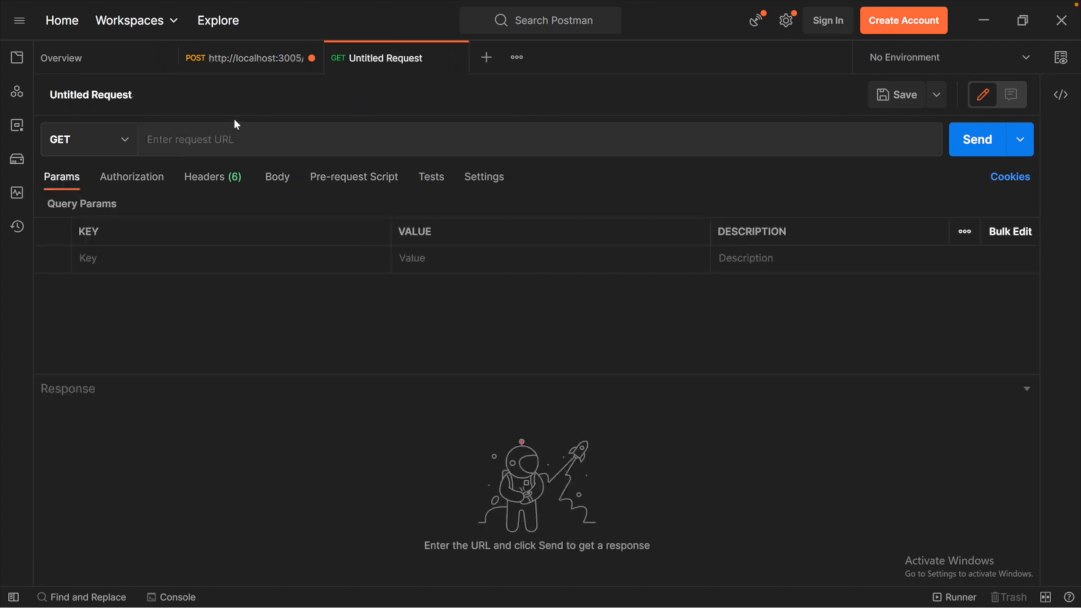
- POST customer lil Cs with two orders to the customers endpoint, returning 201 Created
left_click(276, 177)
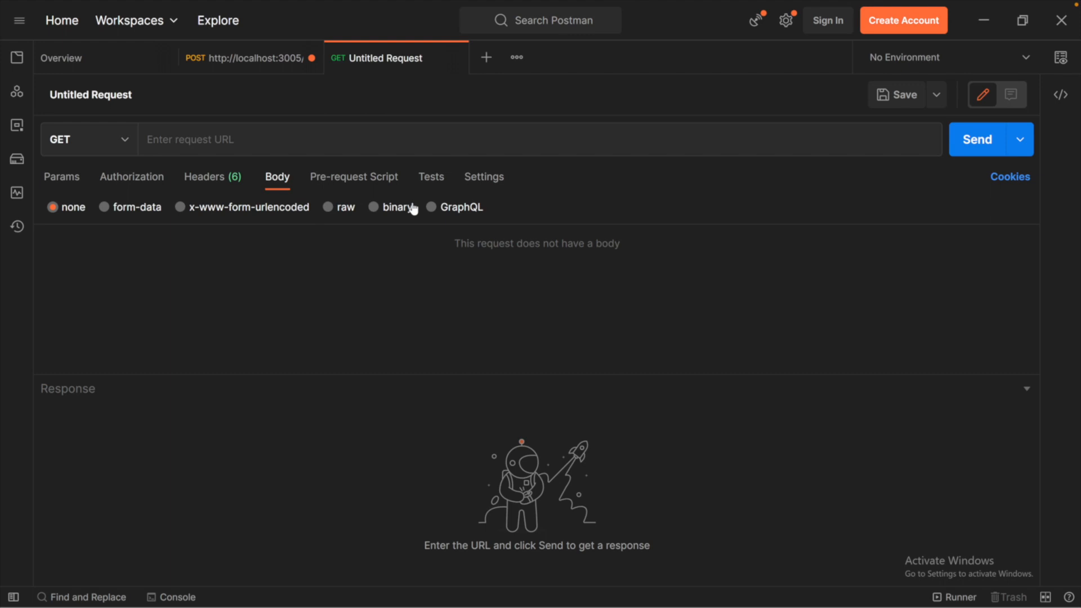
left_click(88, 139)
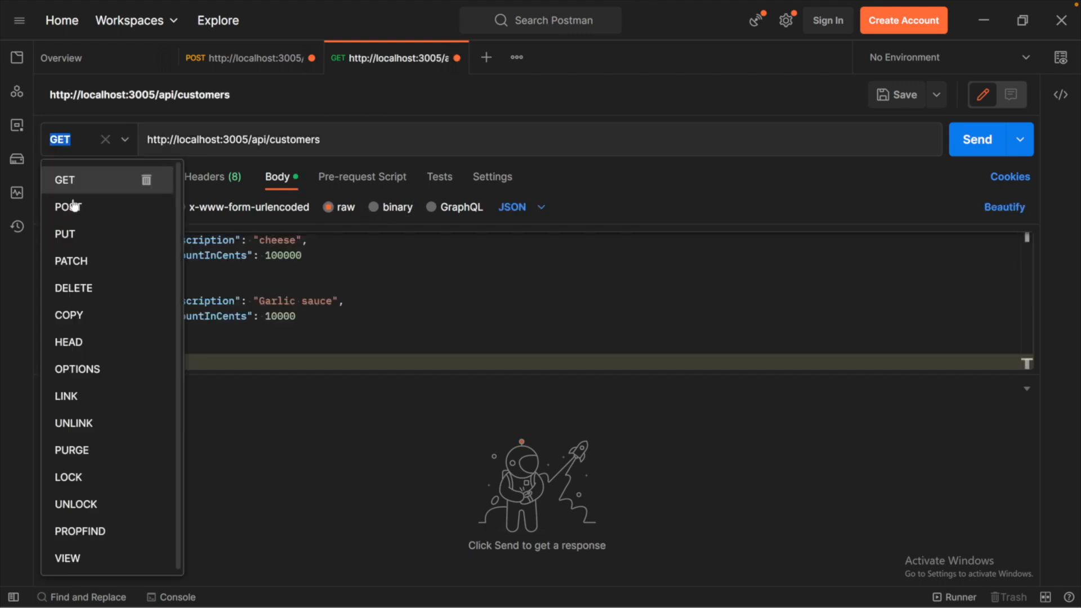
left_click(67, 207)
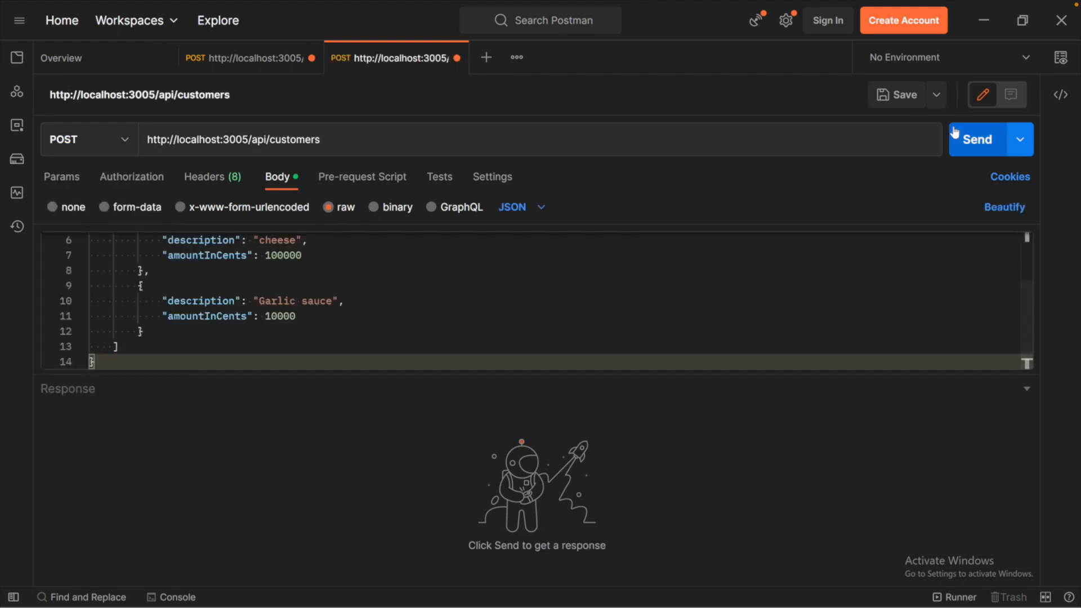
left_click(976, 139)
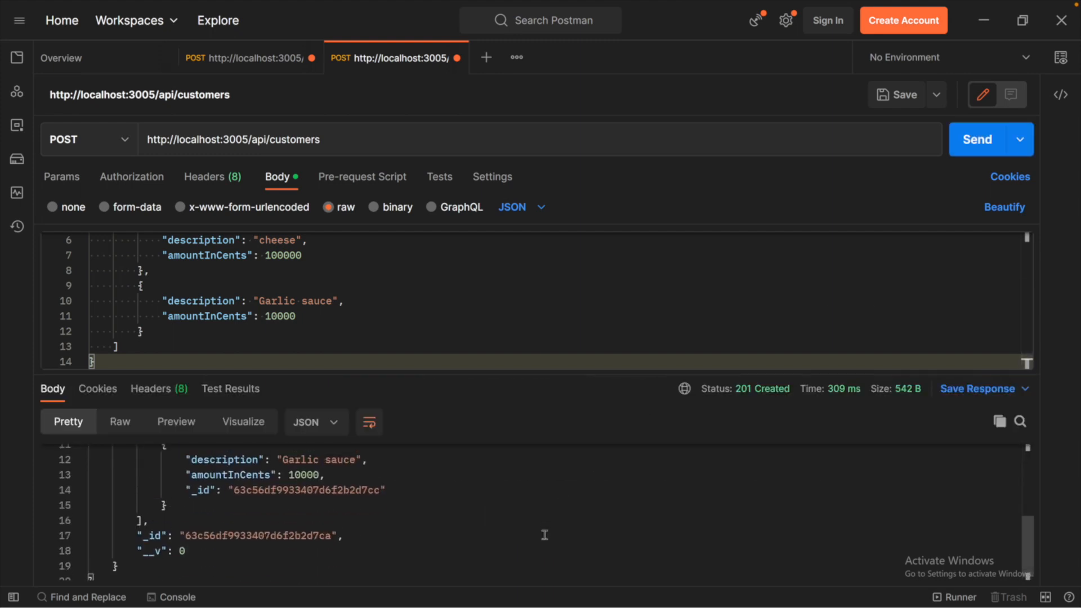
scroll("up", 3)
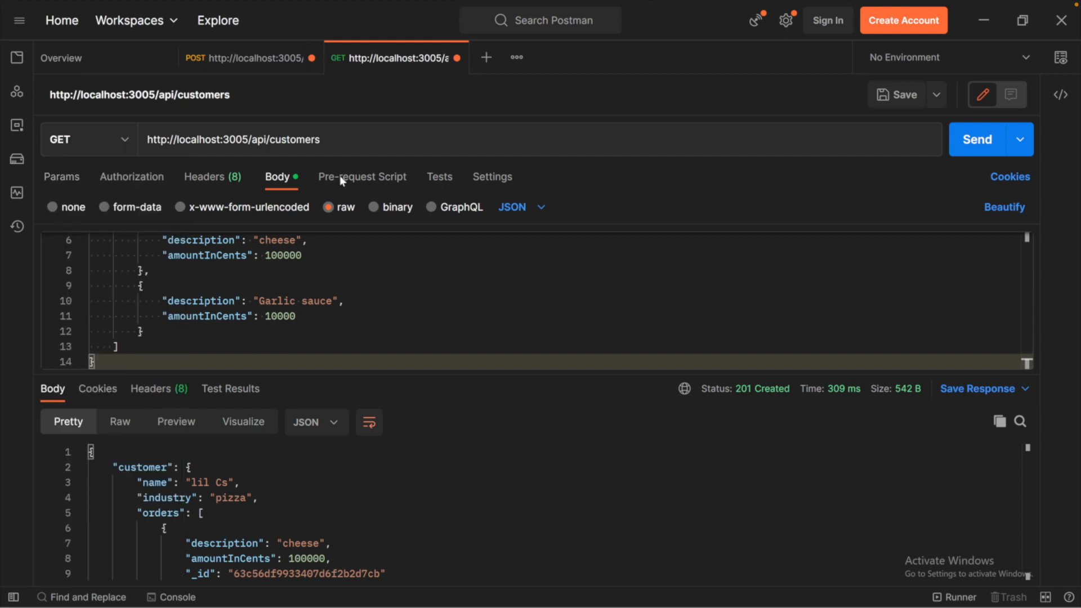
left_click(976, 139)
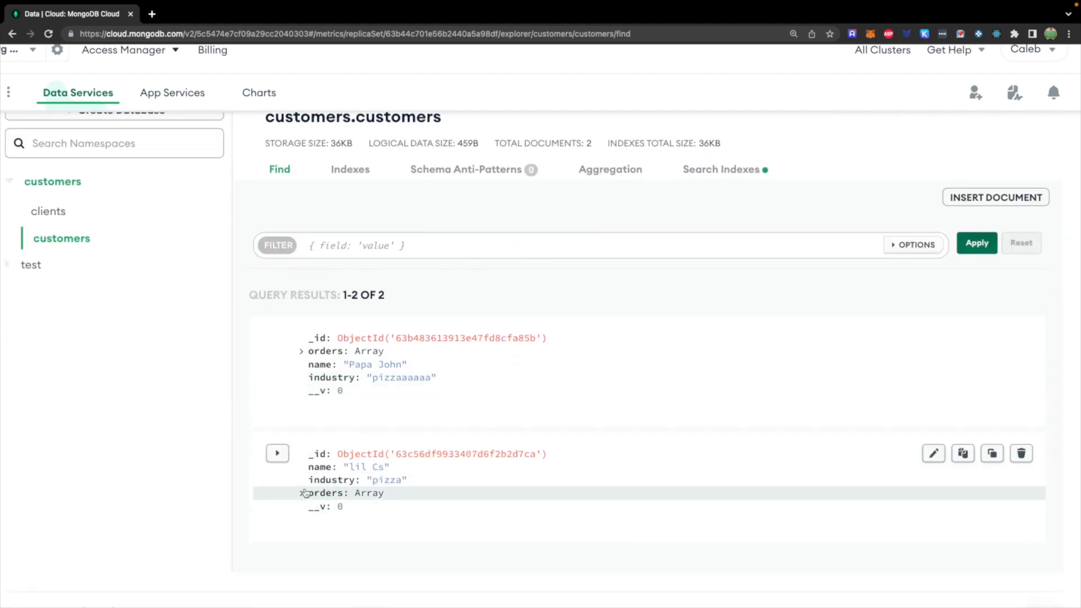
- Expand Papa John's orders array and its macbook air and Garlic sauce orders to reveal their ObjectIds
left_click(301, 351)
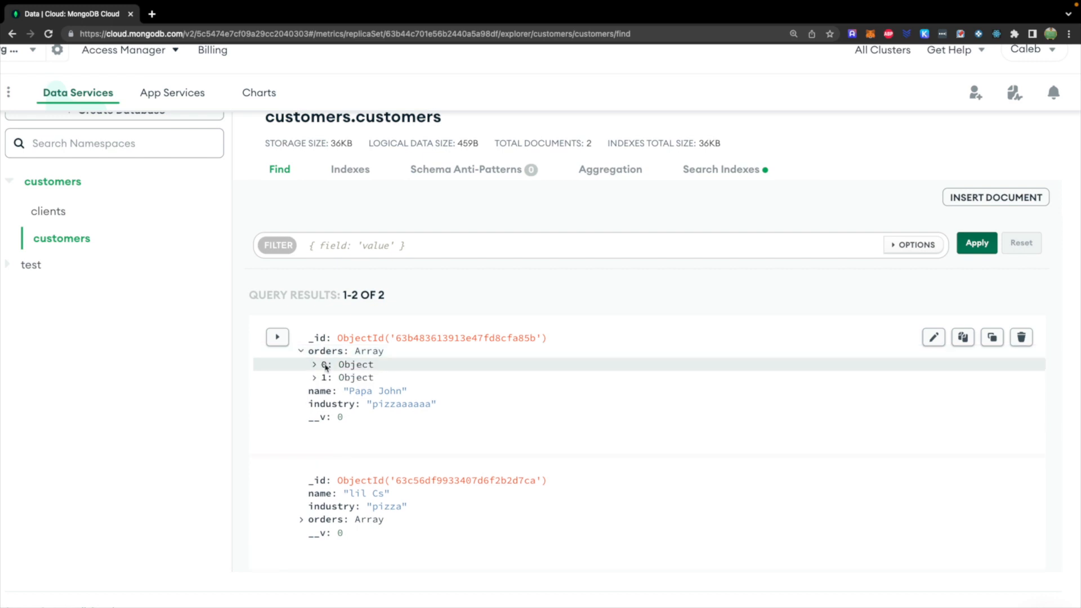
left_click(315, 365)
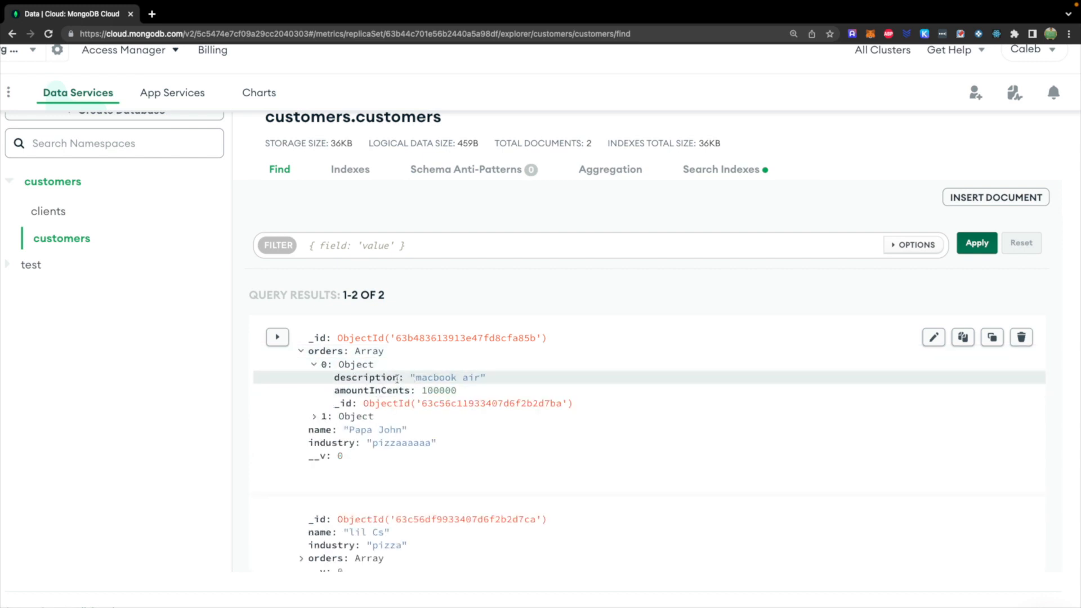
mouse_move(485, 435)
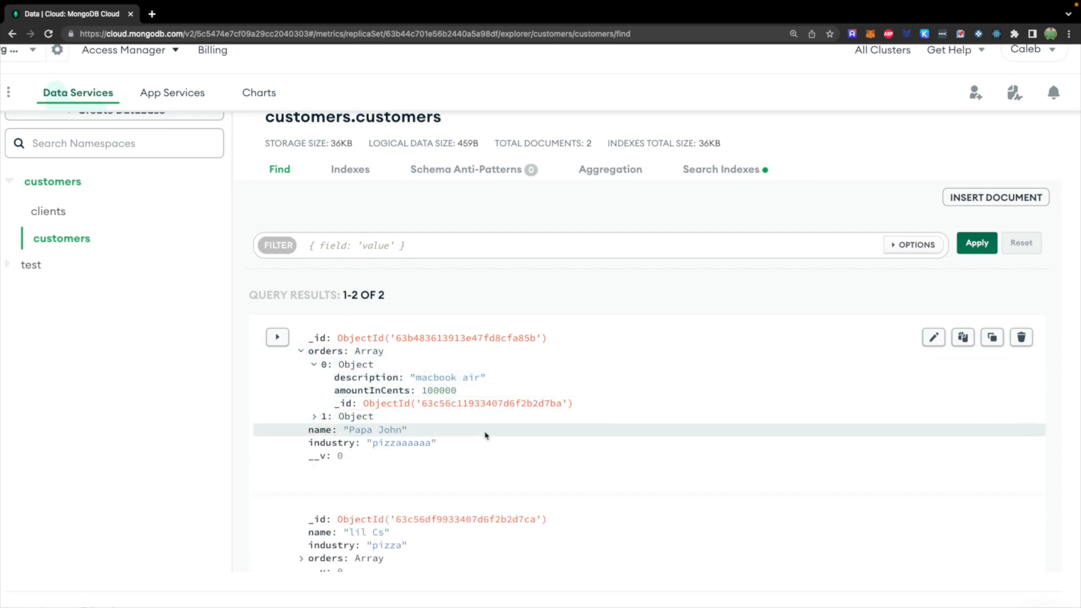
mouse_move(386, 403)
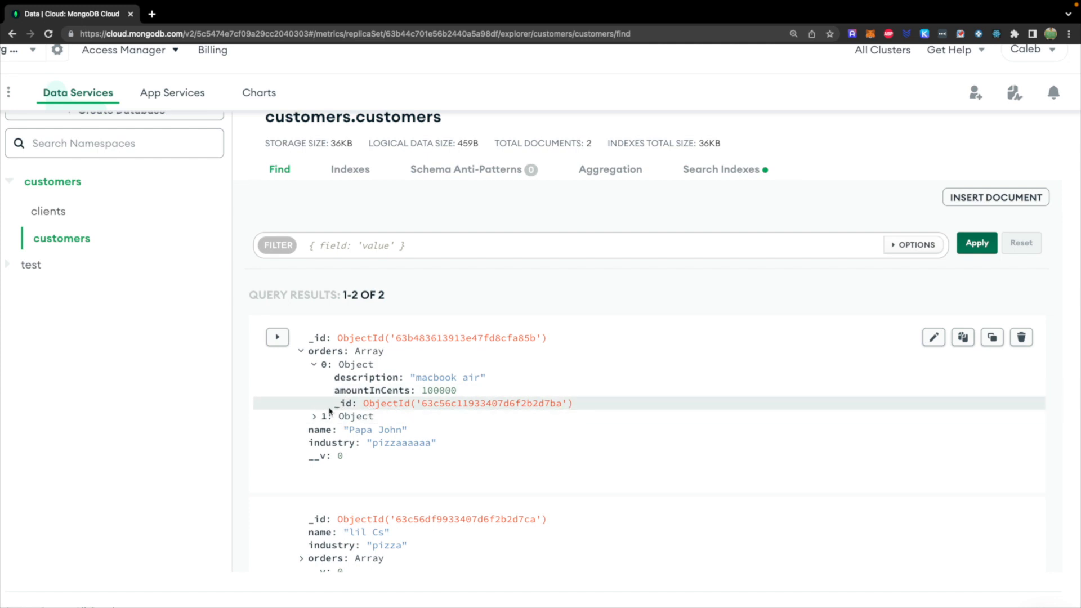
mouse_move(590, 419)
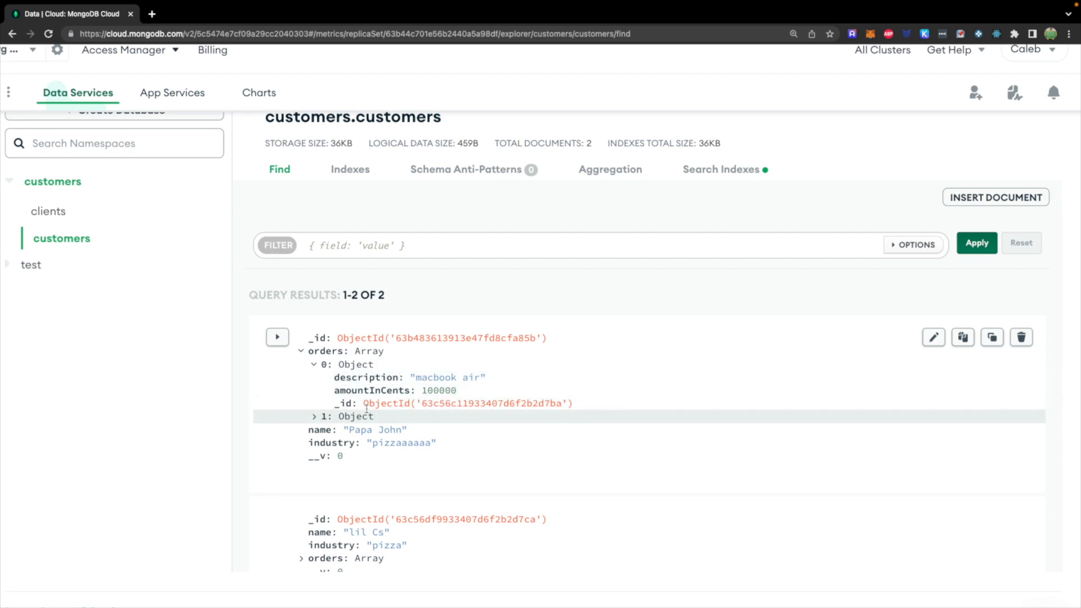
left_click(315, 416)
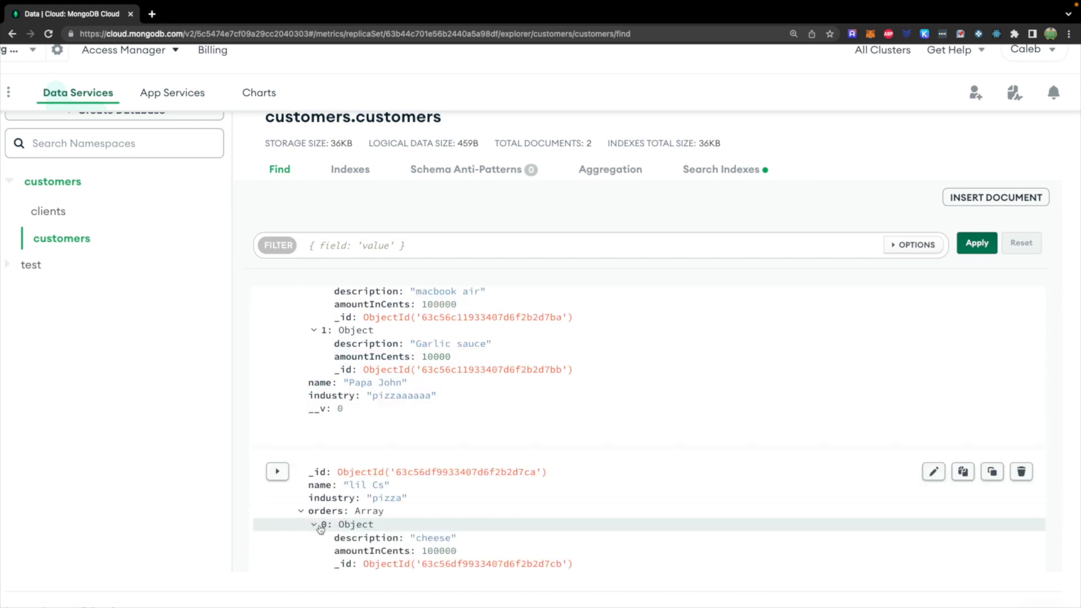
scroll("down", 3)
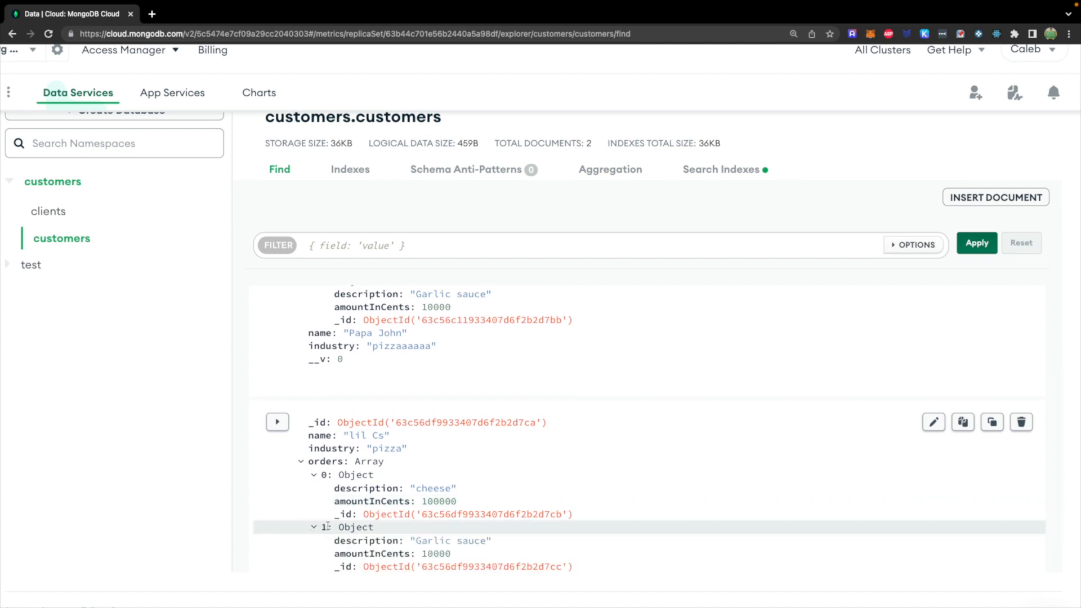
scroll("up", 3)
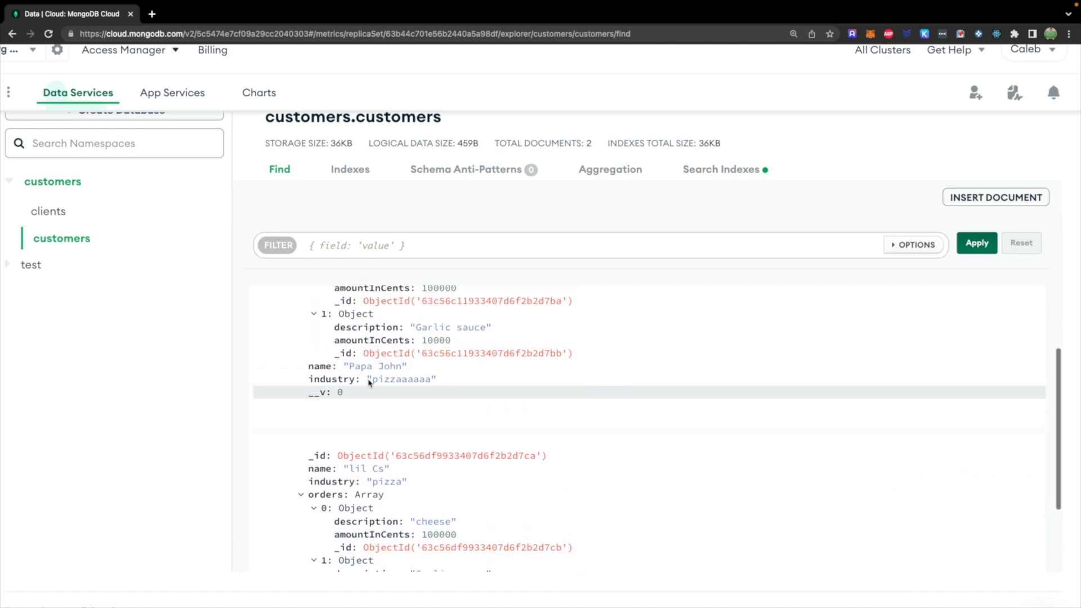